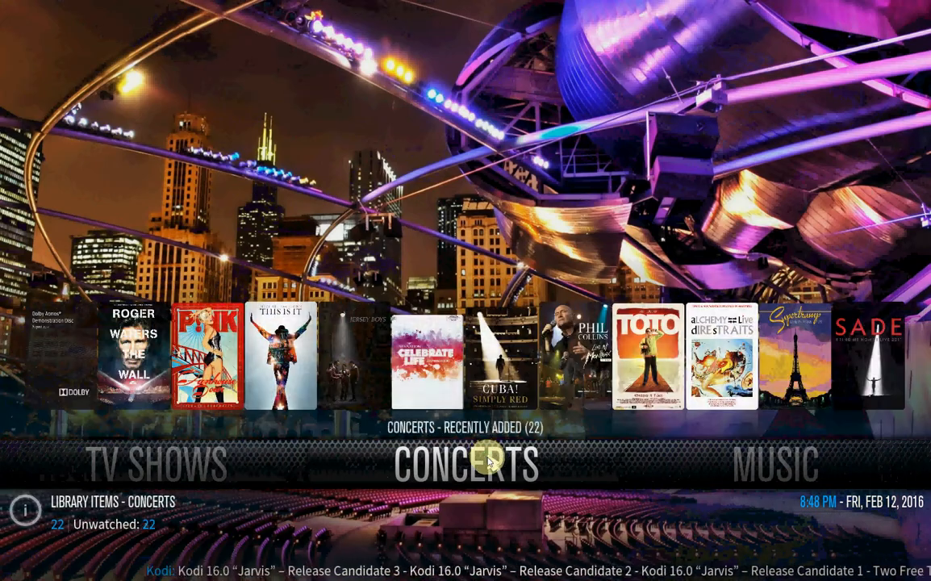
Step: Reopen Programma's en onderdelen from the Start context menu and select Kodi
{"action": "scroll", "scroll_direction": "left", "scroll_amount": 3}
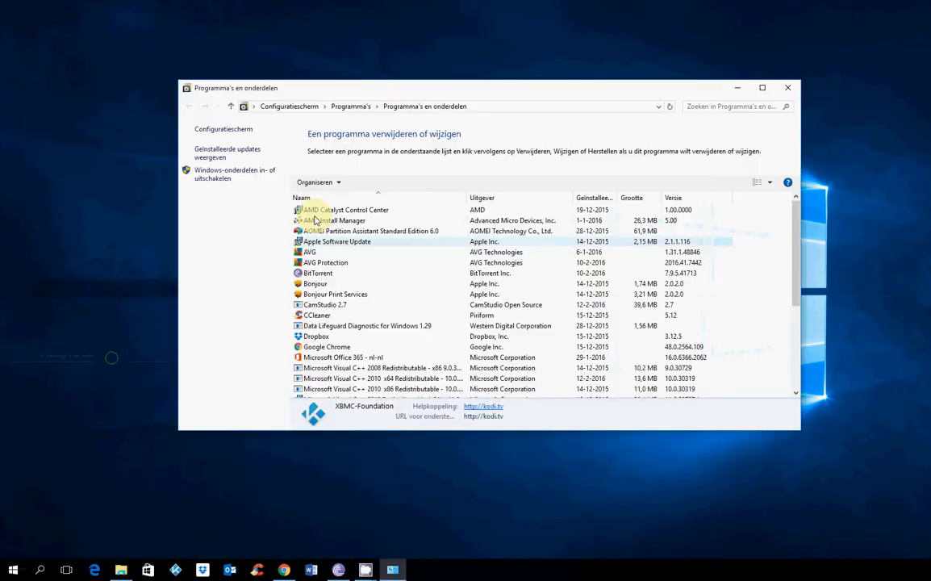
{"action": "scroll", "scroll_direction": "down", "scroll_amount": 3}
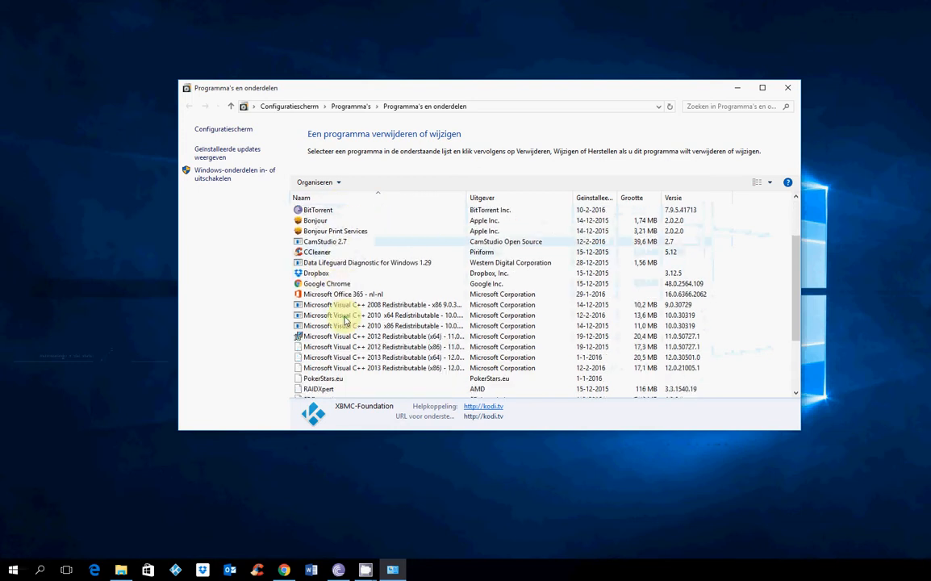
{"action": "scroll", "scroll_direction": "up", "scroll_amount": 3}
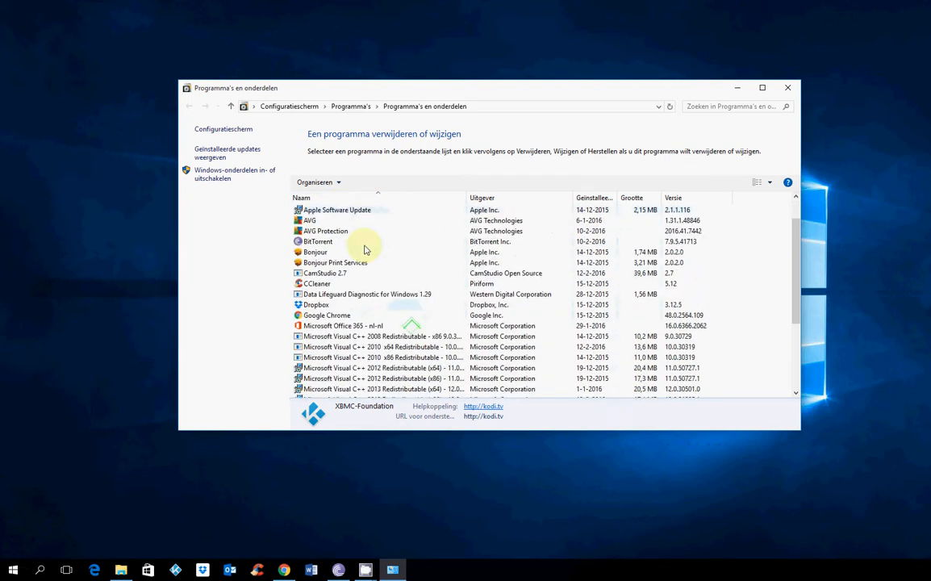
{"action": "scroll", "scroll_direction": "up", "scroll_amount": 3}
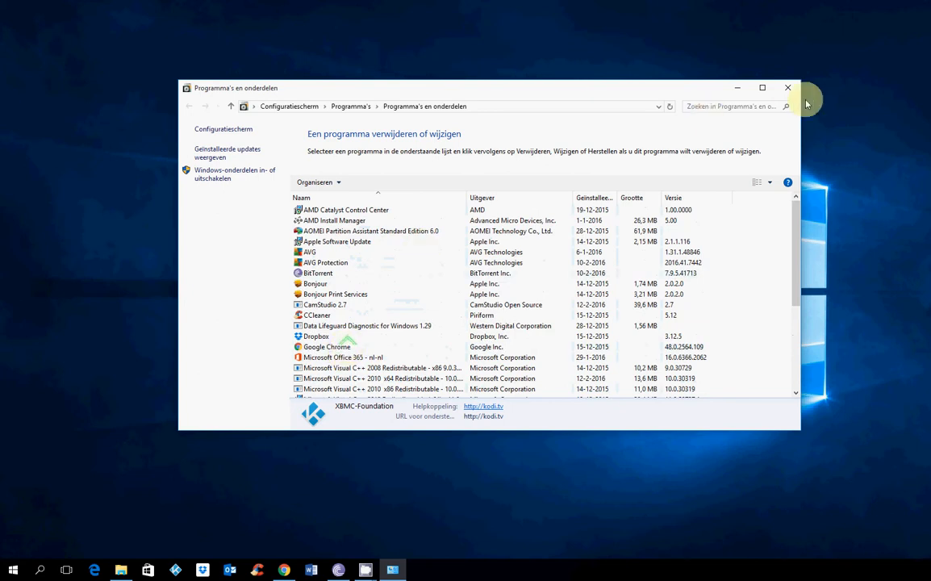
{"action": "right_click", "coordinate": [12, 570]}
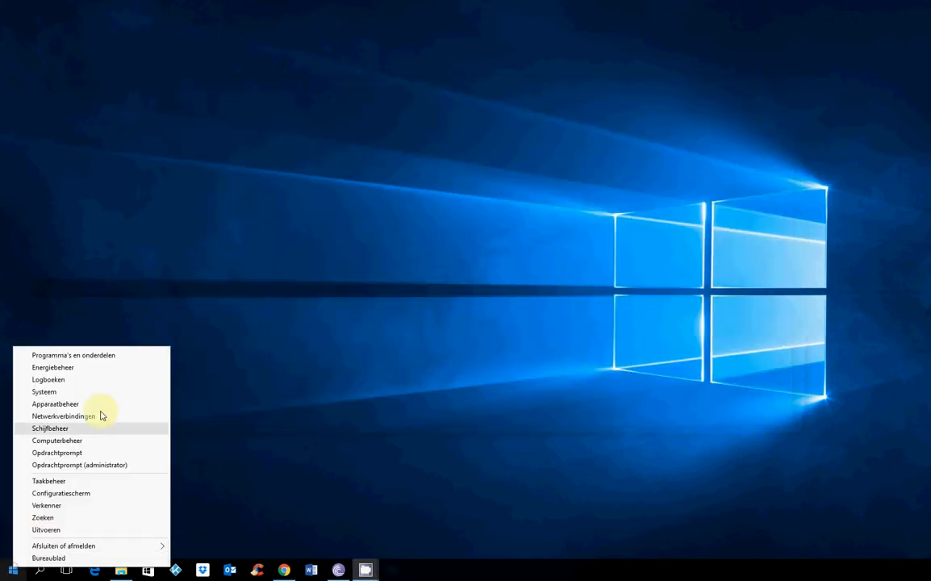
{"action": "left_click", "coordinate": [72, 355]}
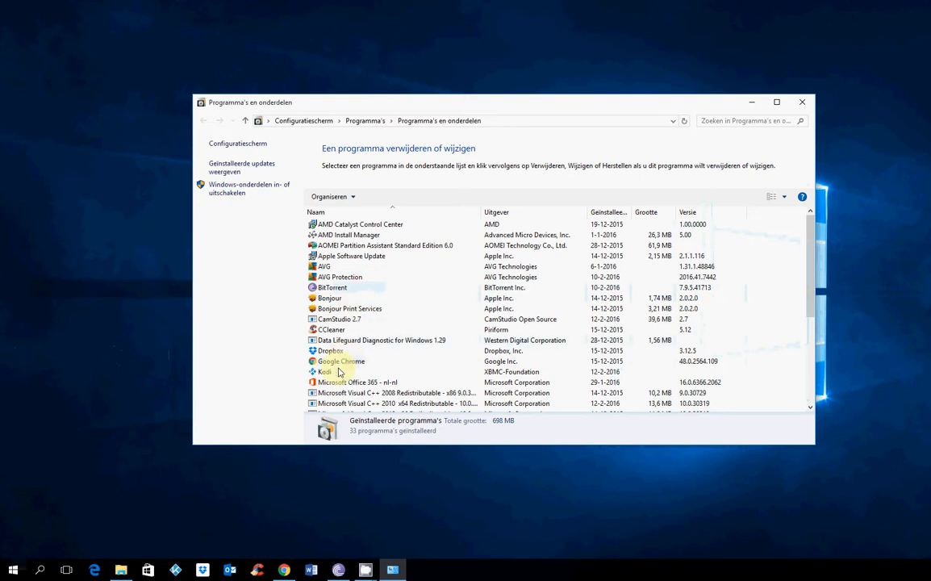
{"action": "left_click", "coordinate": [325, 371]}
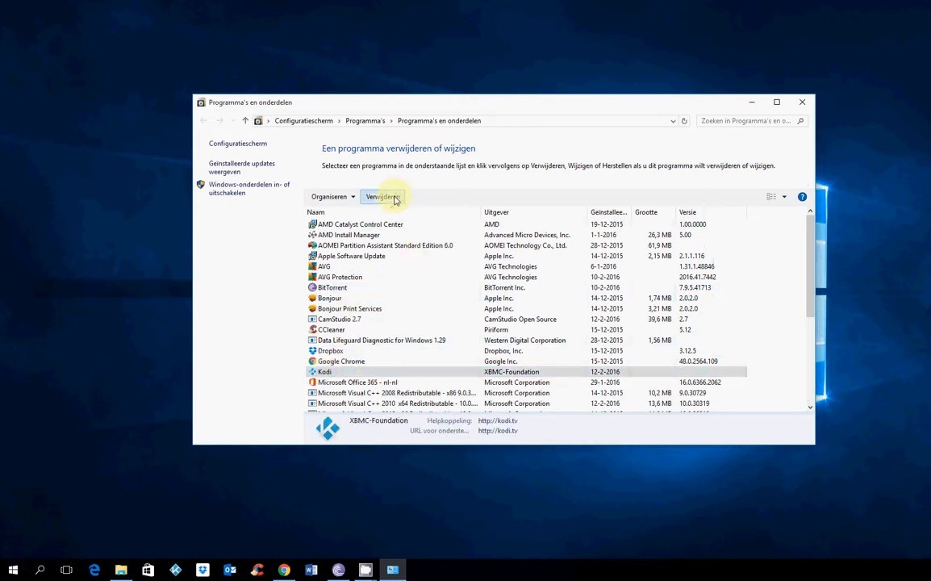
{"action": "mouse_move", "coordinate": [283, 198]}
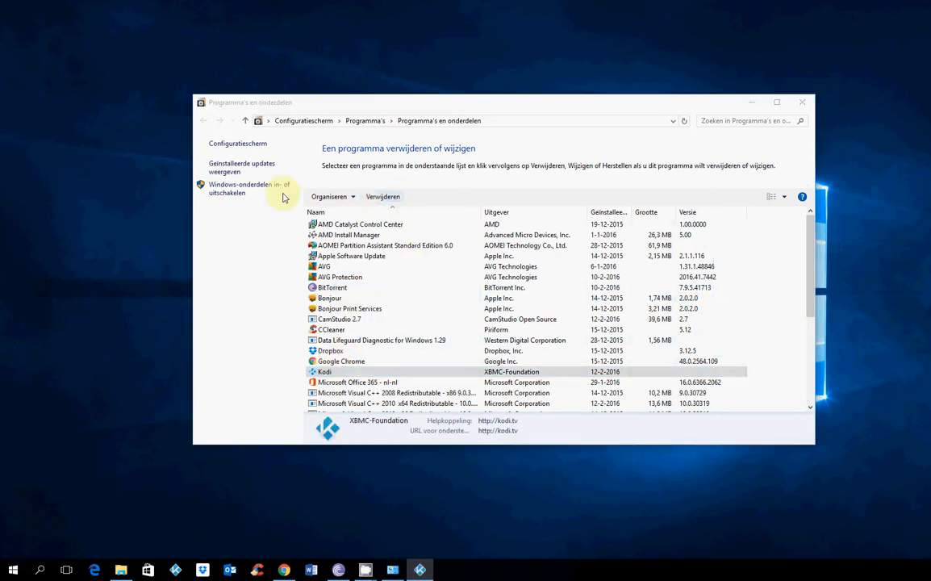
Step: Run Kodi Uninstaller with 'delete the profile folder' ticked, then finish
{"action": "left_click", "coordinate": [383, 196]}
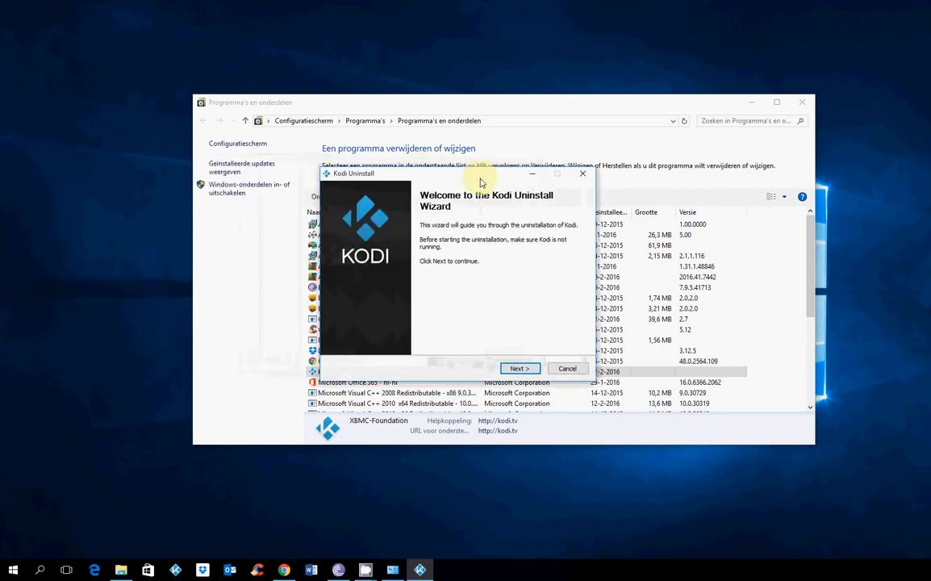
{"action": "left_click", "coordinate": [519, 368]}
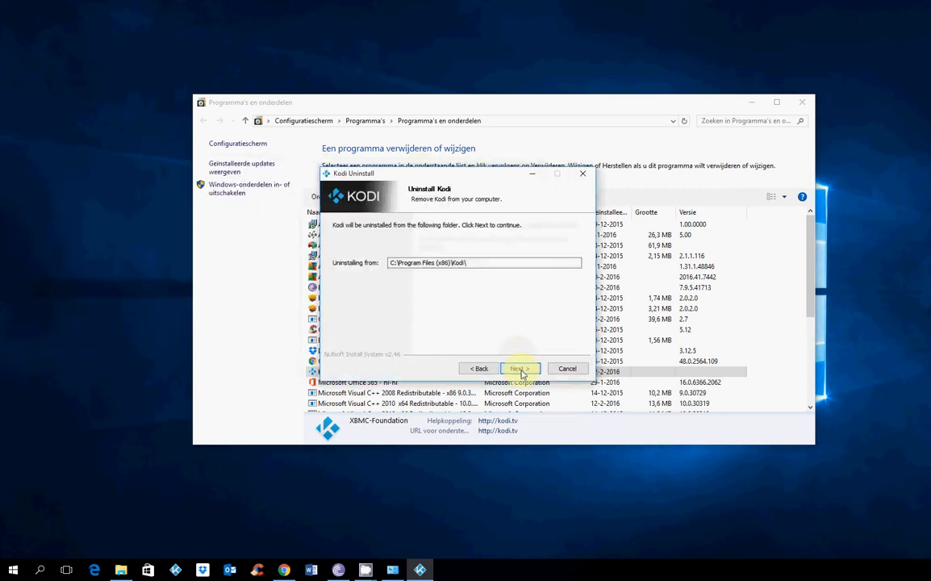
{"action": "left_click", "coordinate": [519, 369]}
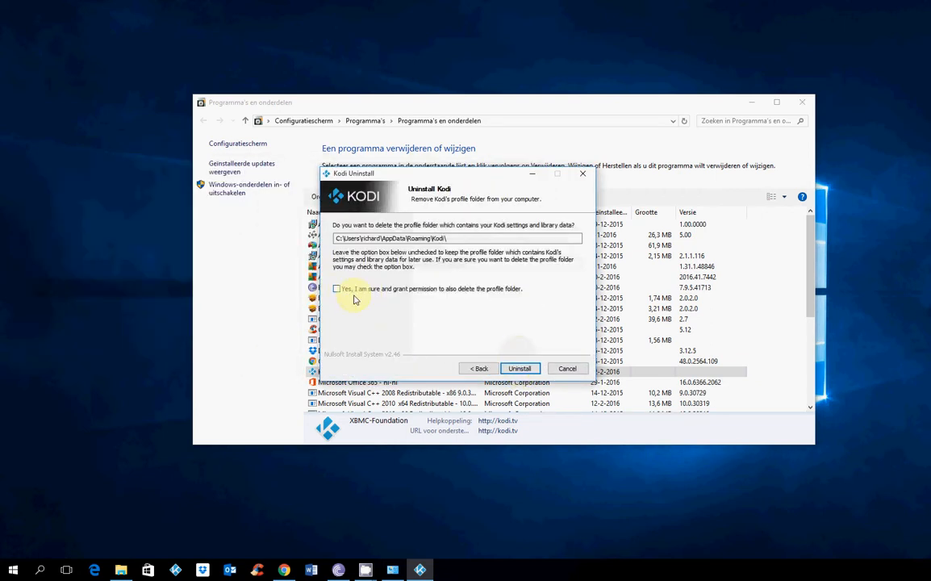
{"action": "left_click", "coordinate": [337, 288]}
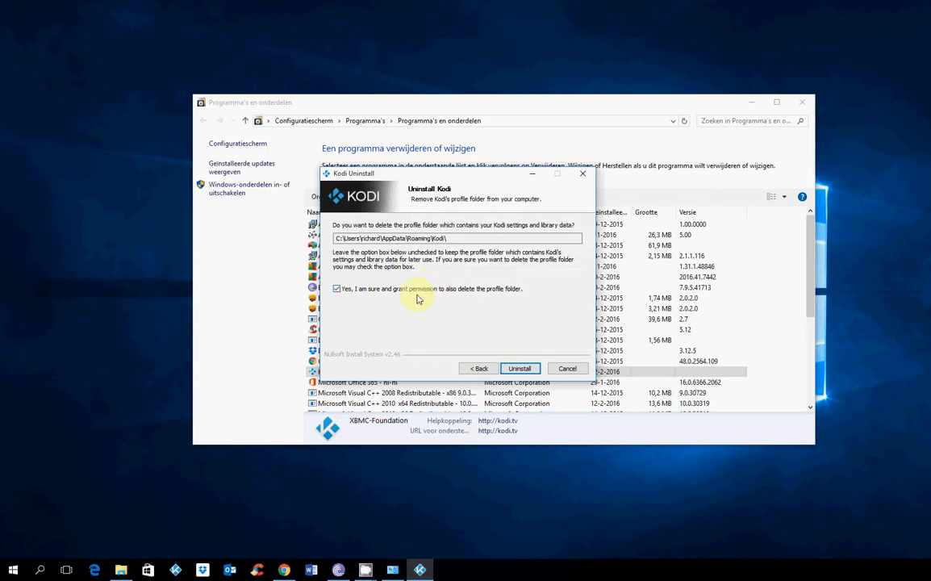
{"action": "mouse_move", "coordinate": [521, 337]}
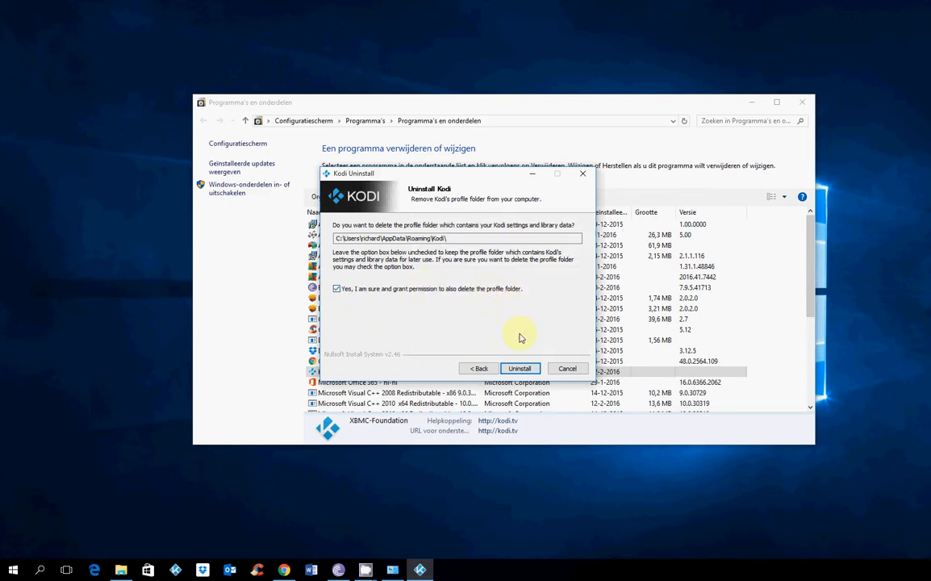
{"action": "left_click", "coordinate": [519, 368]}
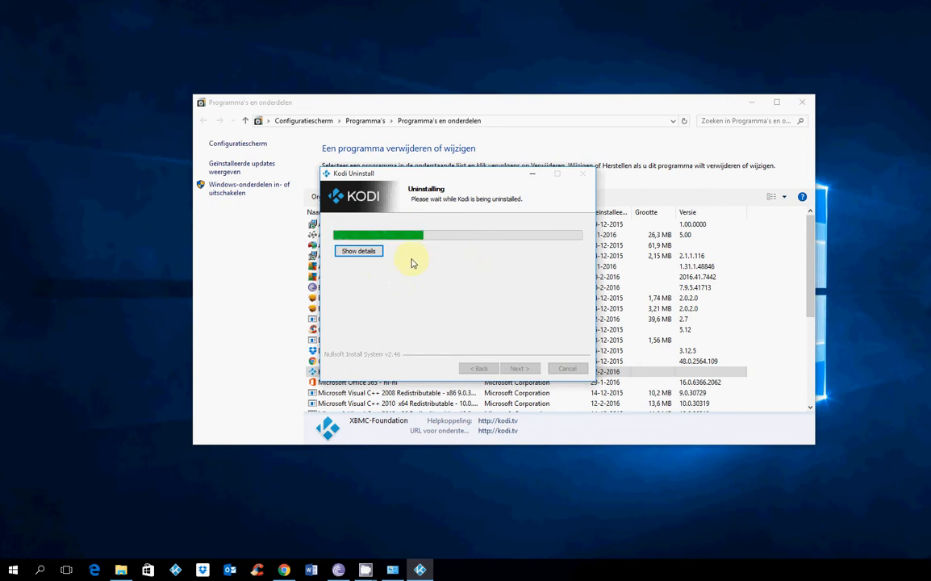
{"action": "mouse_move", "coordinate": [499, 270]}
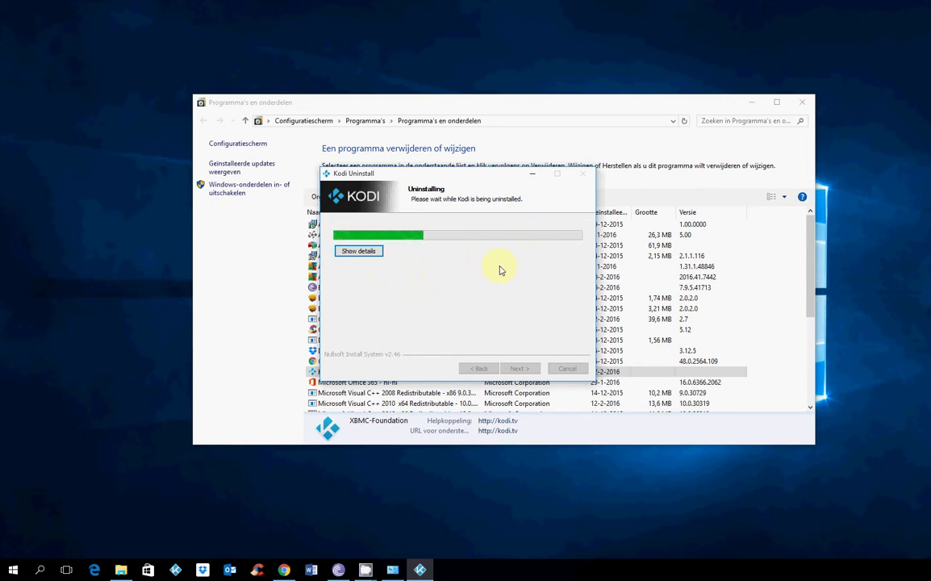
{"action": "mouse_move", "coordinate": [462, 281]}
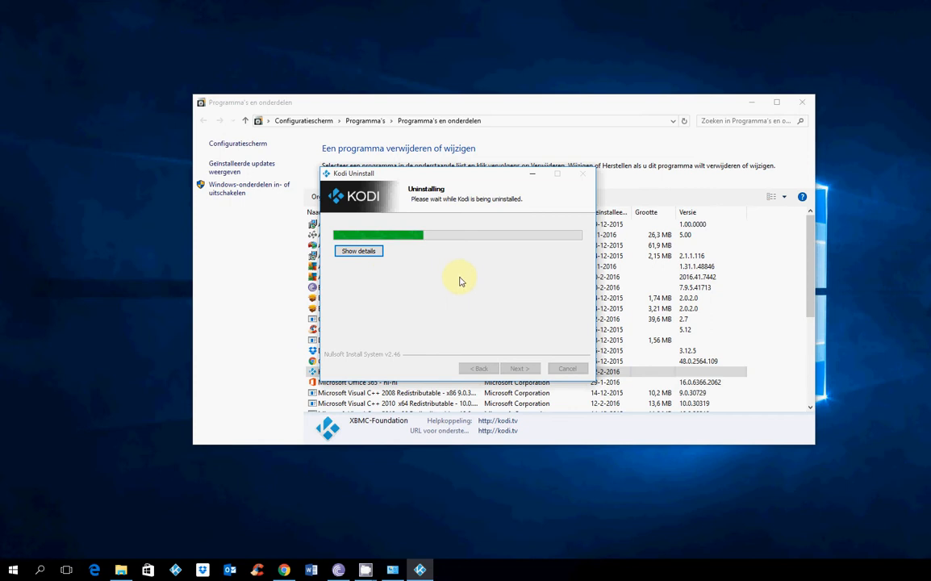
{"action": "mouse_move", "coordinate": [166, 327]}
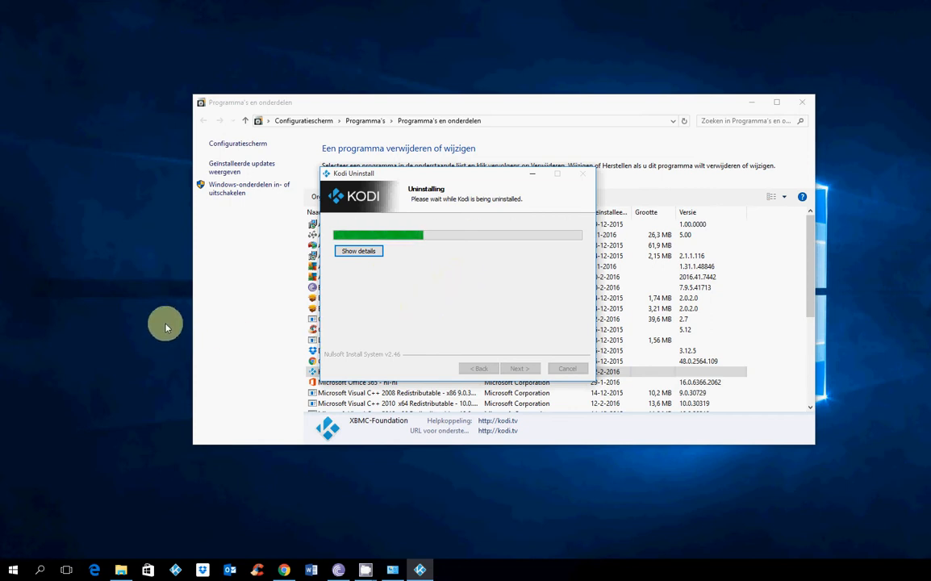
{"action": "mouse_move", "coordinate": [276, 445]}
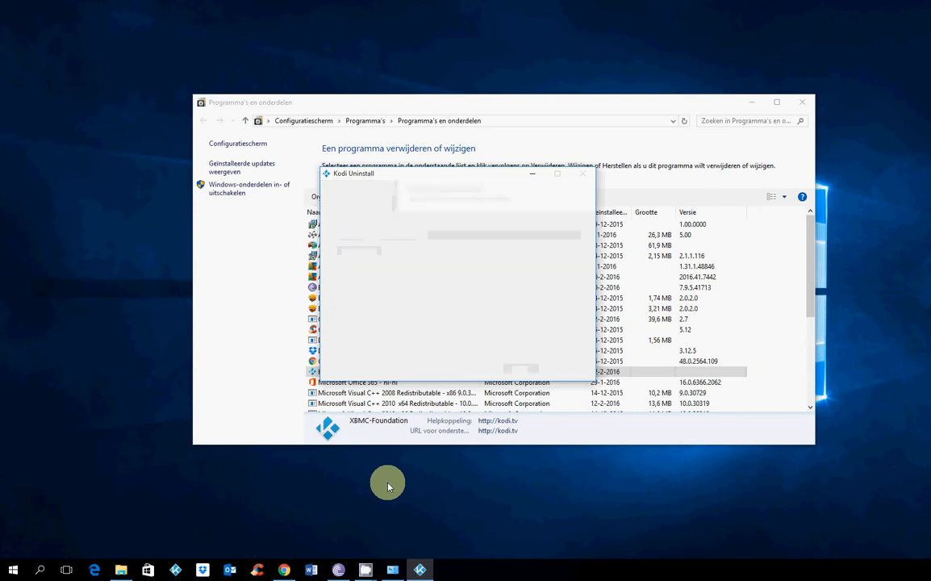
{"action": "left_click", "coordinate": [582, 173]}
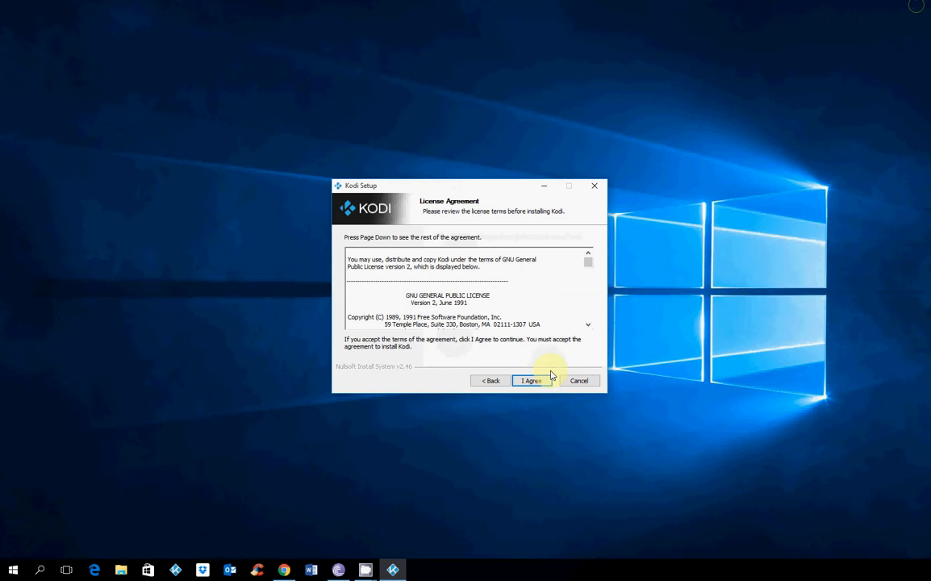
Step: Accept the license, install with the default Kodi Start Menu folder, and tick Run Kodi
{"action": "left_click", "coordinate": [530, 380]}
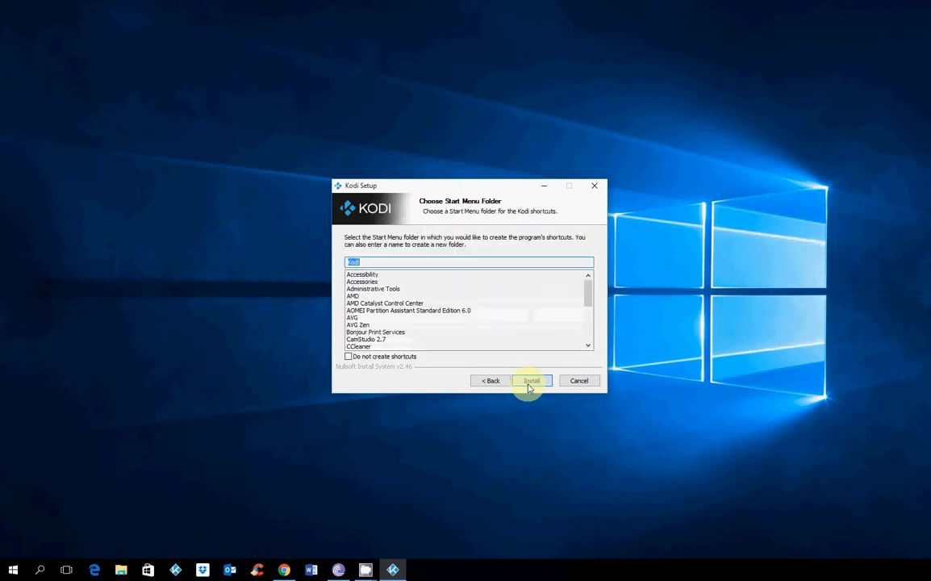
{"action": "left_click", "coordinate": [531, 380]}
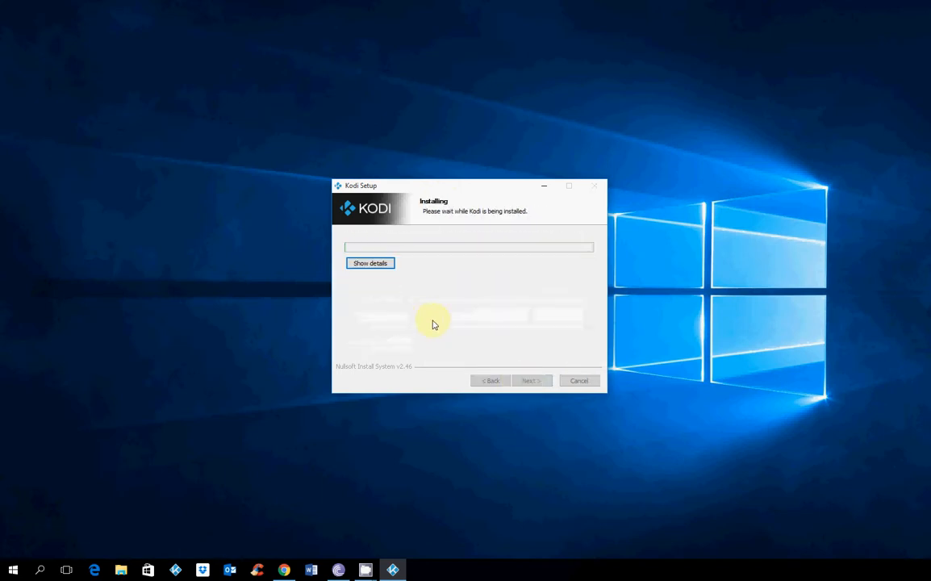
{"action": "mouse_move", "coordinate": [227, 324]}
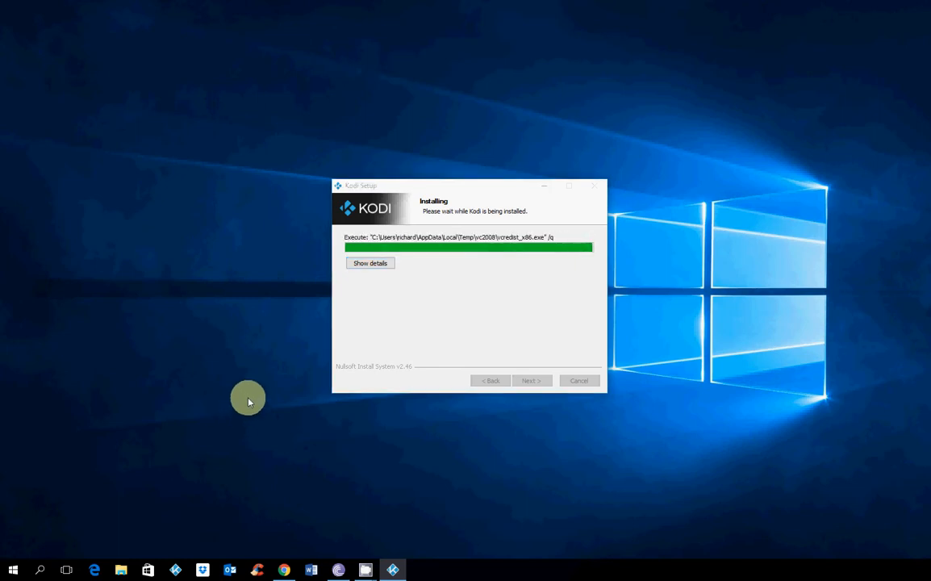
{"action": "mouse_move", "coordinate": [305, 422]}
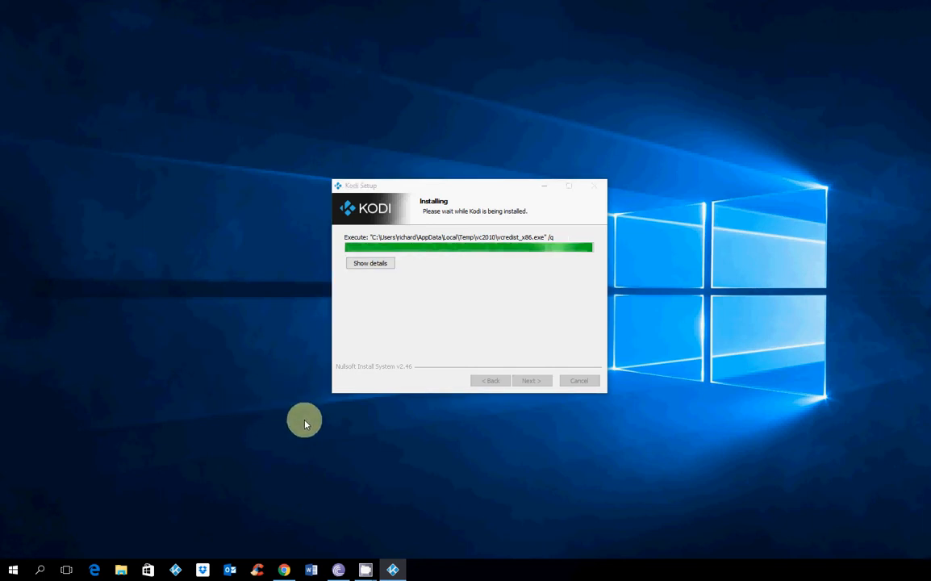
{"action": "mouse_move", "coordinate": [312, 421]}
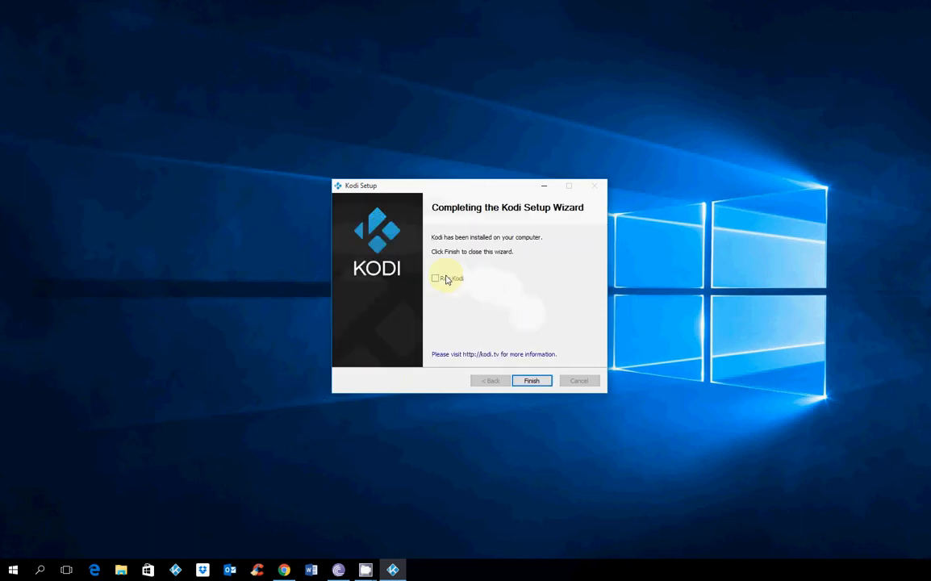
{"action": "left_click", "coordinate": [531, 380]}
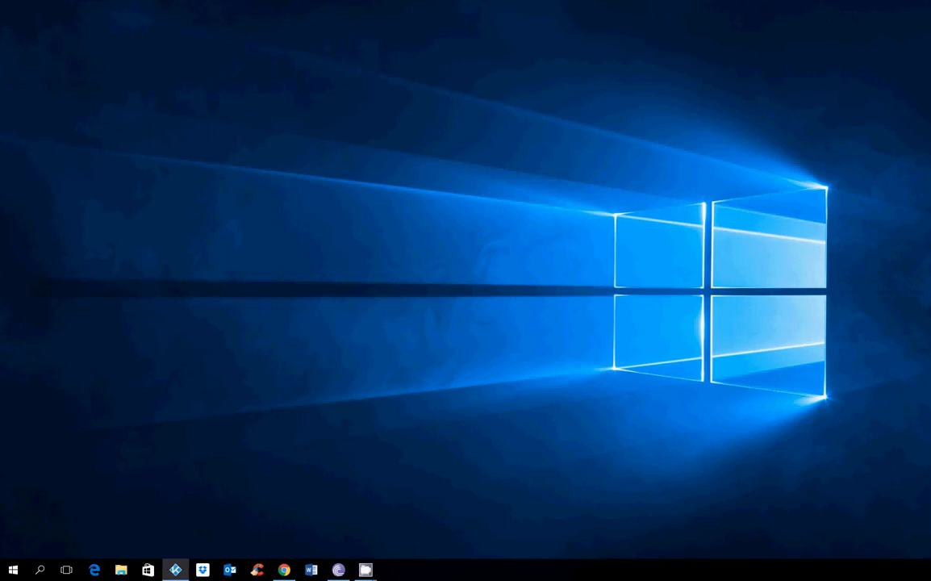
Step: Launch Kodi, open Videos, and browse to D:\movies\ as the new source path
{"action": "left_click", "coordinate": [175, 570]}
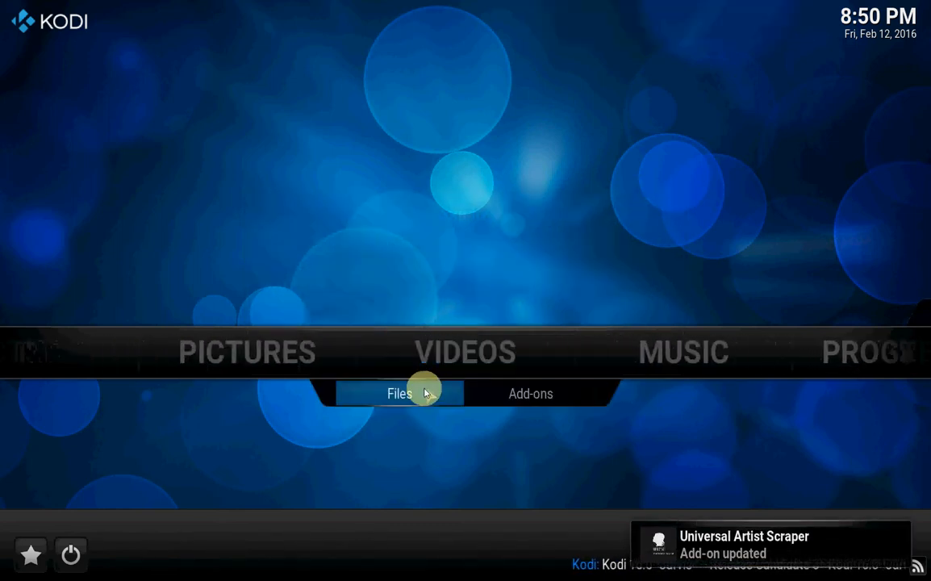
{"action": "left_click", "coordinate": [400, 394]}
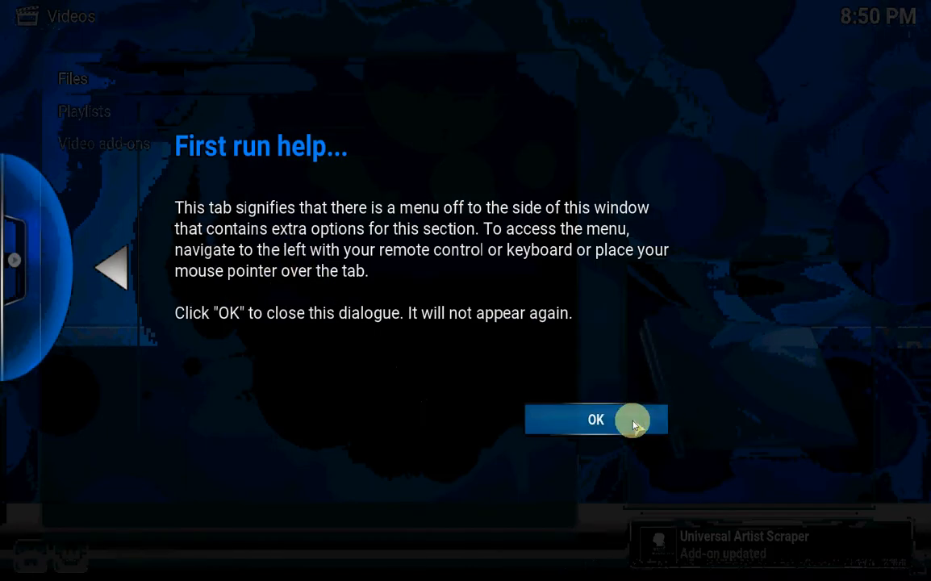
{"action": "left_click", "coordinate": [595, 419]}
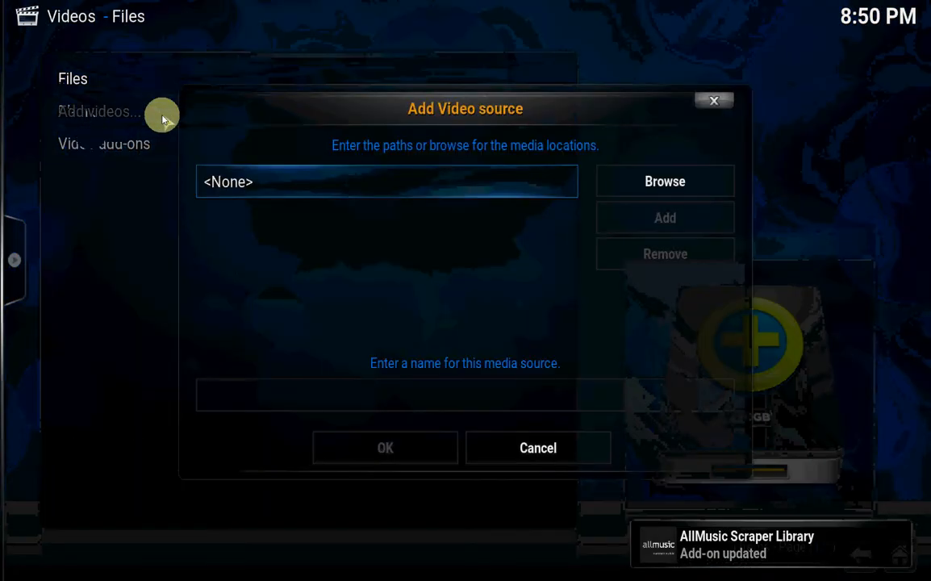
{"action": "left_click", "coordinate": [664, 180]}
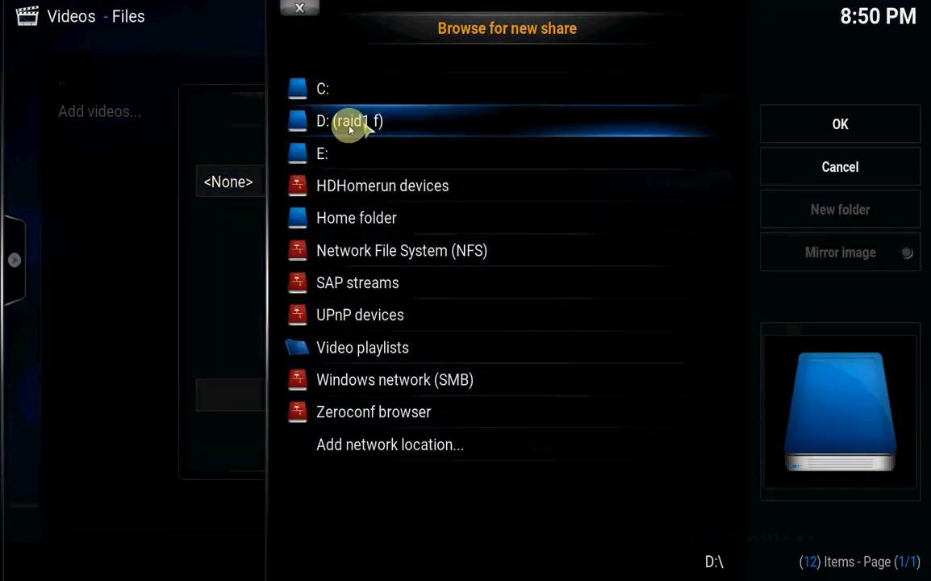
{"action": "mouse_move", "coordinate": [359, 121]}
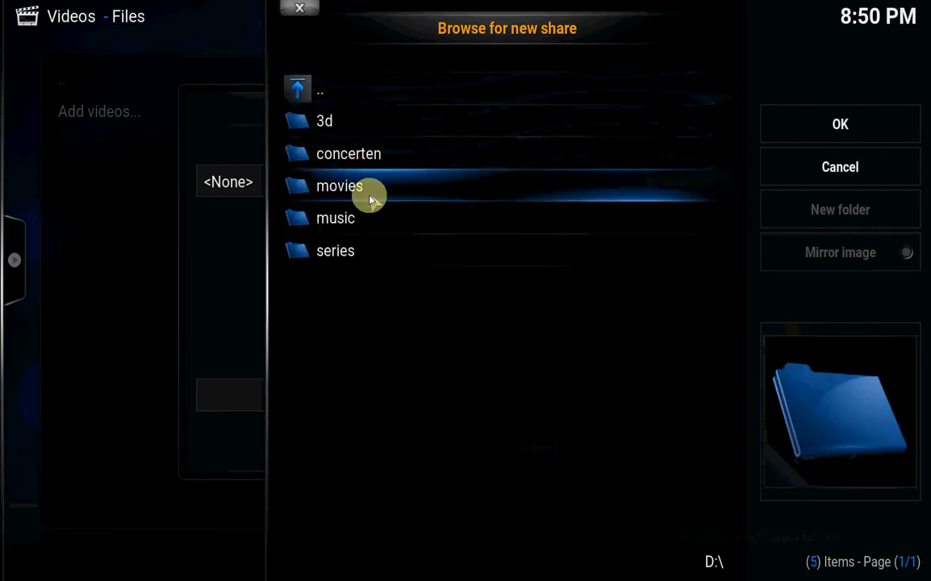
{"action": "double_click", "coordinate": [339, 186]}
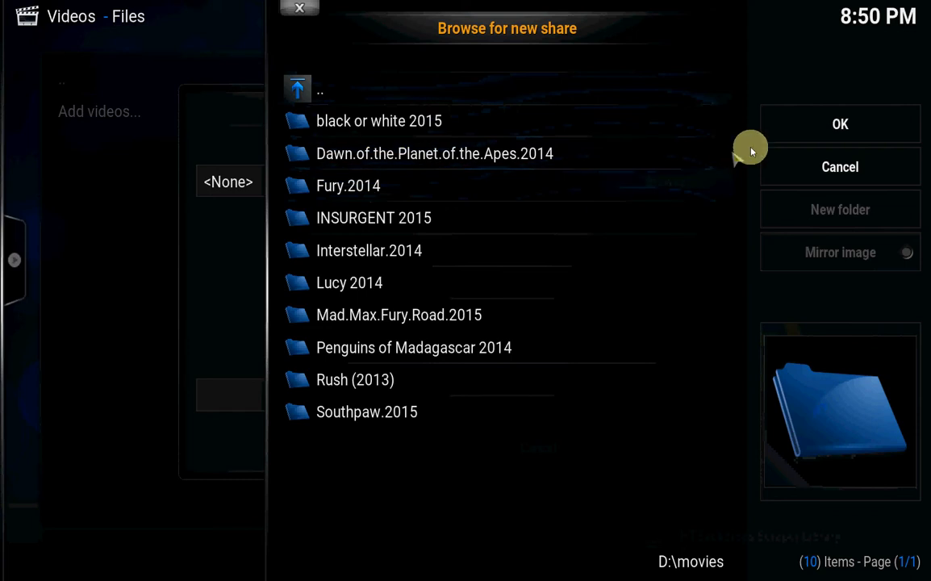
{"action": "left_click", "coordinate": [839, 123]}
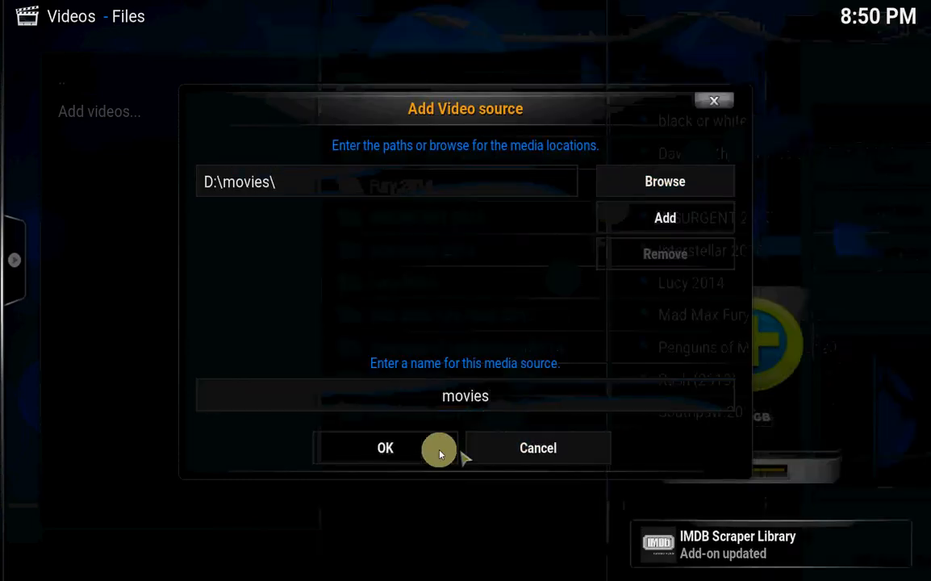
Step: Confirm the movies source, set its content to Movies, and accept refreshing all items
{"action": "left_click", "coordinate": [385, 448]}
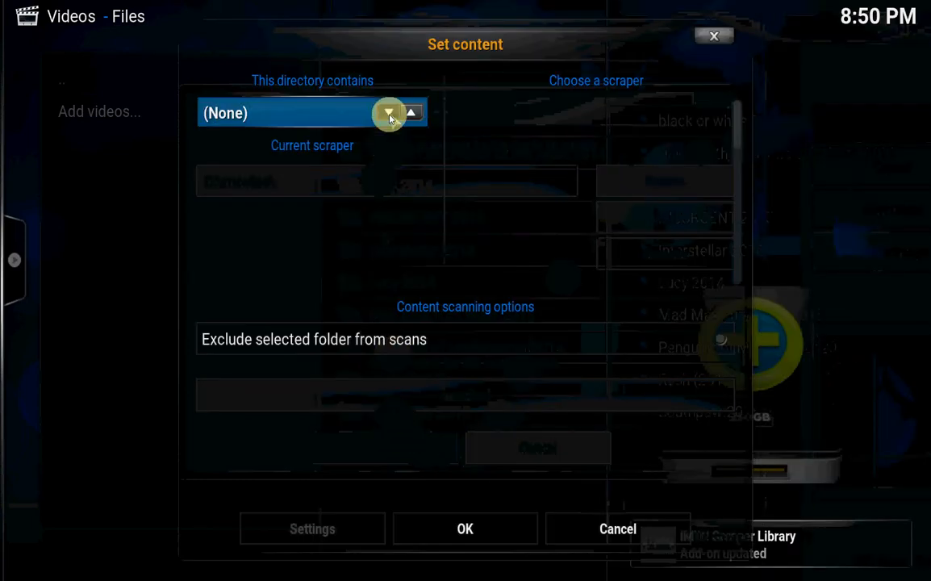
{"action": "left_click", "coordinate": [389, 113]}
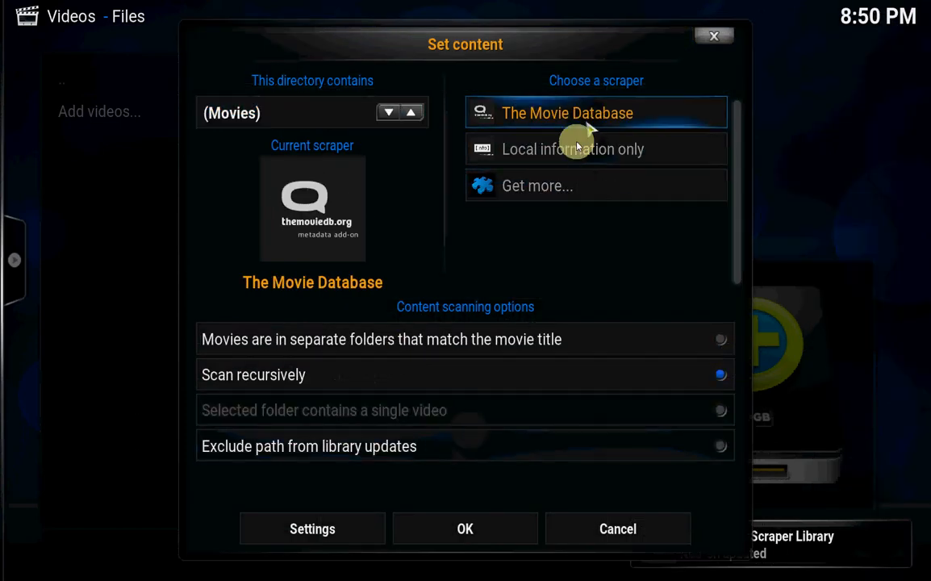
{"action": "left_click", "coordinate": [465, 529]}
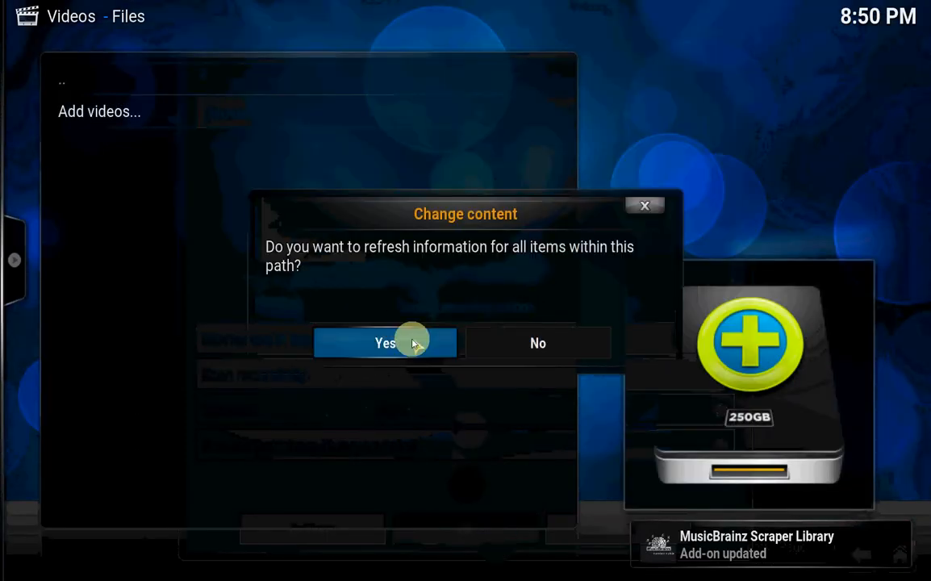
{"action": "left_click", "coordinate": [385, 343]}
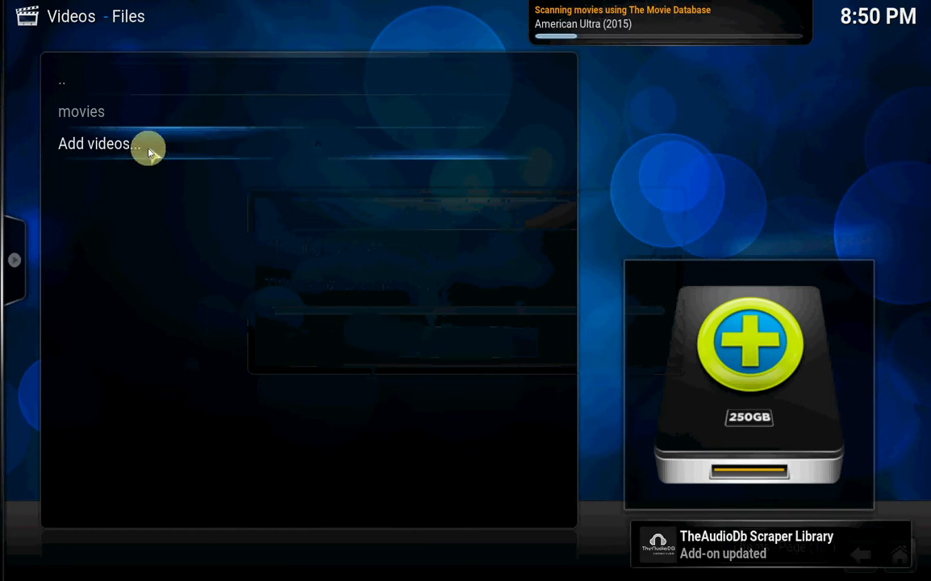
Step: Add D:\series as a video source with TV shows content and refresh its items
{"action": "left_click", "coordinate": [94, 143]}
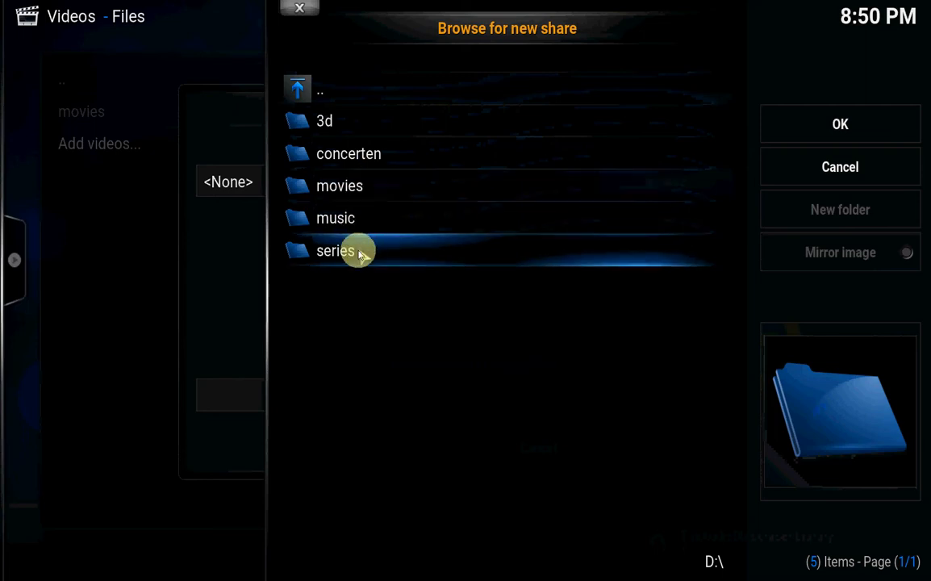
{"action": "left_click", "coordinate": [839, 123]}
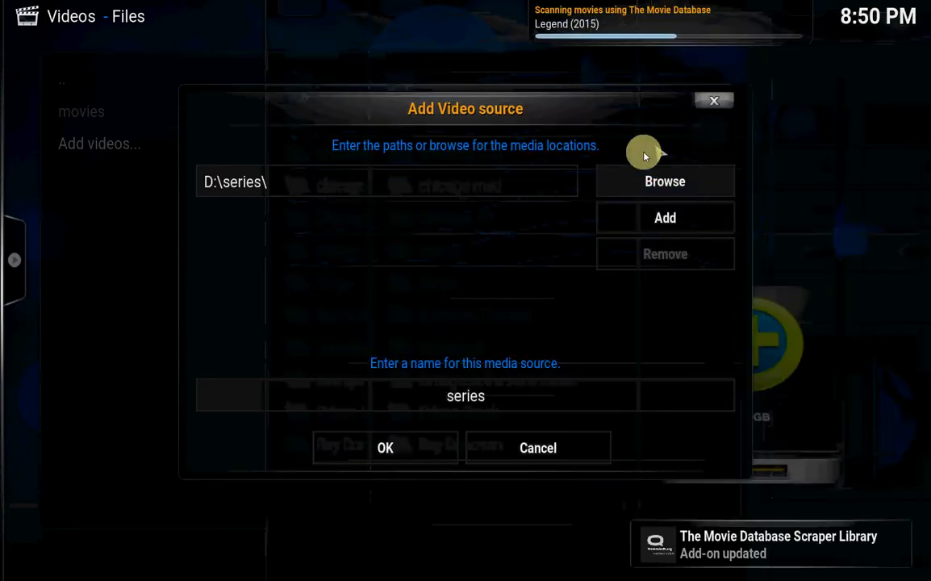
{"action": "left_click", "coordinate": [385, 448]}
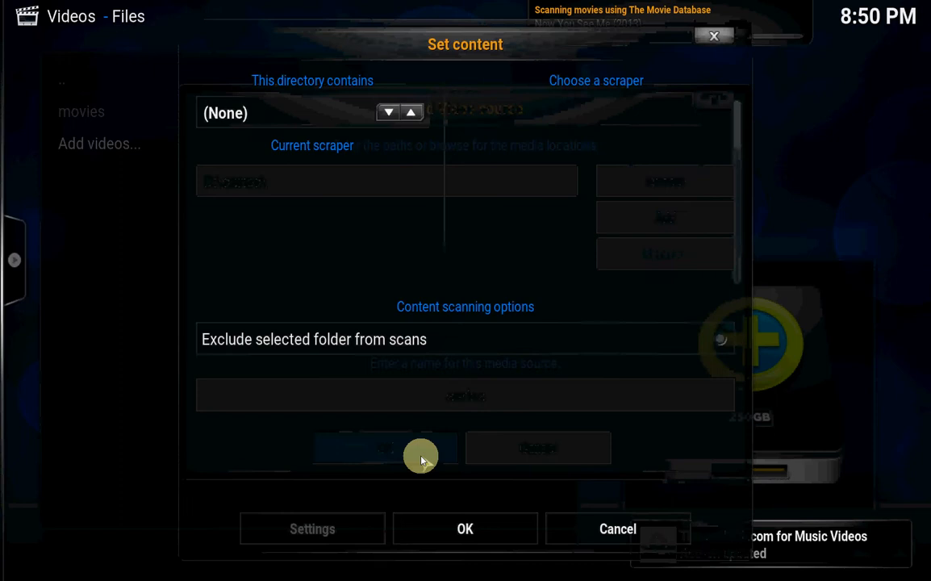
{"action": "left_click", "coordinate": [387, 113]}
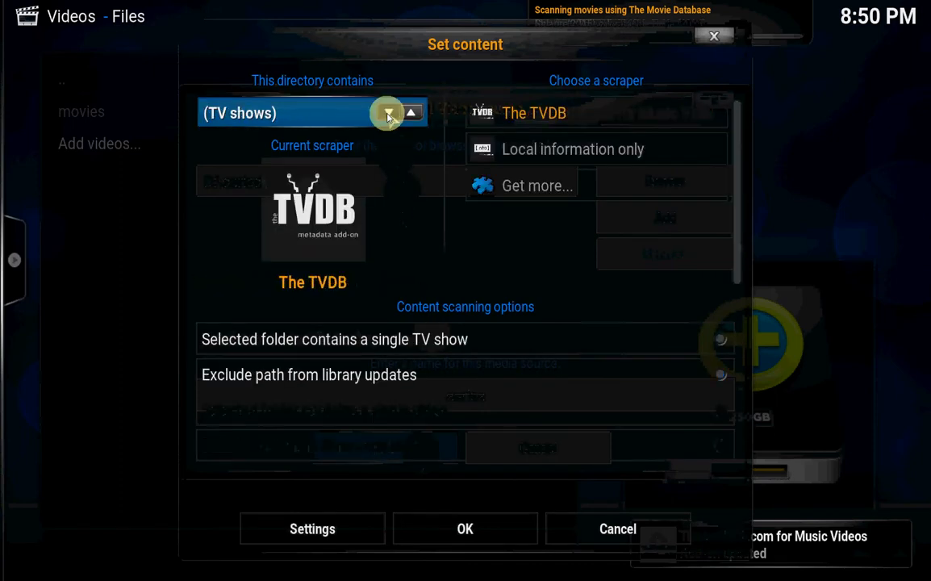
{"action": "mouse_move", "coordinate": [465, 529]}
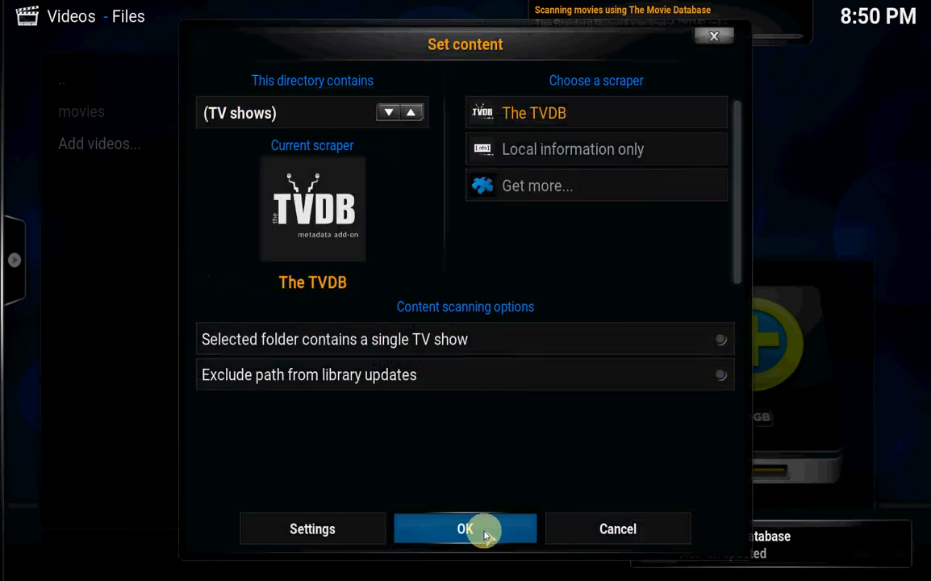
{"action": "left_click", "coordinate": [465, 529]}
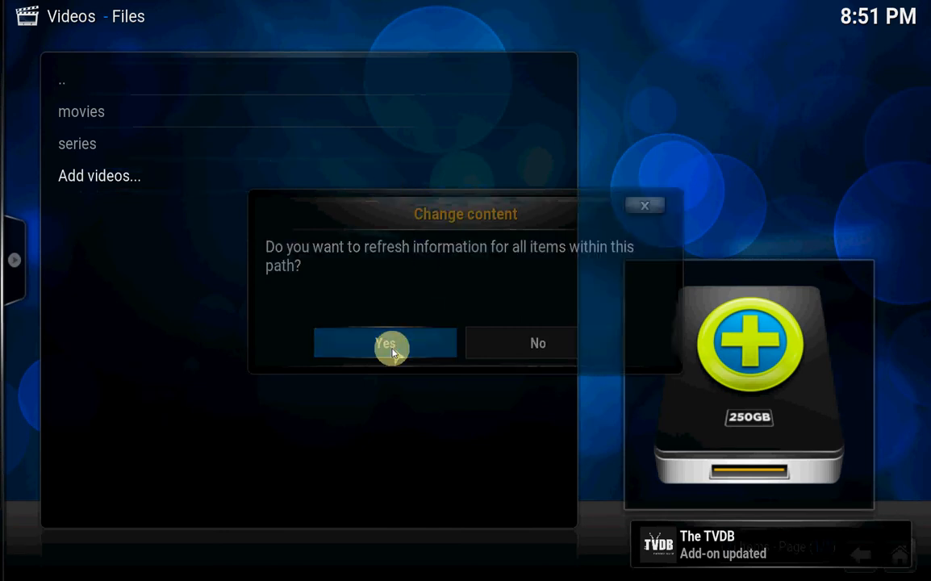
{"action": "left_click", "coordinate": [385, 343]}
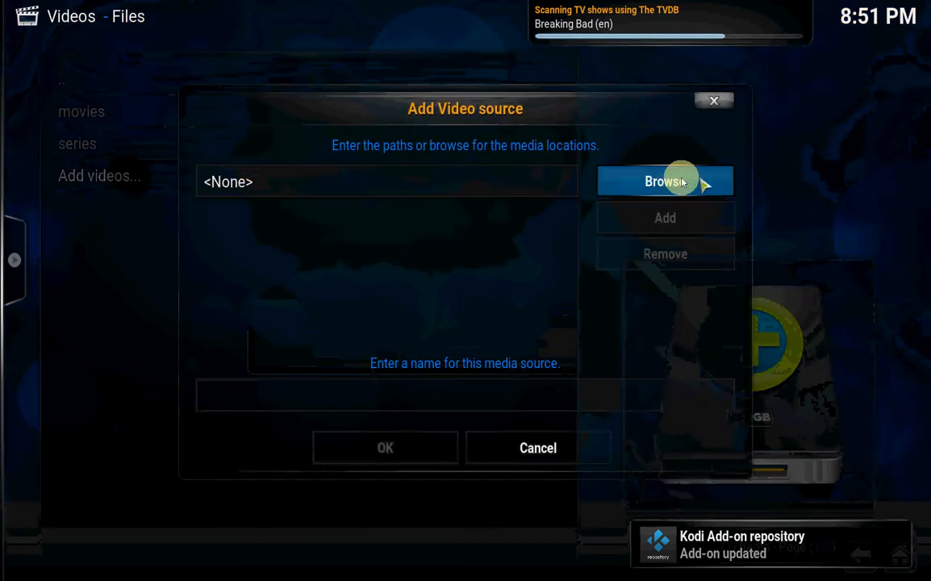
Step: Add D:\3d as a video source with Movies content and confirm the refresh
{"action": "left_click", "coordinate": [664, 181]}
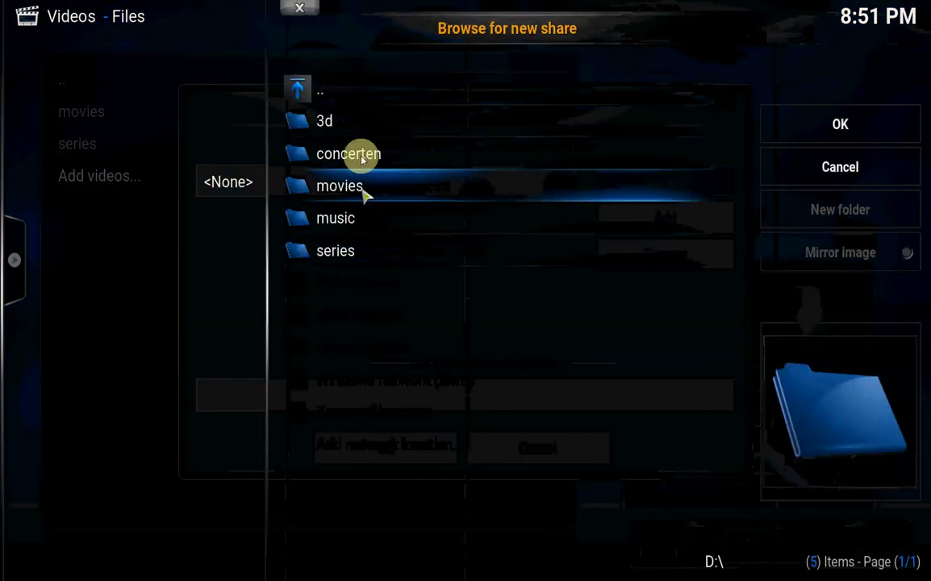
{"action": "double_click", "coordinate": [324, 121]}
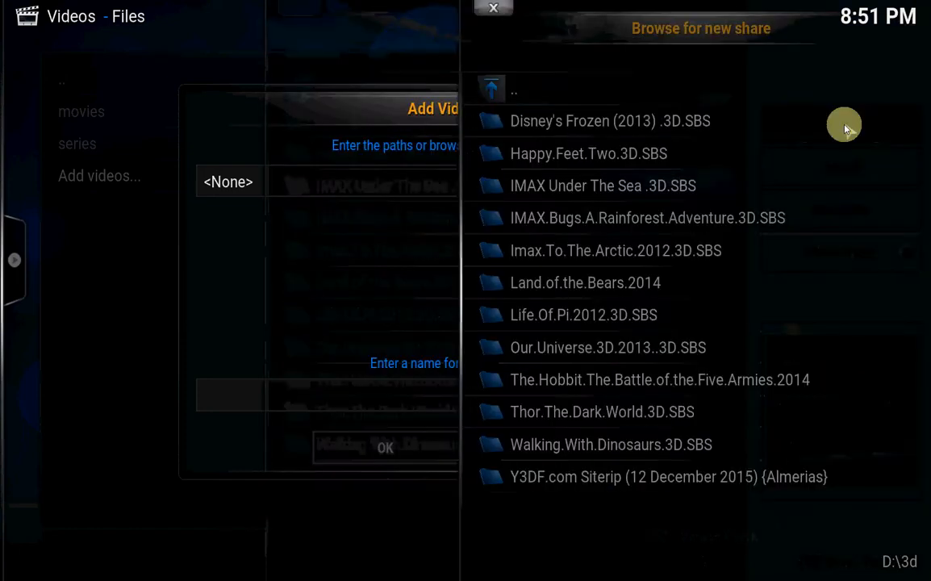
{"action": "left_click", "coordinate": [493, 9]}
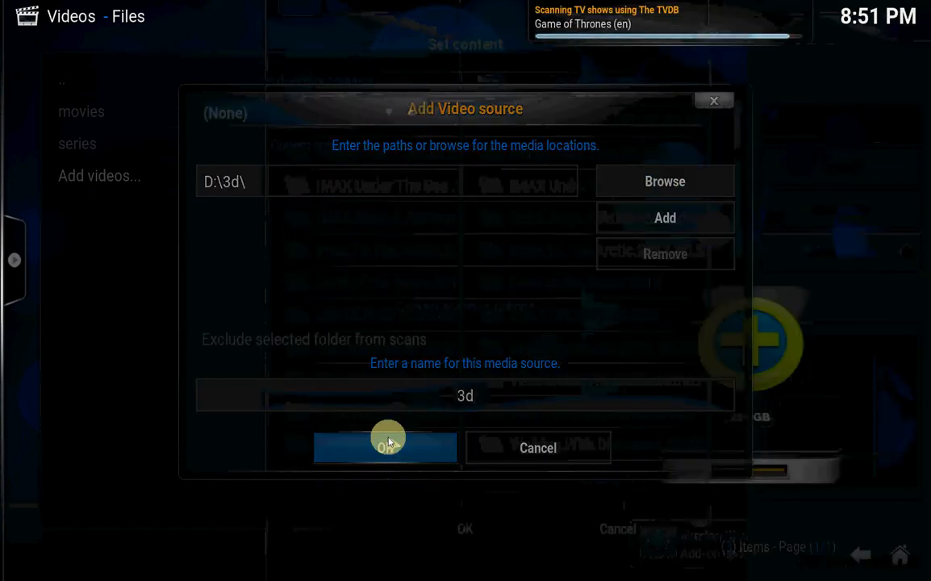
{"action": "left_click", "coordinate": [385, 447]}
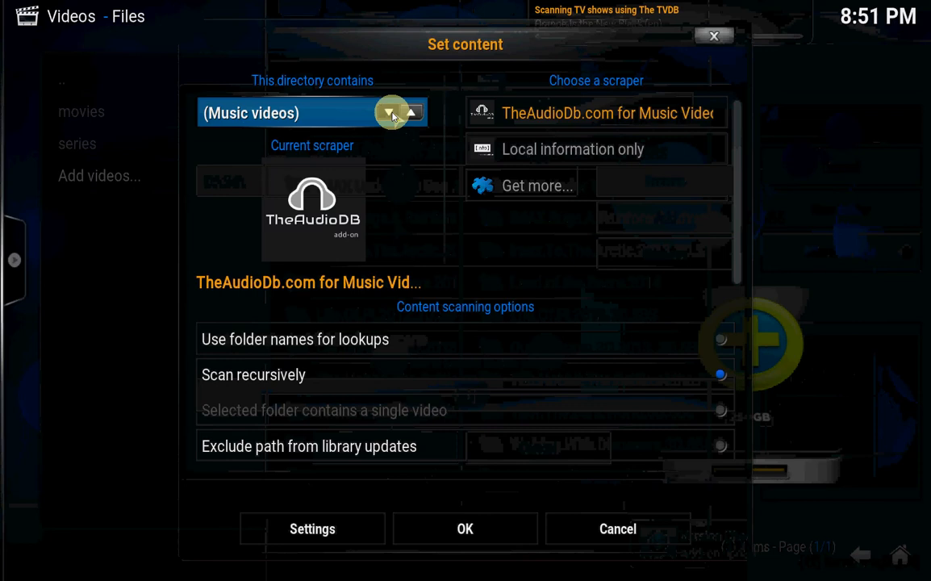
{"action": "left_click", "coordinate": [393, 112]}
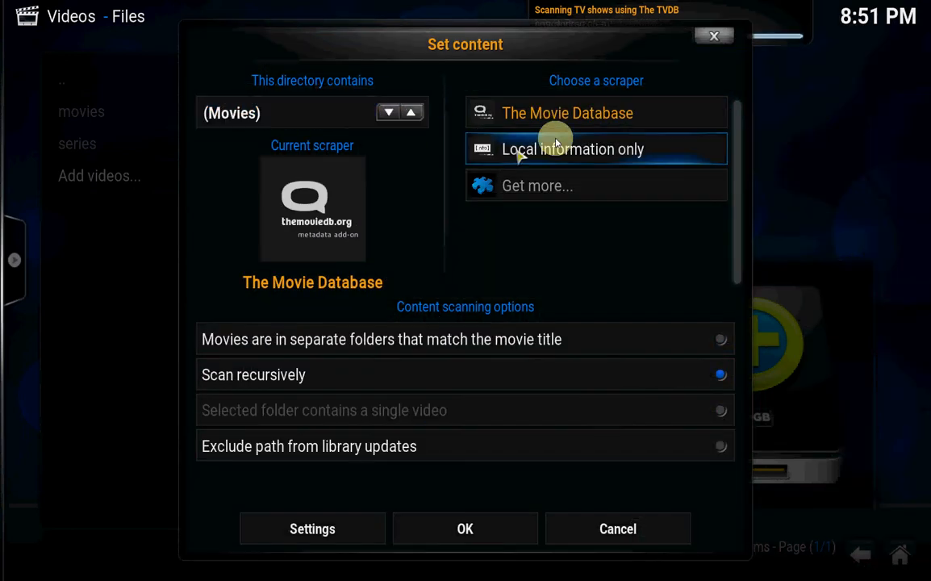
{"action": "left_click", "coordinate": [465, 528]}
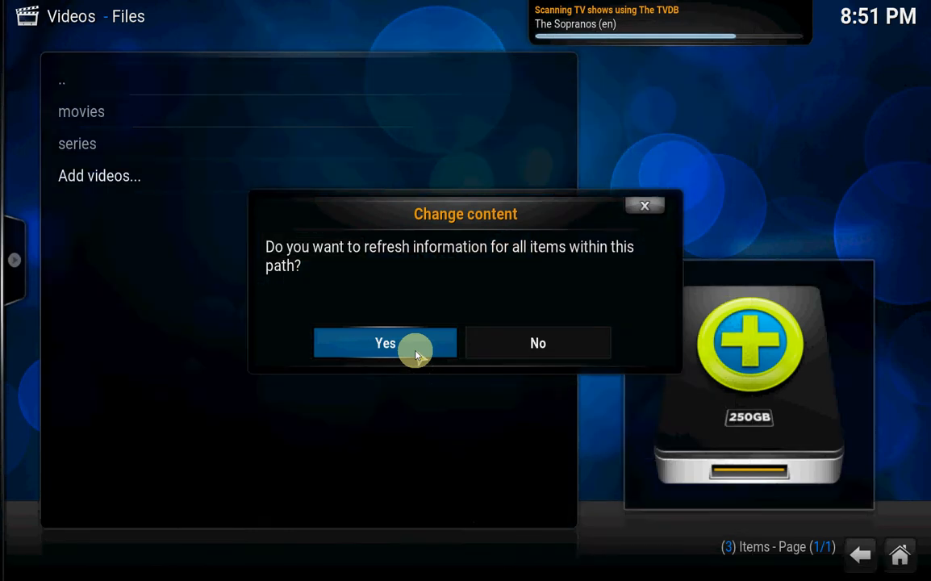
{"action": "mouse_move", "coordinate": [538, 162]}
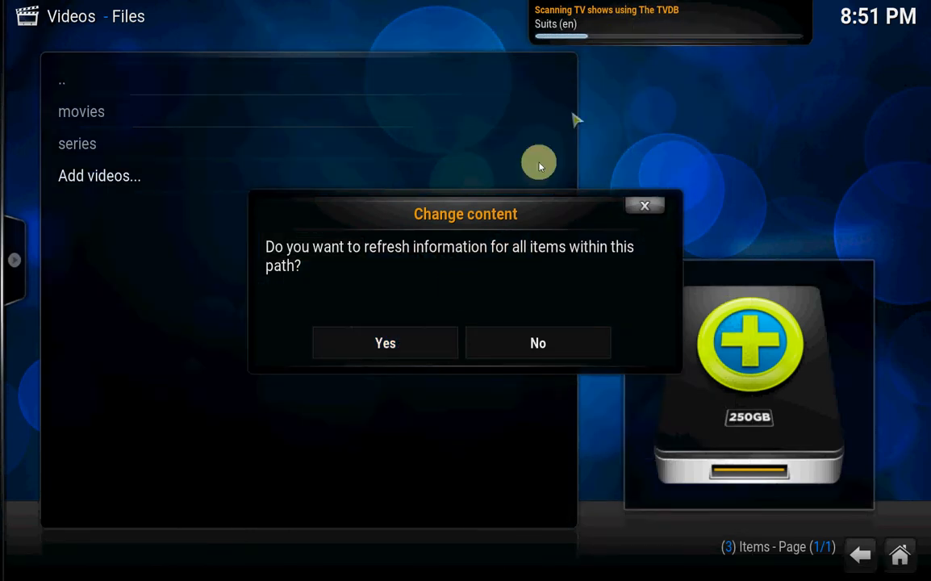
{"action": "mouse_move", "coordinate": [416, 303]}
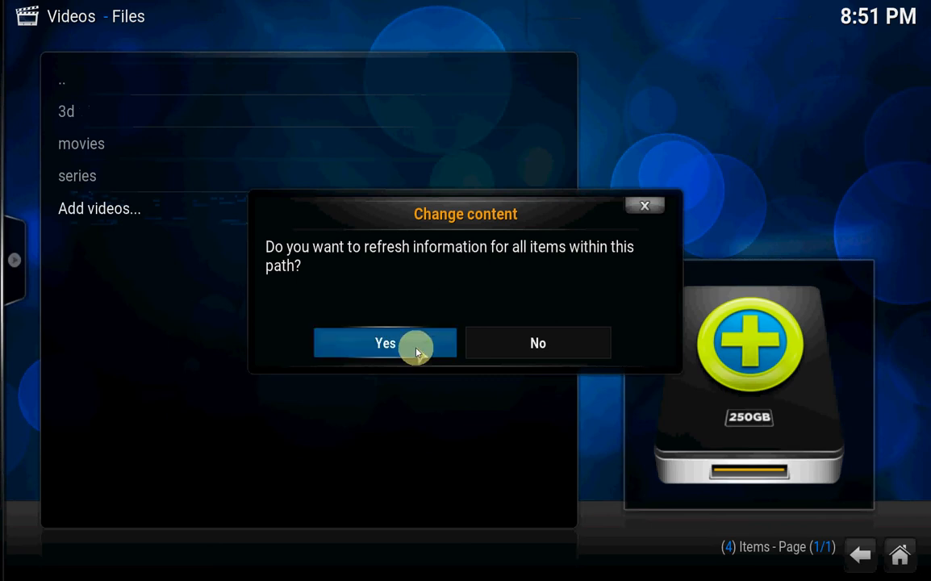
{"action": "left_click", "coordinate": [385, 342]}
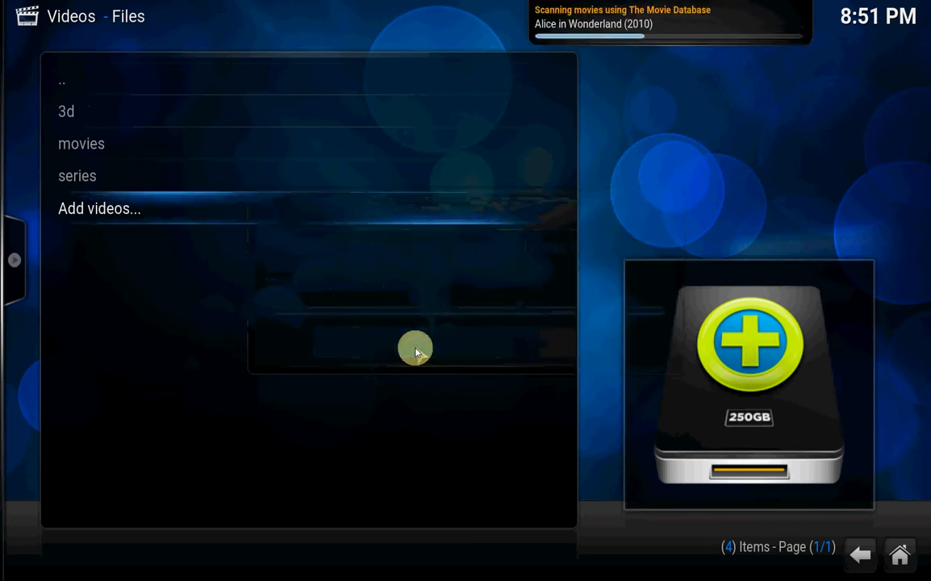
{"action": "mouse_move", "coordinate": [702, 137]}
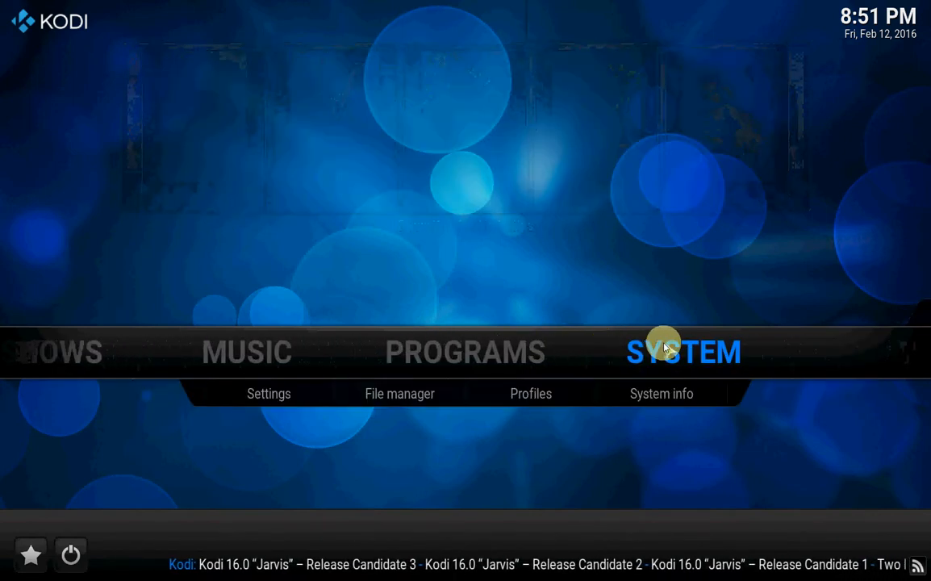
Step: Go to Settings > Add-ons > Subtitles and install OpenSubtitles.org
{"action": "left_click", "coordinate": [269, 394]}
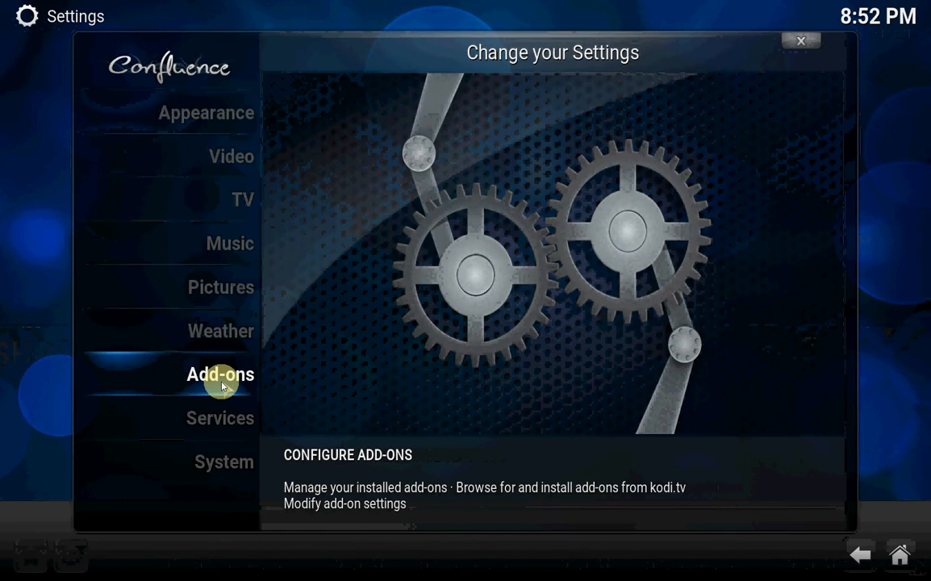
{"action": "left_click", "coordinate": [220, 373]}
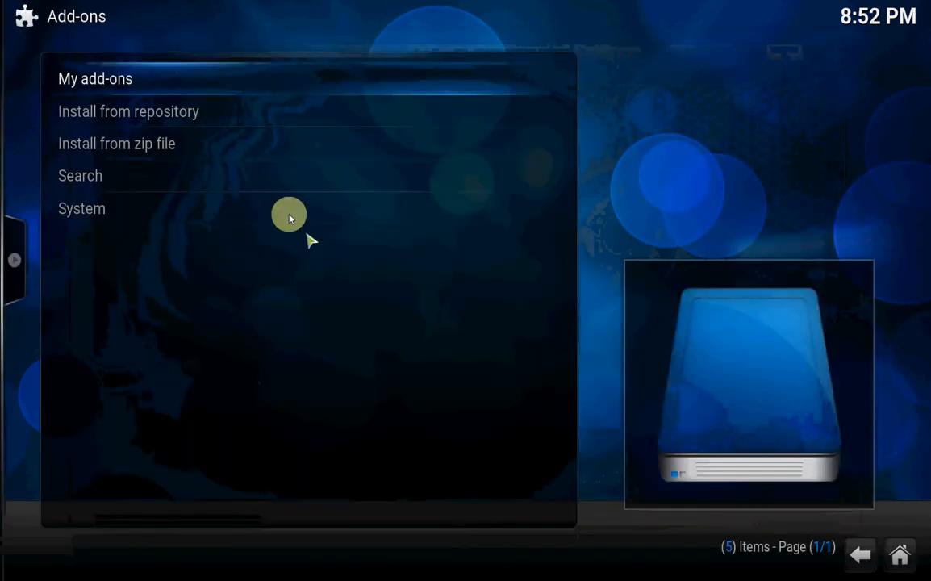
{"action": "mouse_move", "coordinate": [166, 113]}
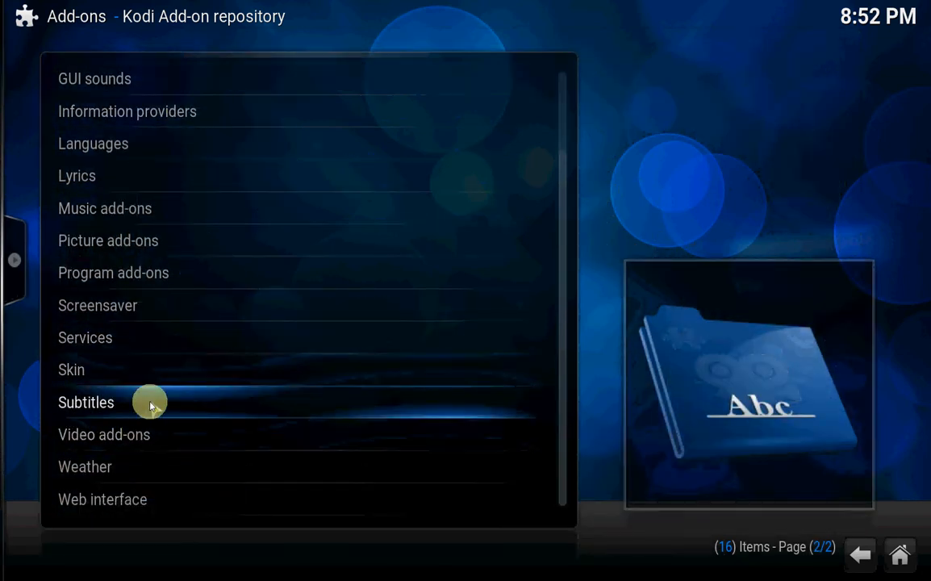
{"action": "left_click", "coordinate": [86, 402]}
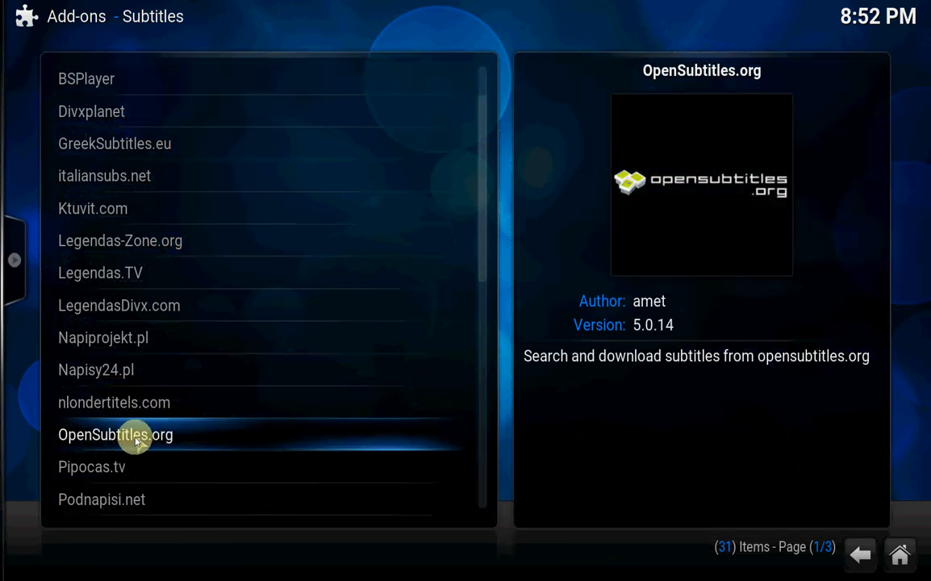
{"action": "left_click", "coordinate": [115, 143]}
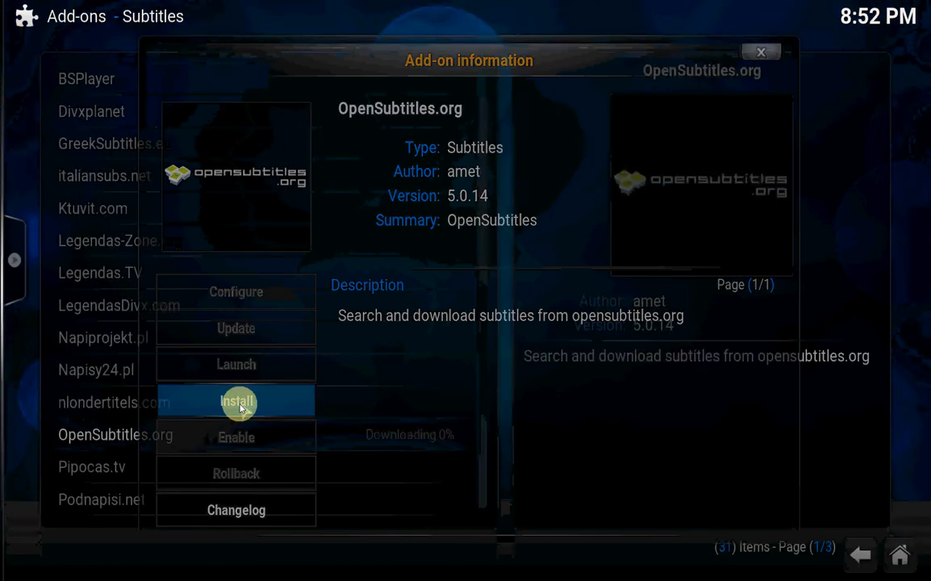
{"action": "left_click", "coordinate": [236, 402]}
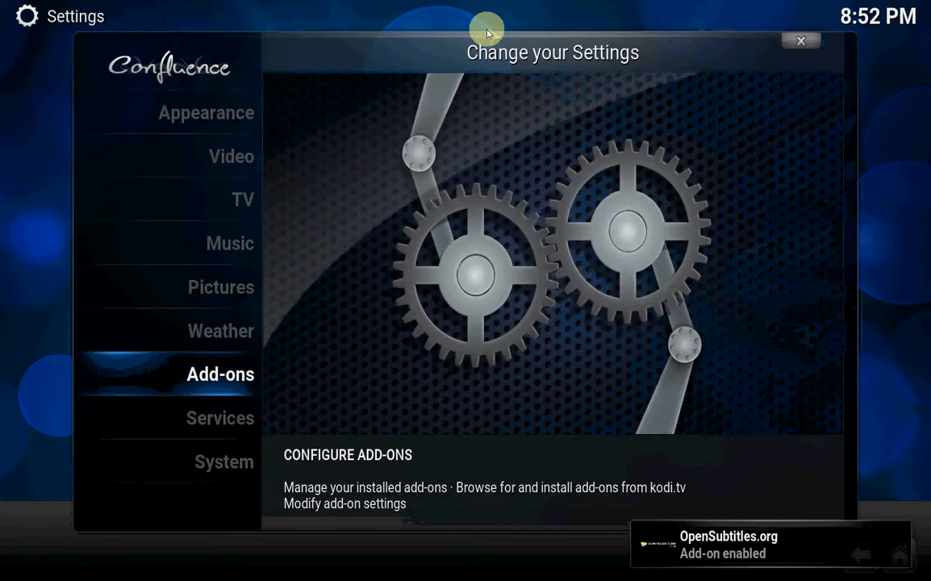
Step: In video subtitle settings, add Dutch to the subtitle download languages
{"action": "left_click", "coordinate": [231, 156]}
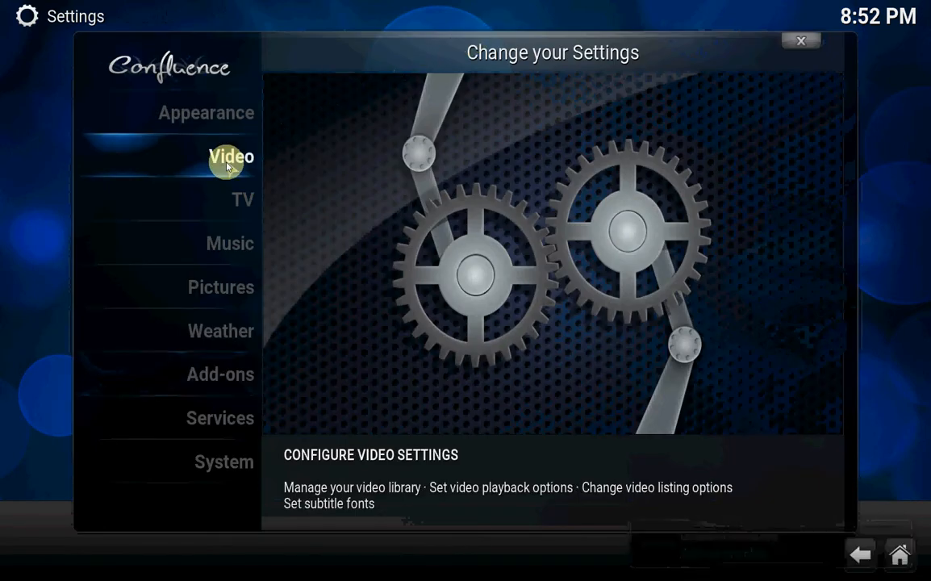
{"action": "left_click", "coordinate": [231, 156]}
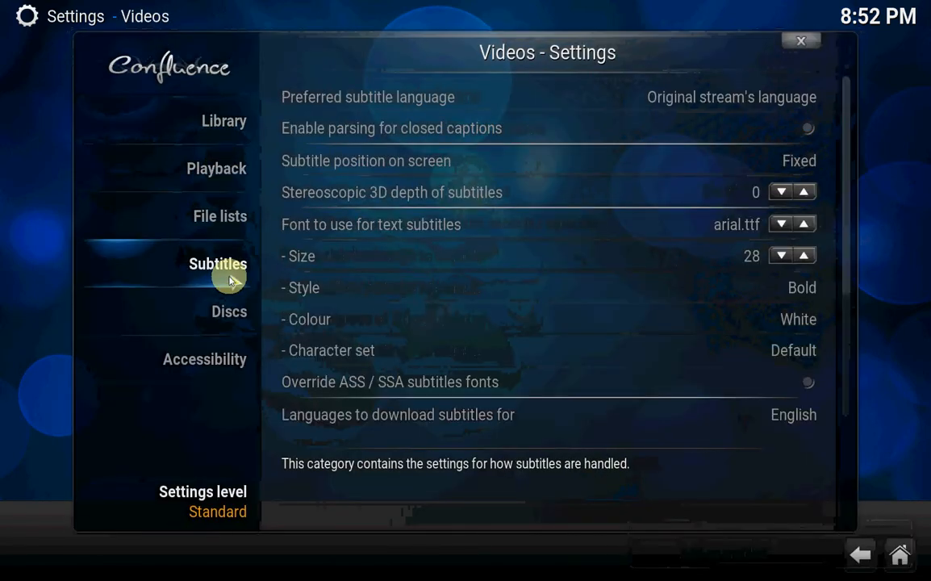
{"action": "mouse_move", "coordinate": [359, 256]}
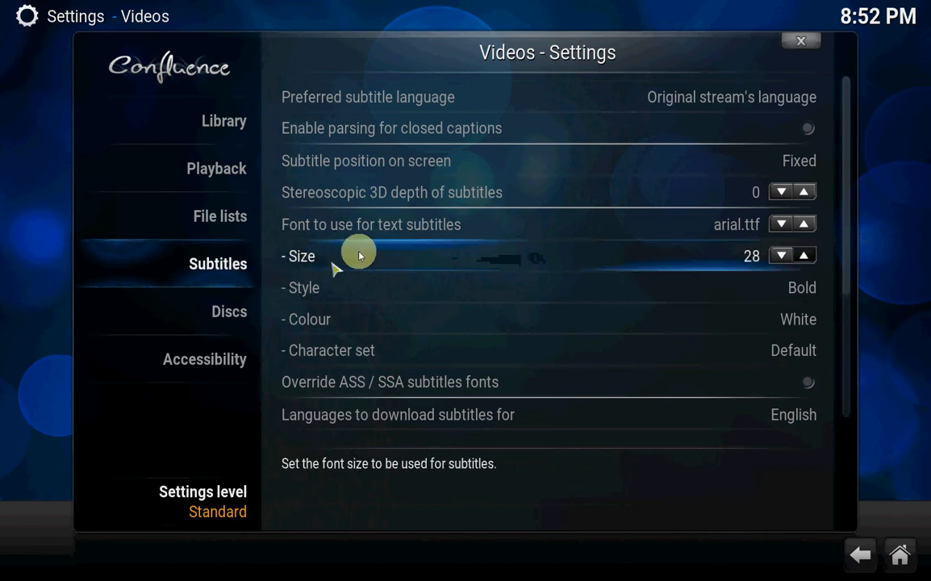
{"action": "scroll", "scroll_direction": "down", "scroll_amount": 3}
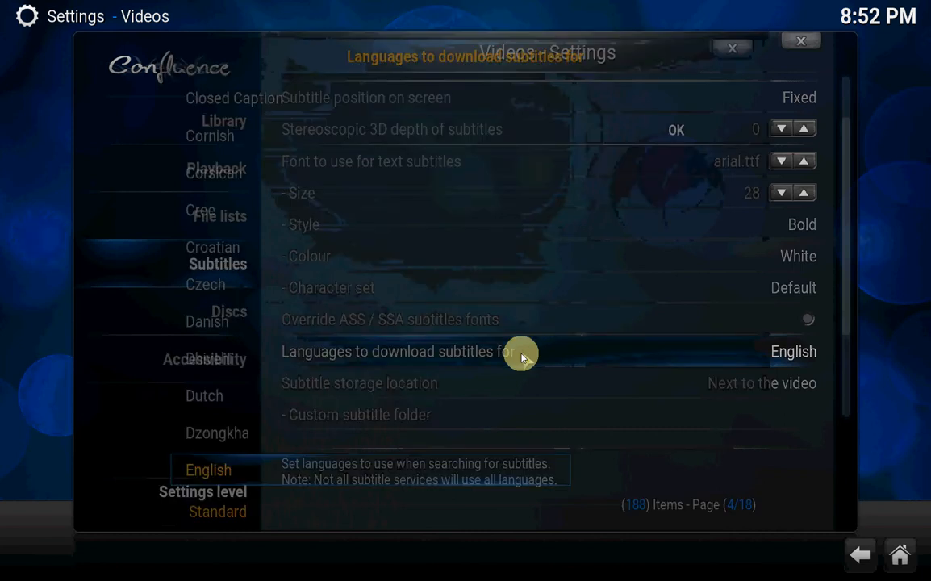
{"action": "left_click", "coordinate": [528, 351]}
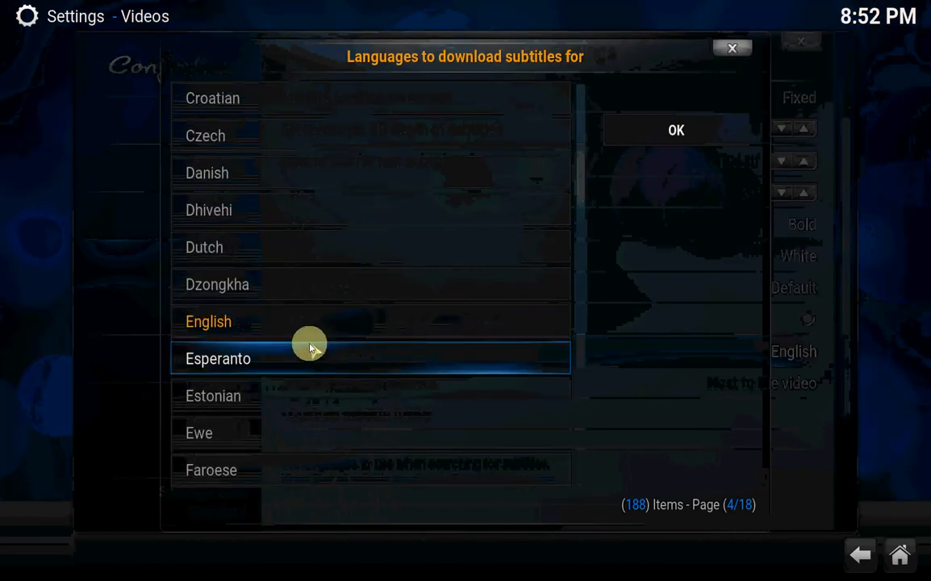
{"action": "scroll", "scroll_direction": "up", "scroll_amount": 3}
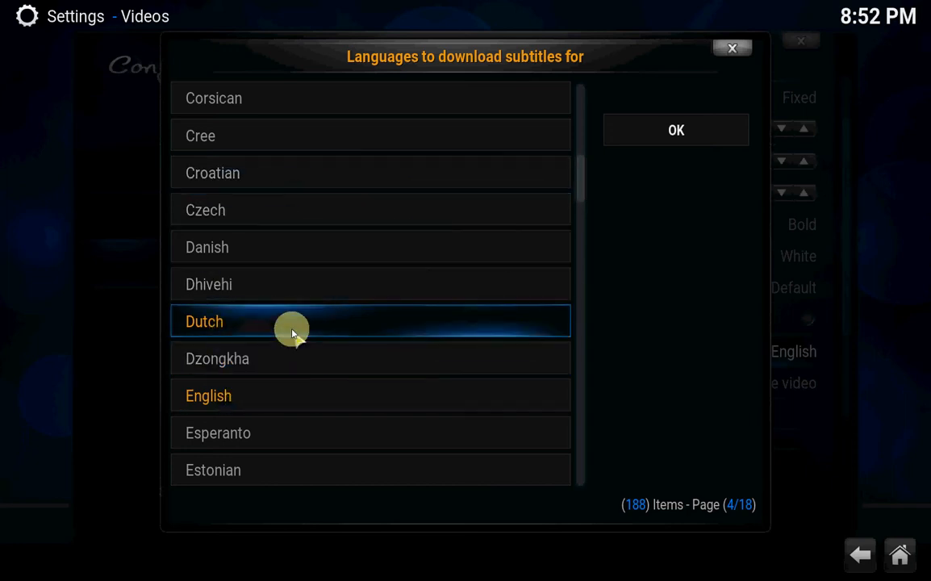
{"action": "mouse_move", "coordinate": [676, 130]}
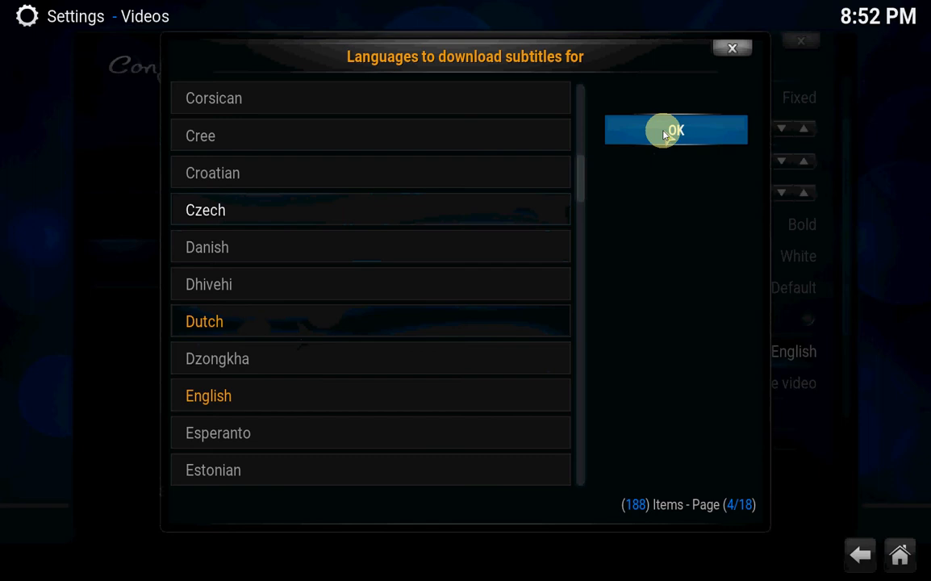
{"action": "left_click", "coordinate": [676, 130]}
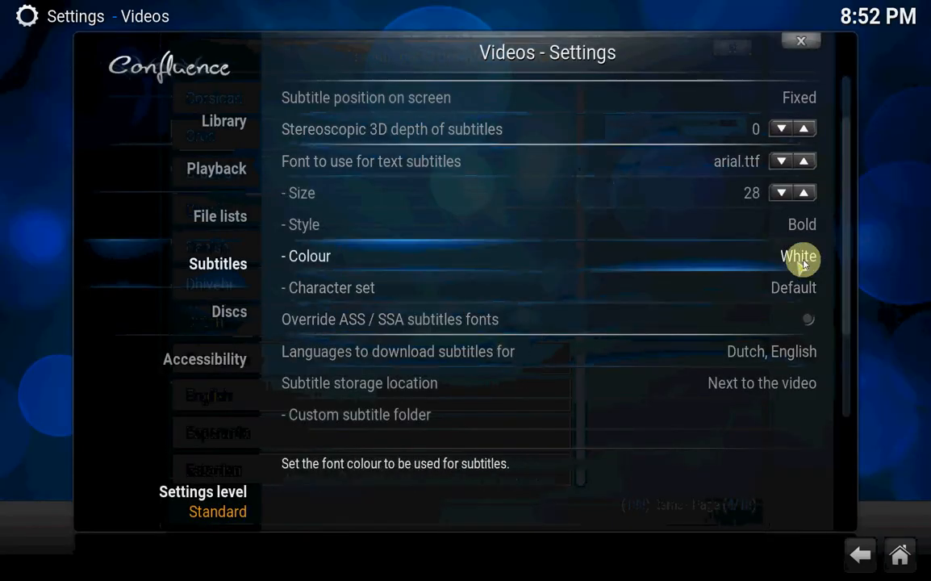
Step: Set OpenSubtitles.org as the default TV show subtitle service
{"action": "scroll", "scroll_direction": "down", "scroll_amount": 3}
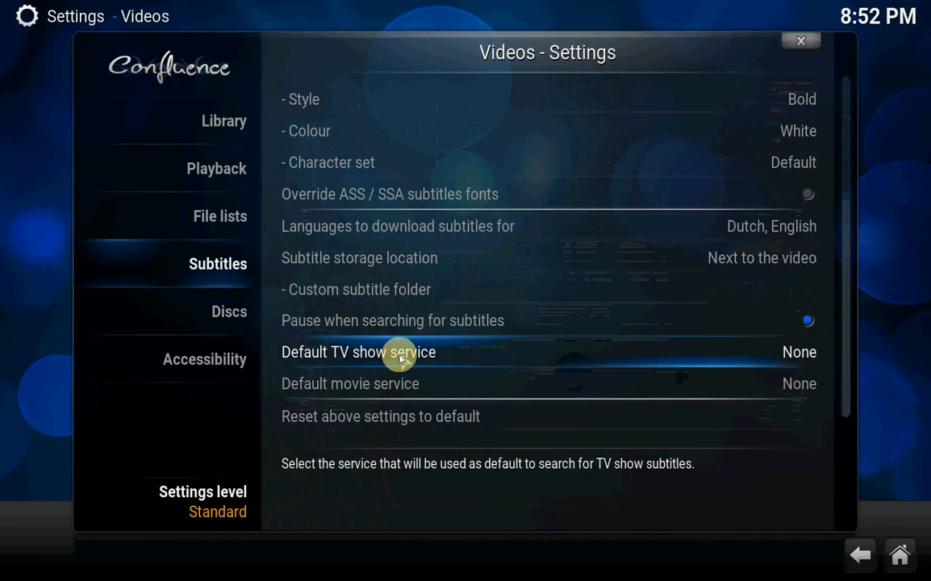
{"action": "left_click", "coordinate": [357, 352]}
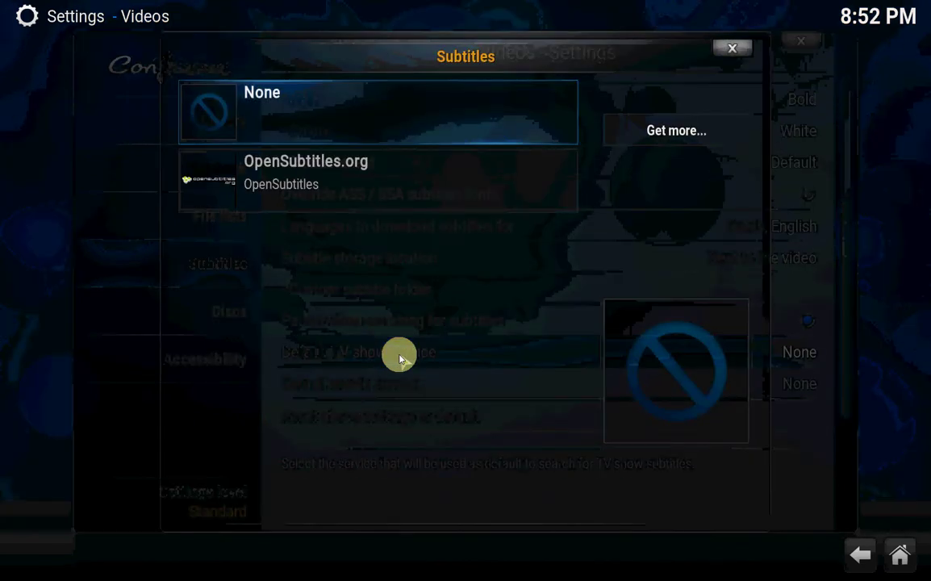
{"action": "left_click", "coordinate": [306, 172]}
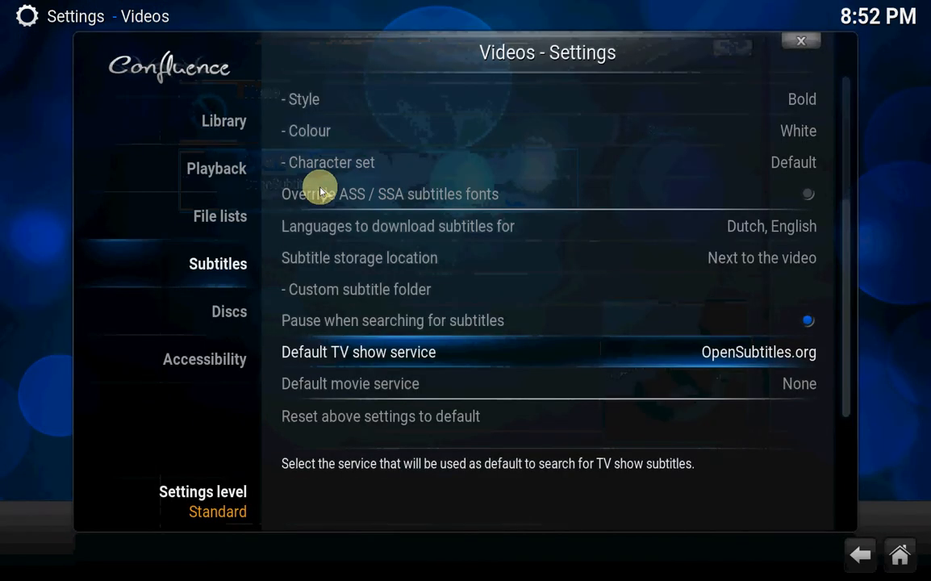
{"action": "left_click", "coordinate": [359, 352]}
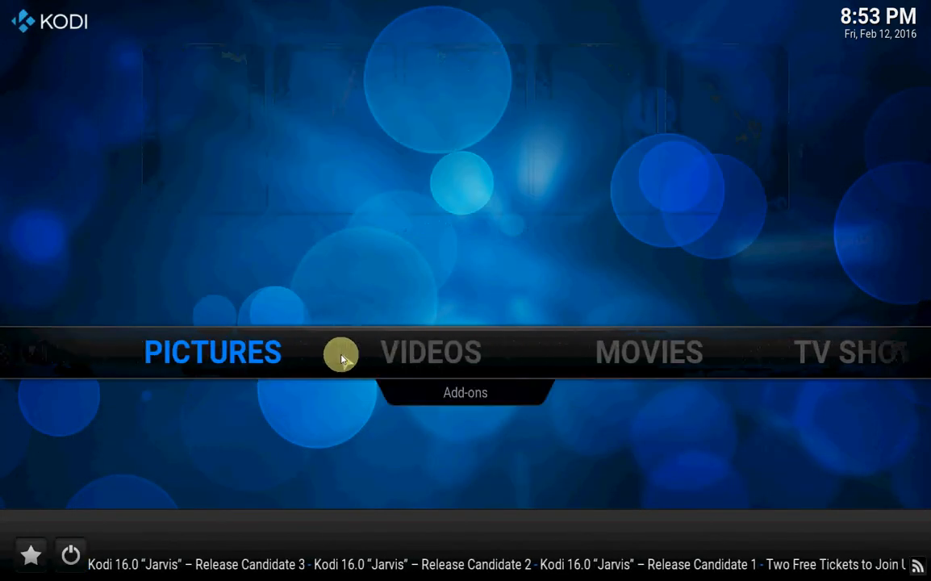
Step: Under Appearance > Skin, get more skins and install Aeon MQ 6
{"action": "scroll", "scroll_direction": "right", "scroll_amount": 3}
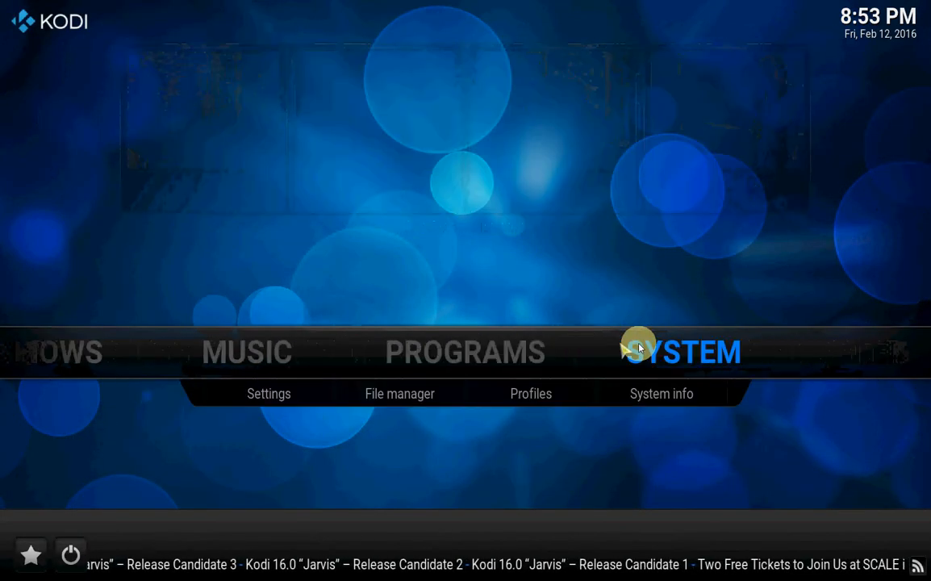
{"action": "mouse_move", "coordinate": [676, 352]}
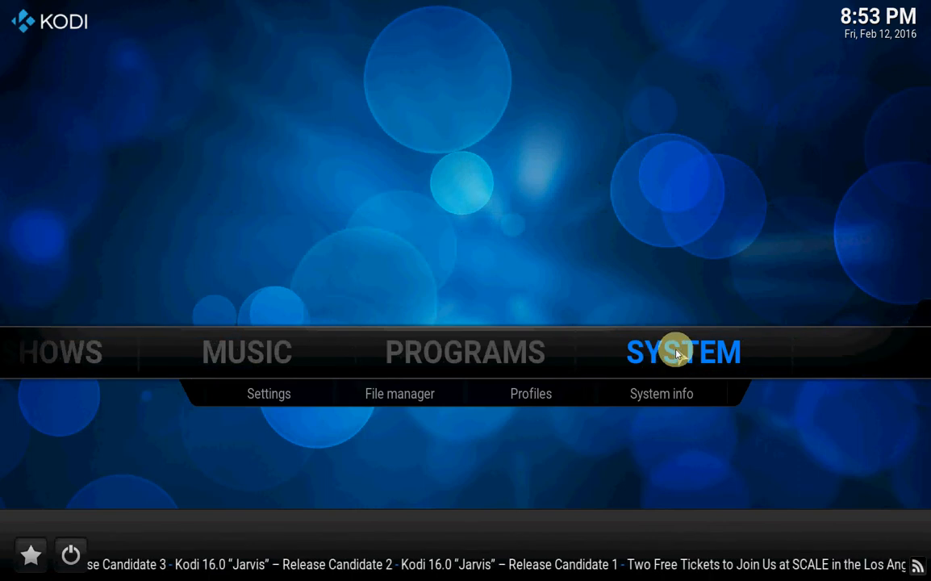
{"action": "left_click", "coordinate": [269, 393]}
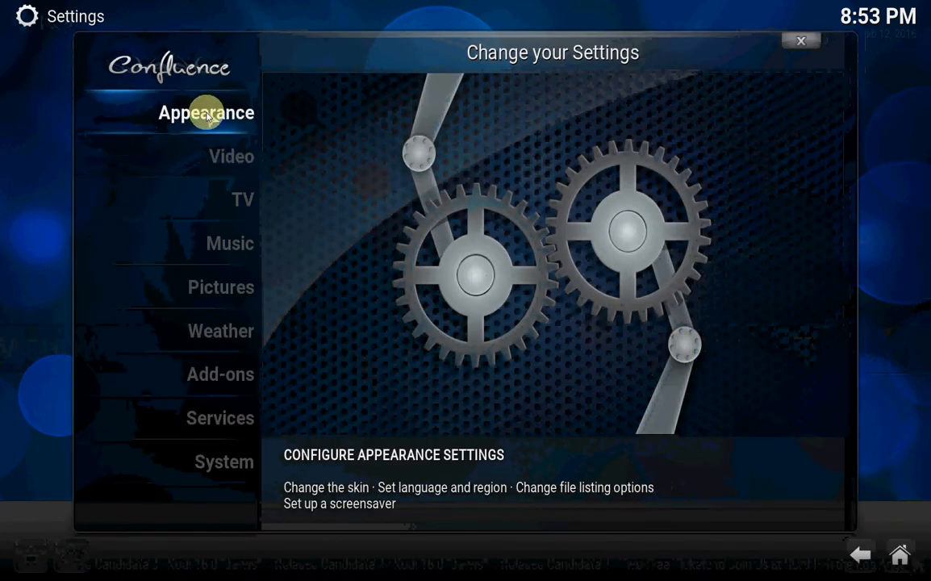
{"action": "left_click", "coordinate": [206, 112]}
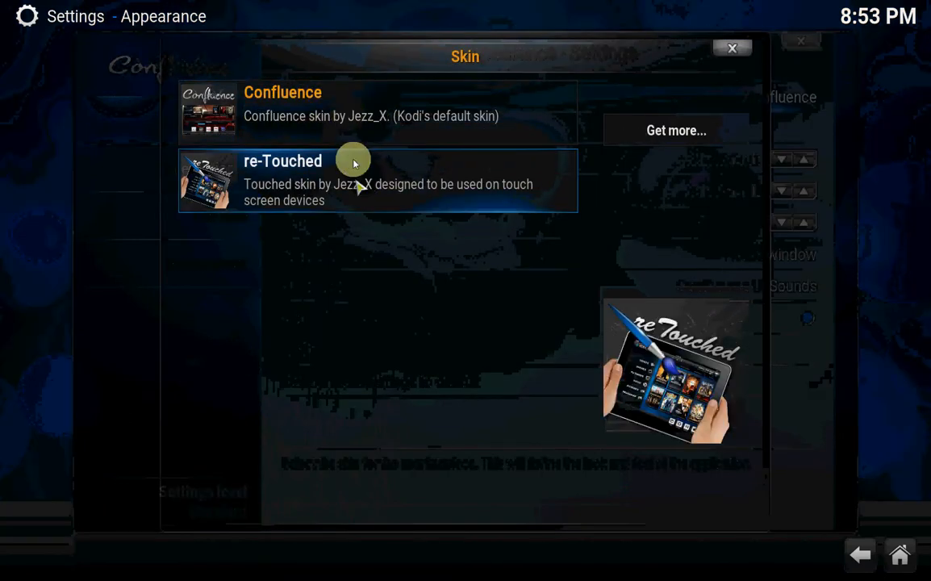
{"action": "left_click", "coordinate": [377, 111]}
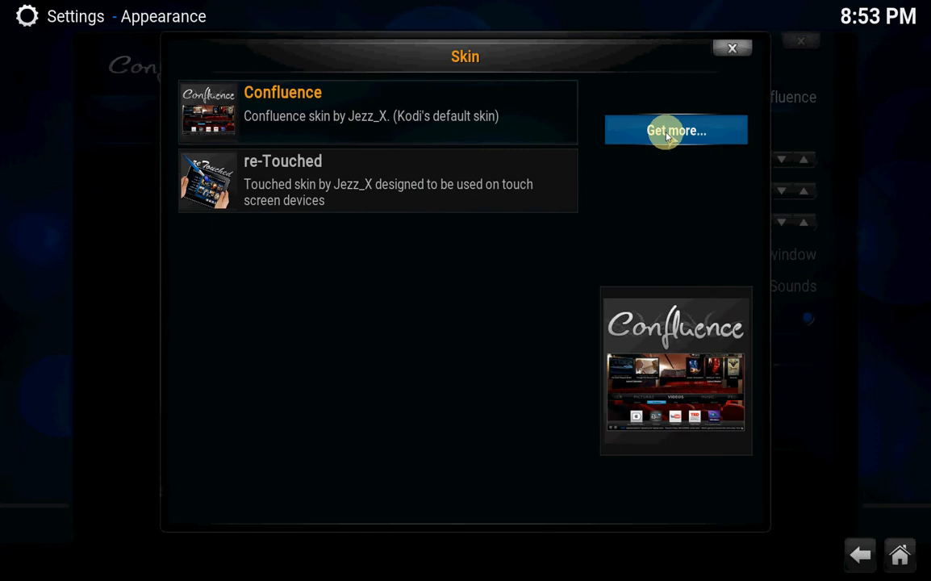
{"action": "left_click", "coordinate": [677, 130]}
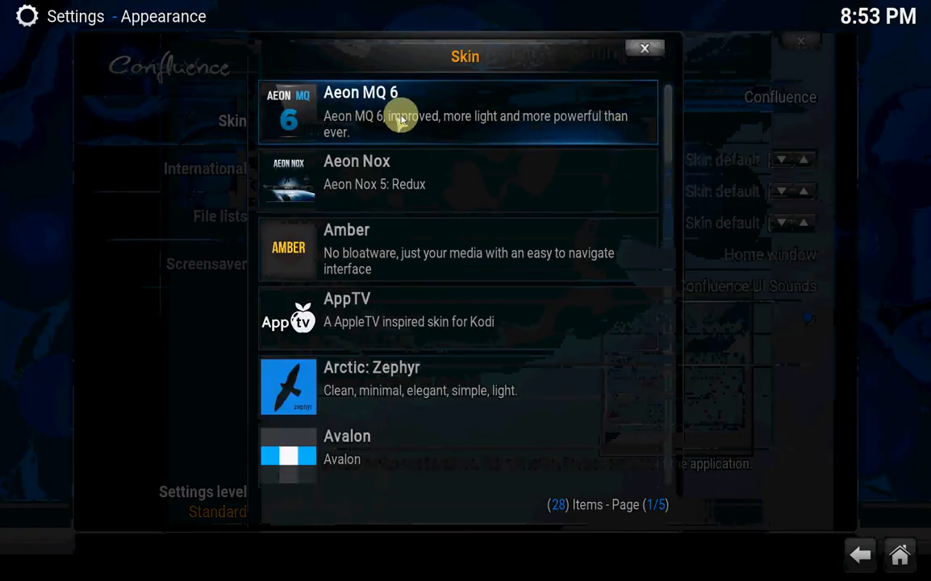
{"action": "left_click", "coordinate": [645, 49]}
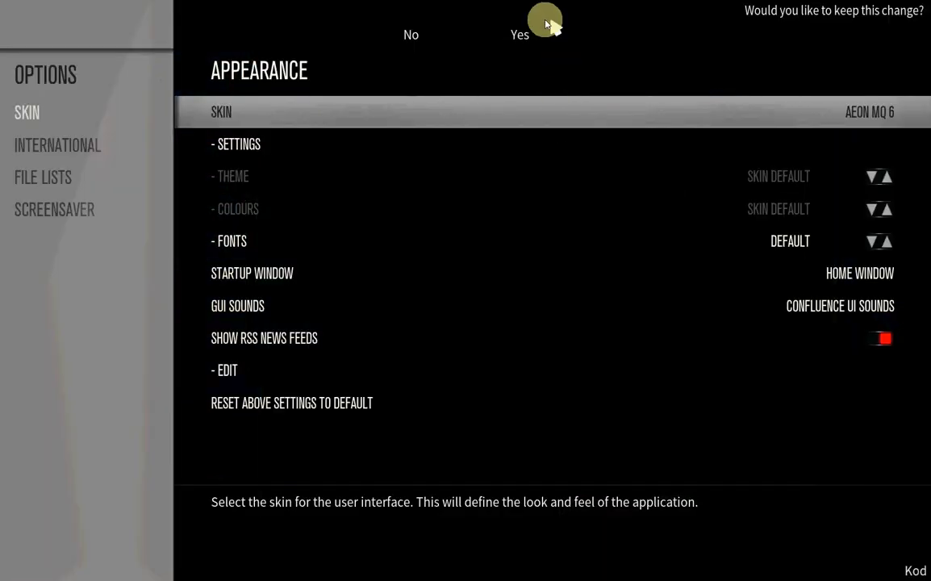
Step: Confirm keeping the Aeon MQ 6 skin and go back to the home screen
{"action": "left_click", "coordinate": [520, 34]}
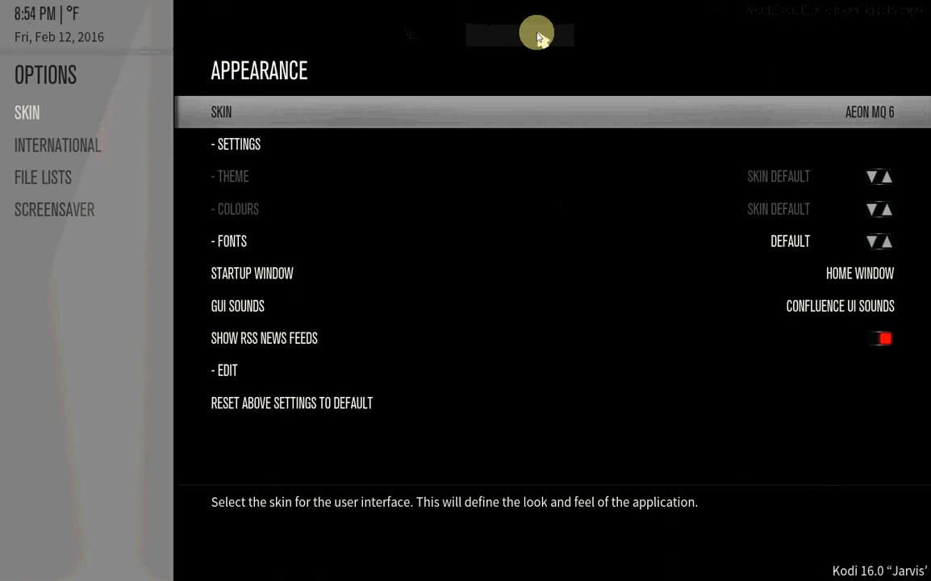
{"action": "left_click", "coordinate": [870, 113]}
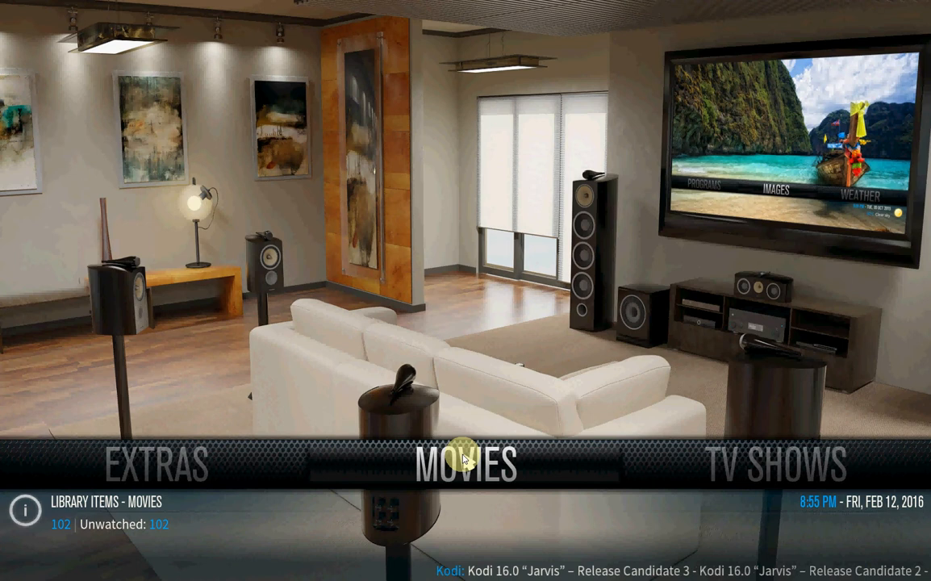
Step: From Movies > Files > Playlists, start a new video smart playlist named 'hd movie'
{"action": "left_click", "coordinate": [465, 464]}
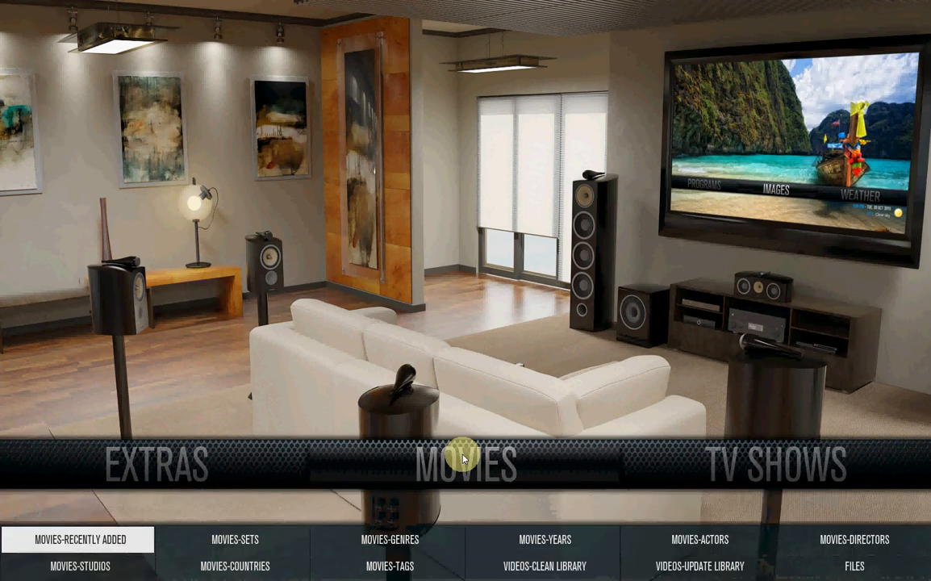
{"action": "left_click", "coordinate": [854, 565]}
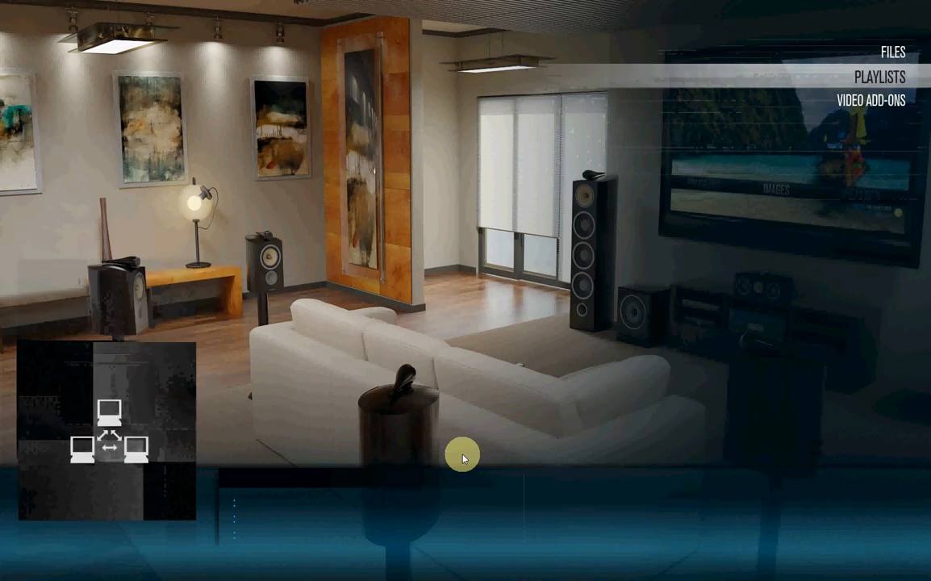
{"action": "left_click", "coordinate": [879, 76]}
{"action": "type", "text": "hd"}
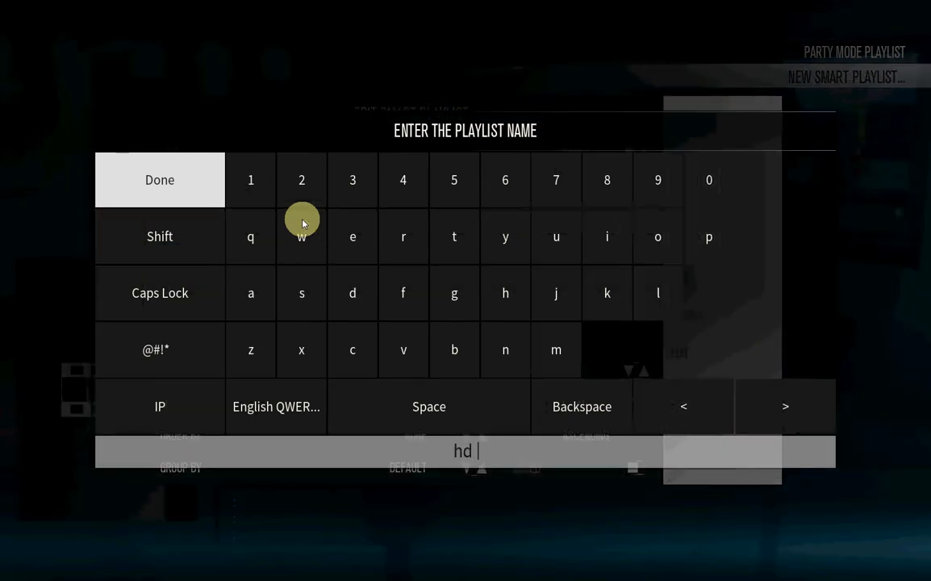
{"action": "type", "text": "movie"}
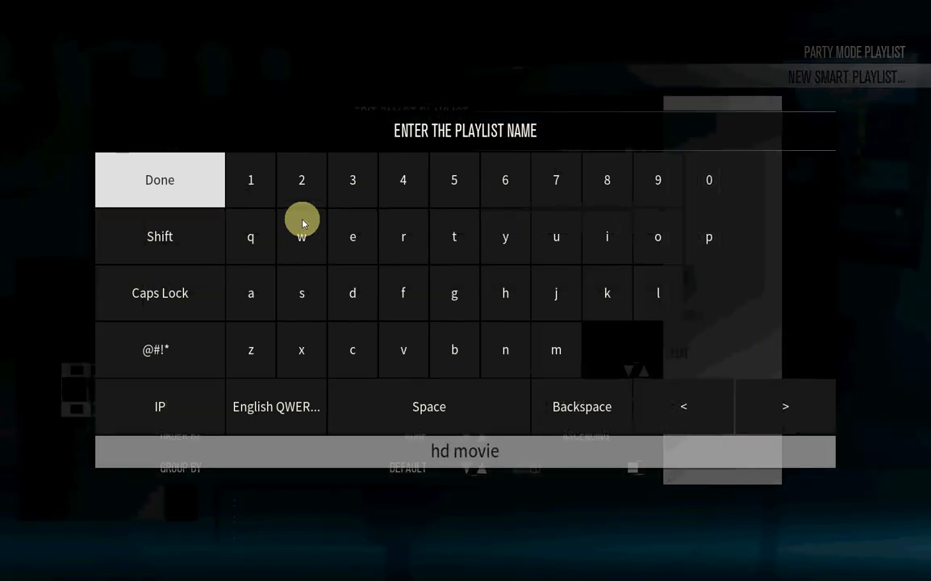
{"action": "left_click", "coordinate": [159, 180]}
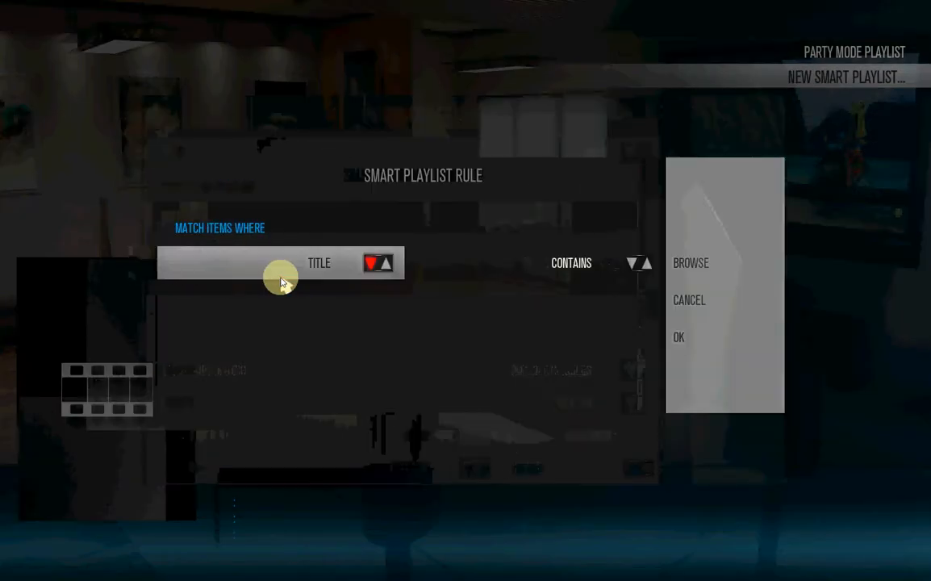
Step: Change the playlist rule to match on Path with a 'contains' comparison
{"action": "left_click", "coordinate": [378, 263]}
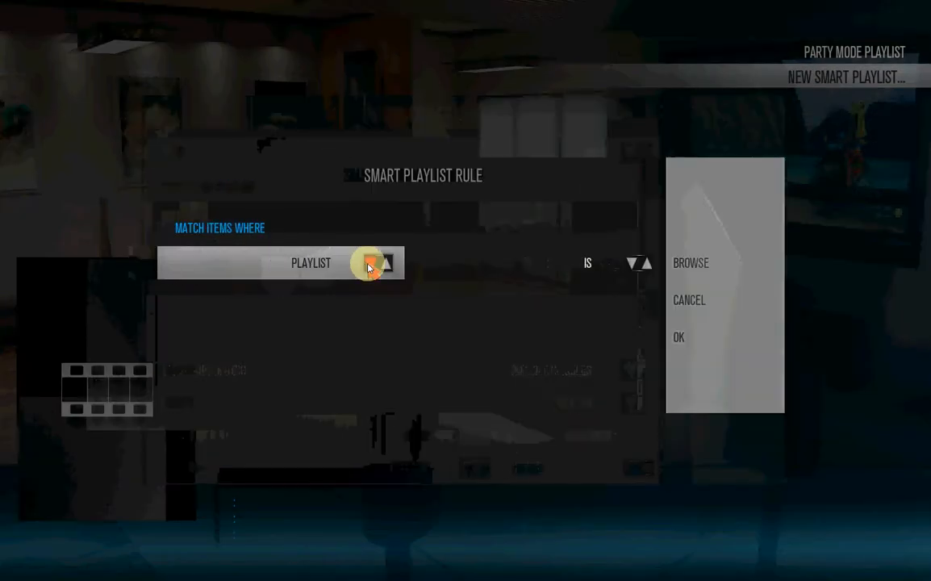
{"action": "left_click", "coordinate": [387, 263]}
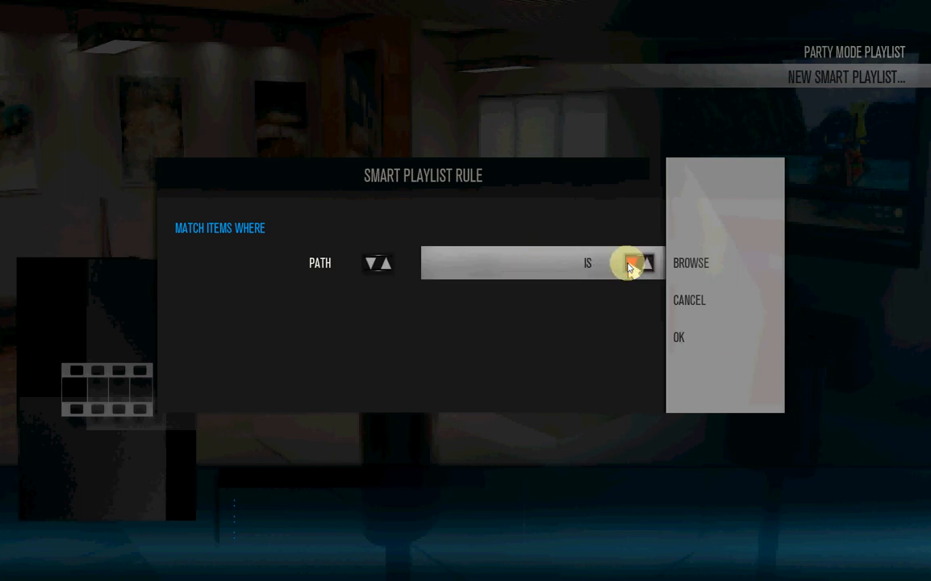
{"action": "left_click", "coordinate": [648, 263]}
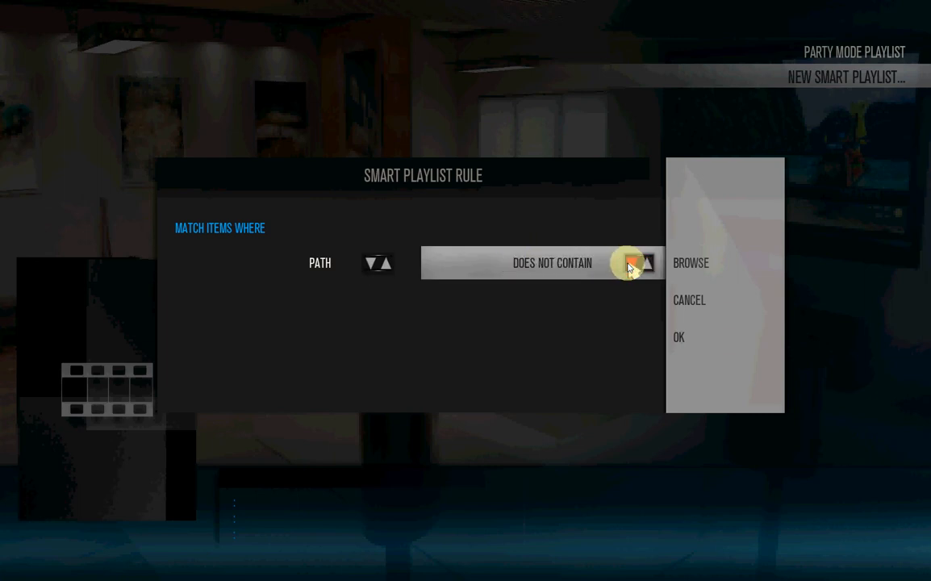
{"action": "left_click", "coordinate": [648, 263]}
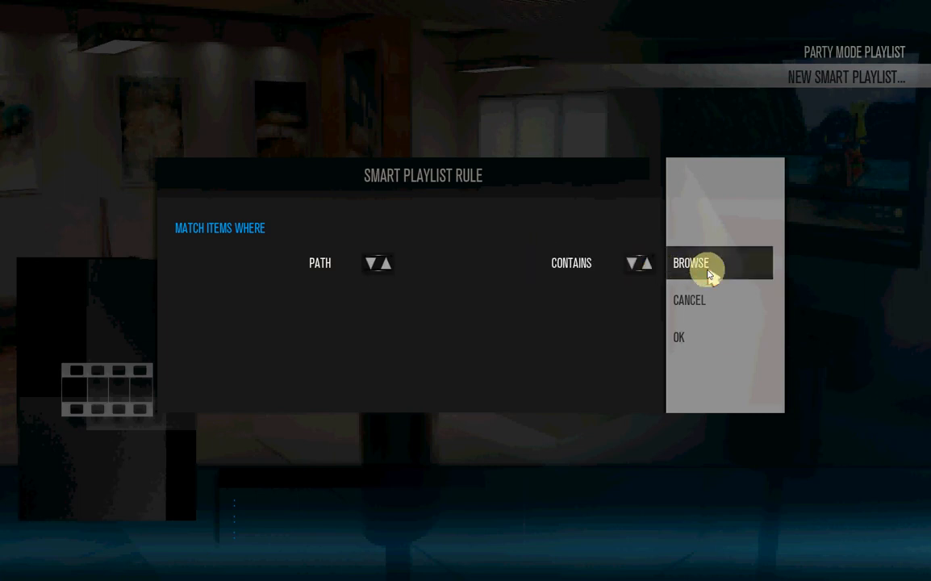
Step: Set the rule's path to the movie folder and save the playlist as 'hd movies'
{"action": "left_click", "coordinate": [691, 263]}
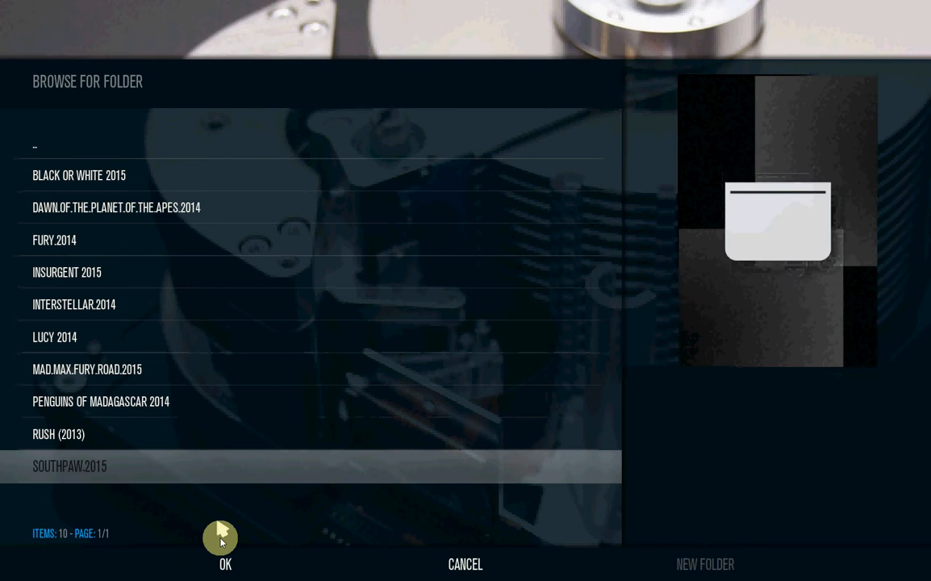
{"action": "left_click", "coordinate": [226, 564]}
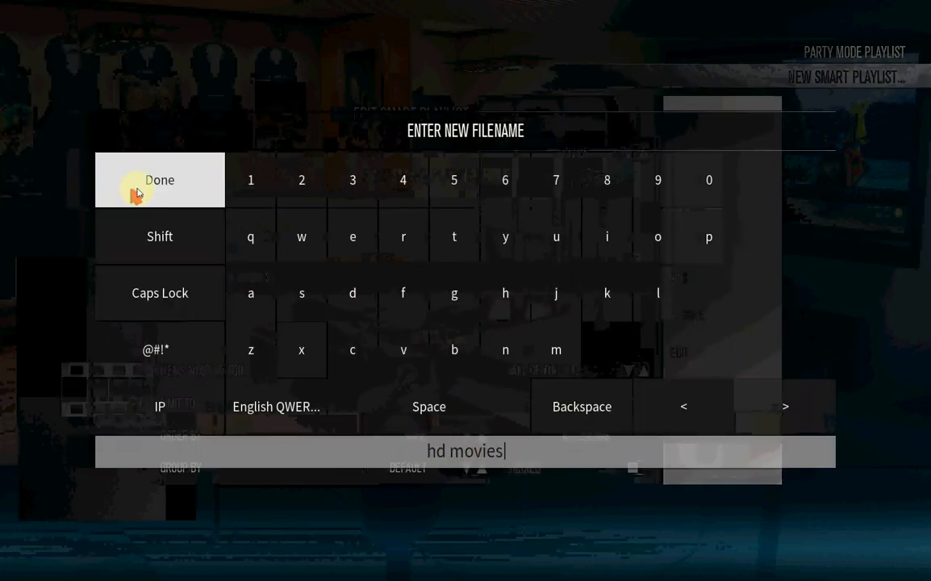
{"action": "left_click", "coordinate": [159, 180]}
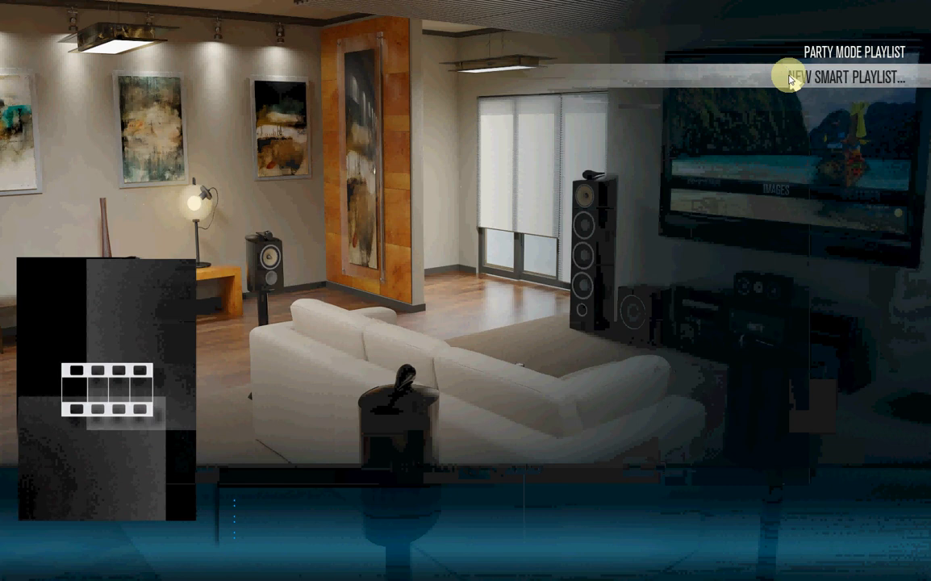
{"action": "left_click", "coordinate": [847, 79]}
{"action": "type", "text": "3d mov"}
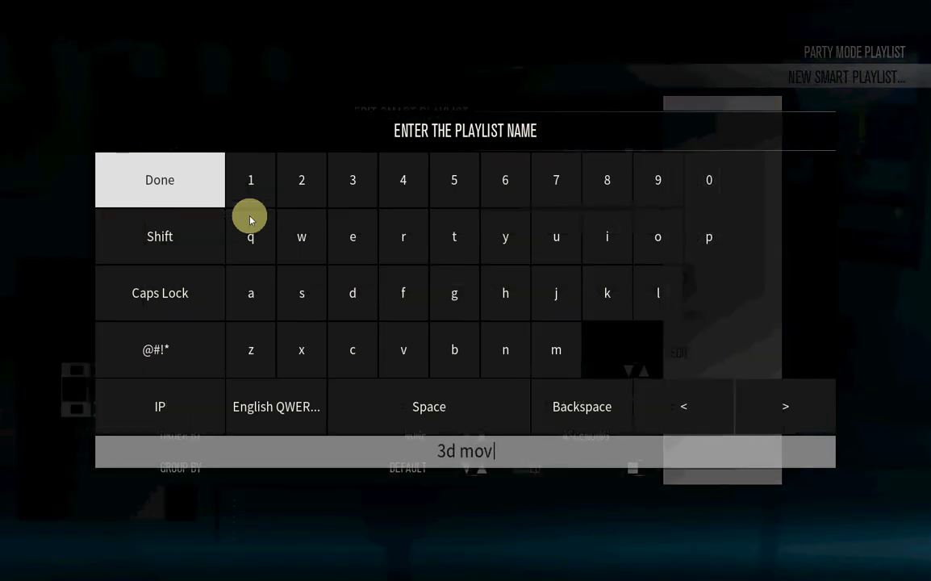
Step: Create and save the '3d movies' smart playlist with rule Path contains D:\3D\
{"action": "left_click", "coordinate": [160, 179]}
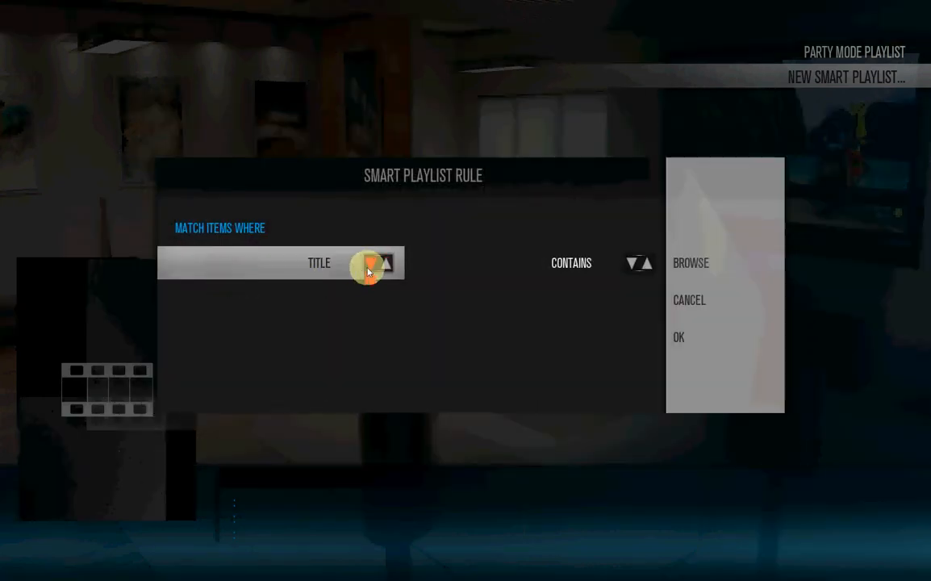
{"action": "left_click", "coordinate": [372, 263]}
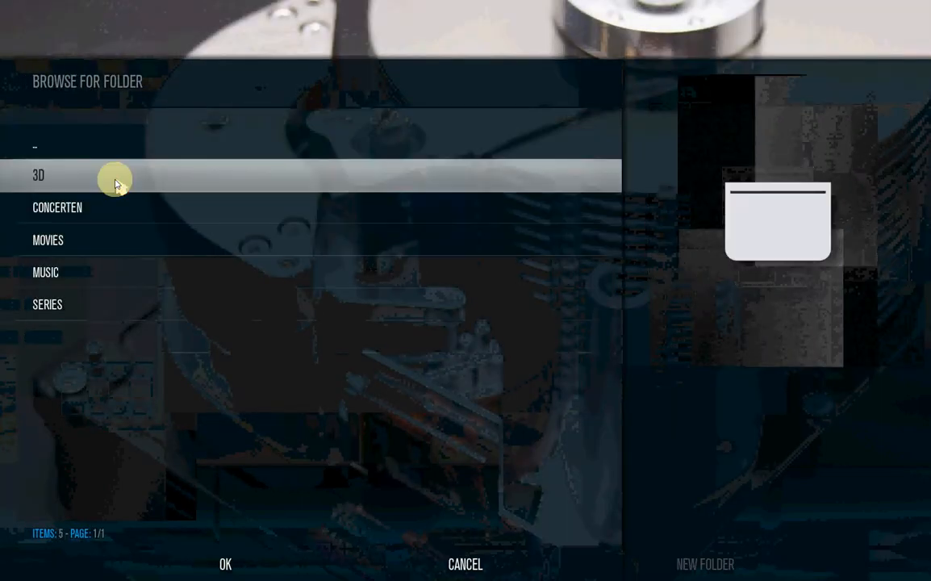
{"action": "left_click", "coordinate": [225, 564]}
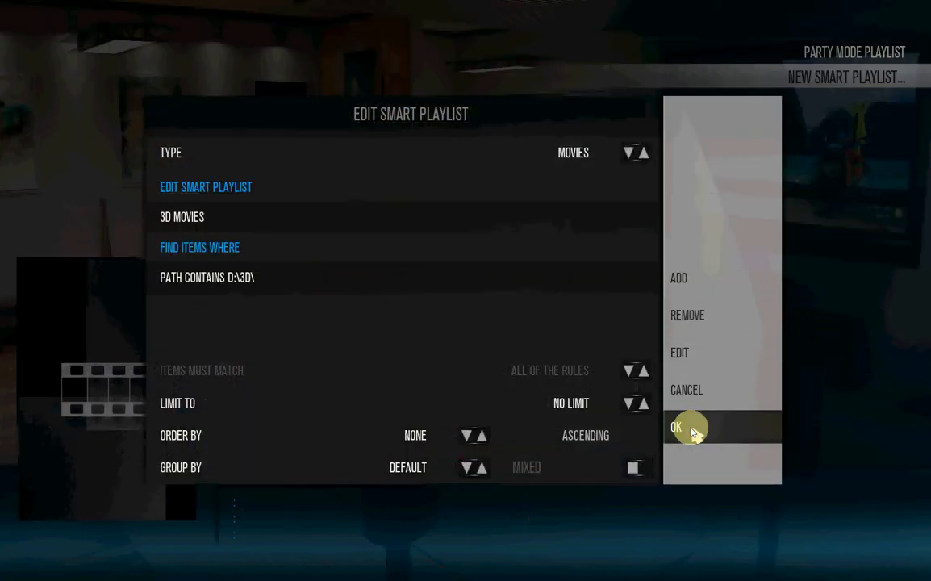
{"action": "left_click", "coordinate": [676, 426]}
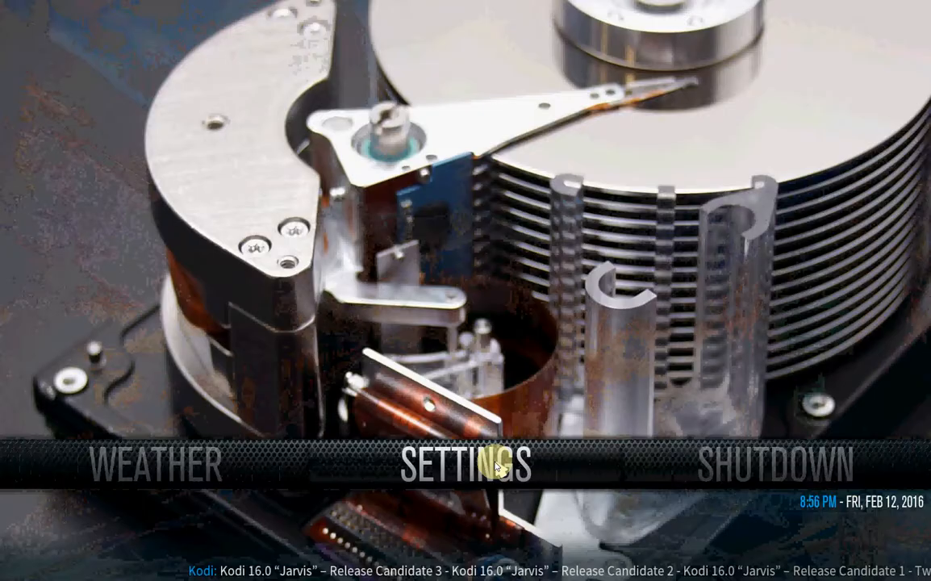
Step: Open Customise main menu from home Settings, continuing with the language already defined
{"action": "left_click", "coordinate": [474, 464]}
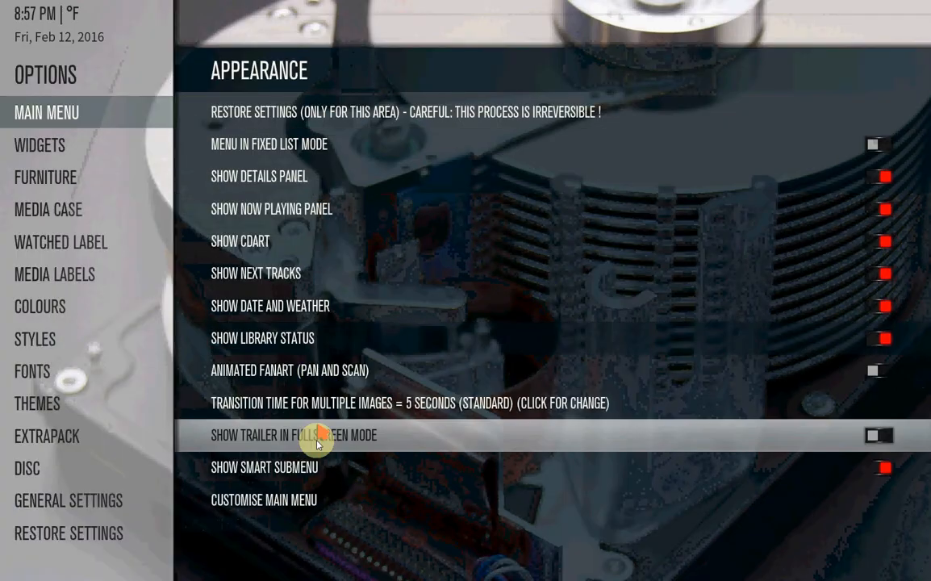
{"action": "mouse_move", "coordinate": [305, 508]}
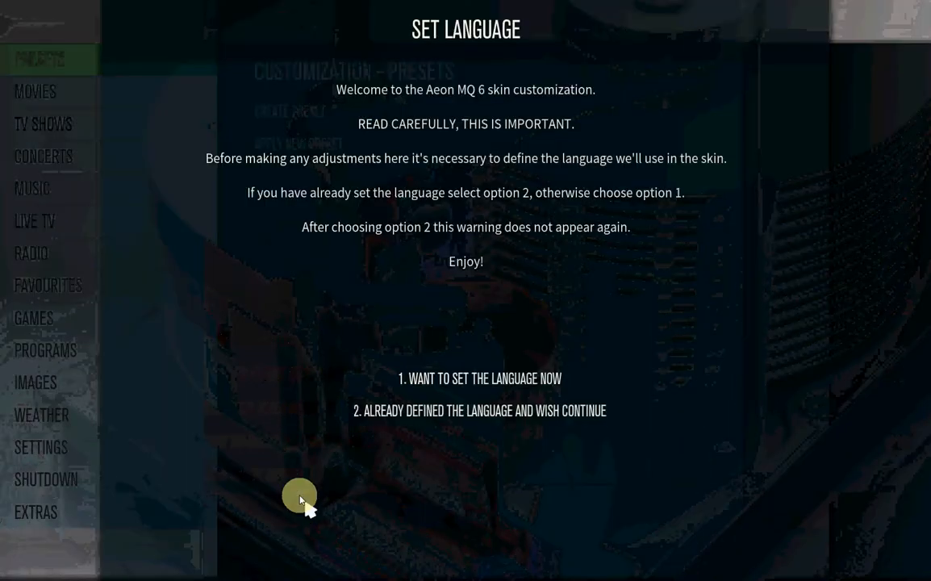
{"action": "mouse_move", "coordinate": [466, 411]}
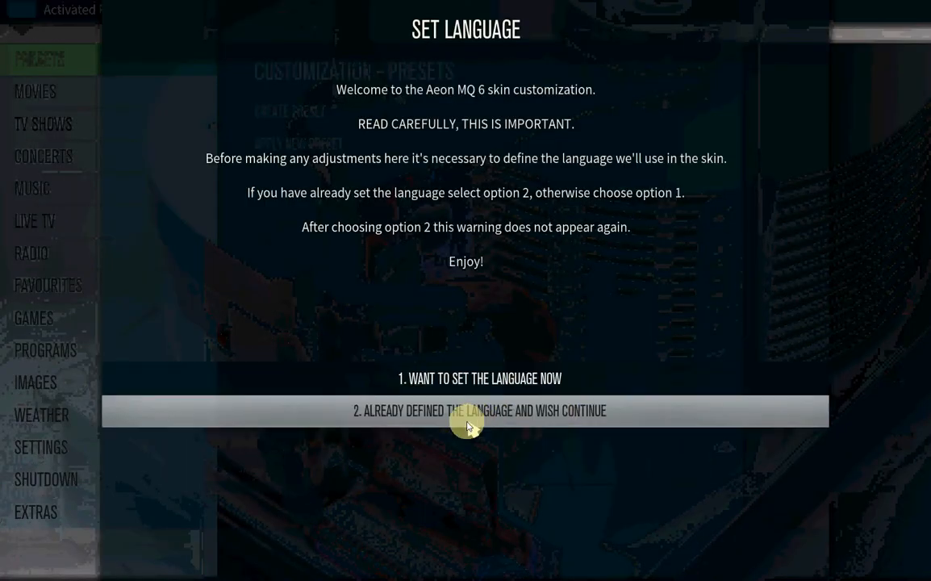
{"action": "left_click", "coordinate": [478, 411]}
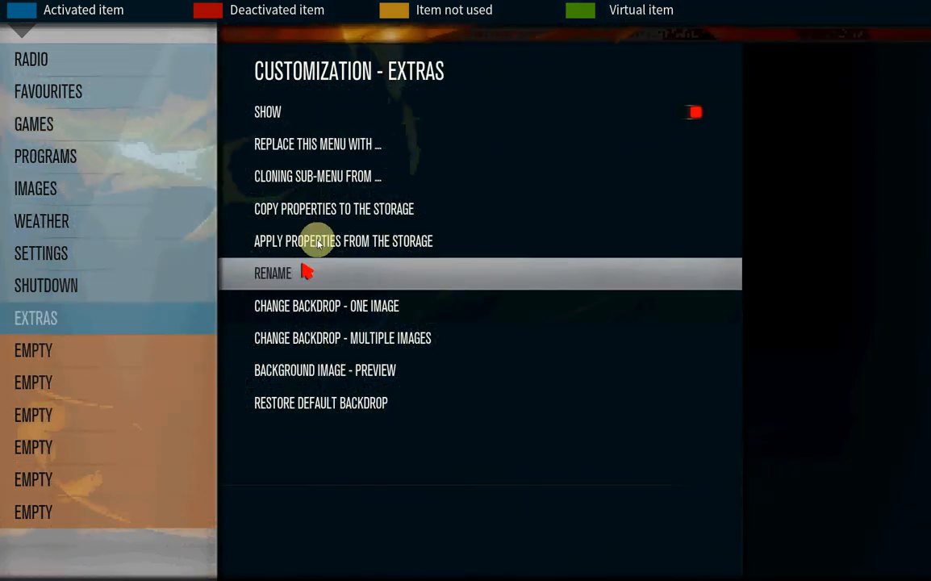
{"action": "left_click", "coordinate": [317, 143]}
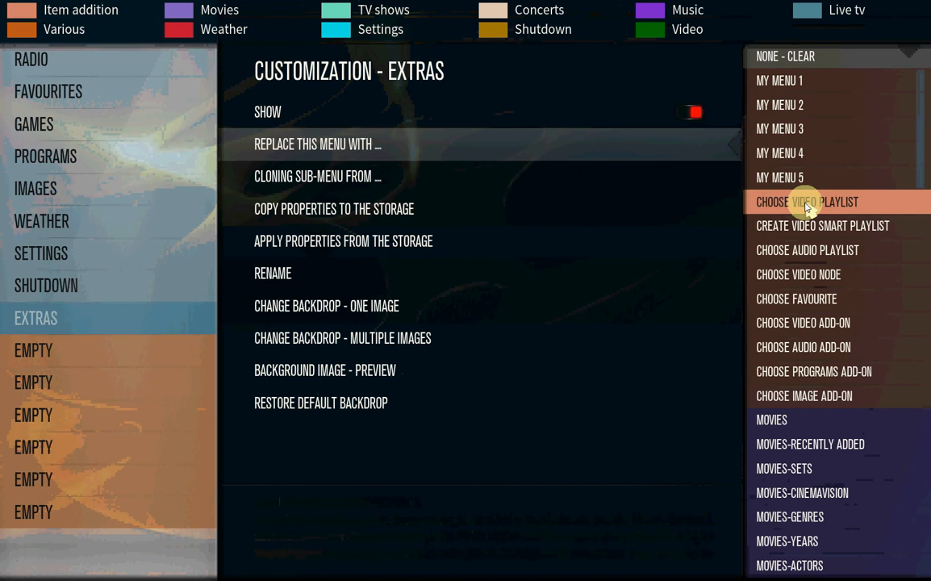
Step: Replace the menu item with a video playlist, clone a sub-menu, and rename it 'hd movie'
{"action": "left_click", "coordinate": [807, 201]}
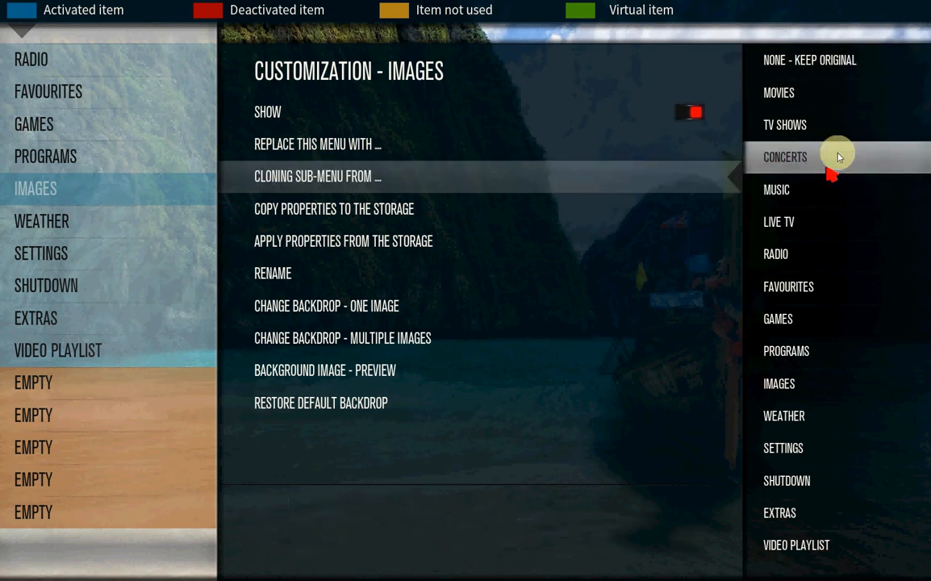
{"action": "left_click", "coordinate": [317, 176]}
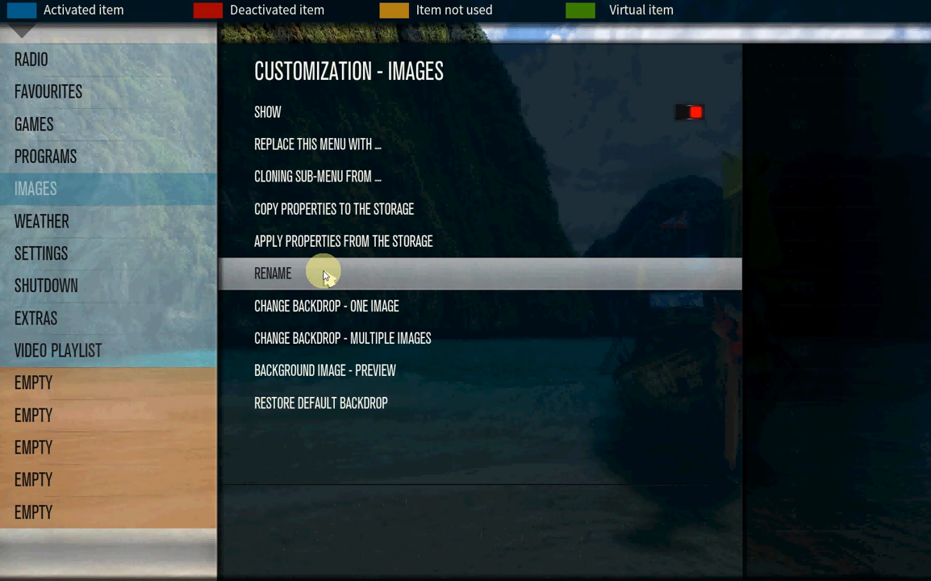
{"action": "left_click", "coordinate": [273, 273]}
{"action": "type", "text": "hd"}
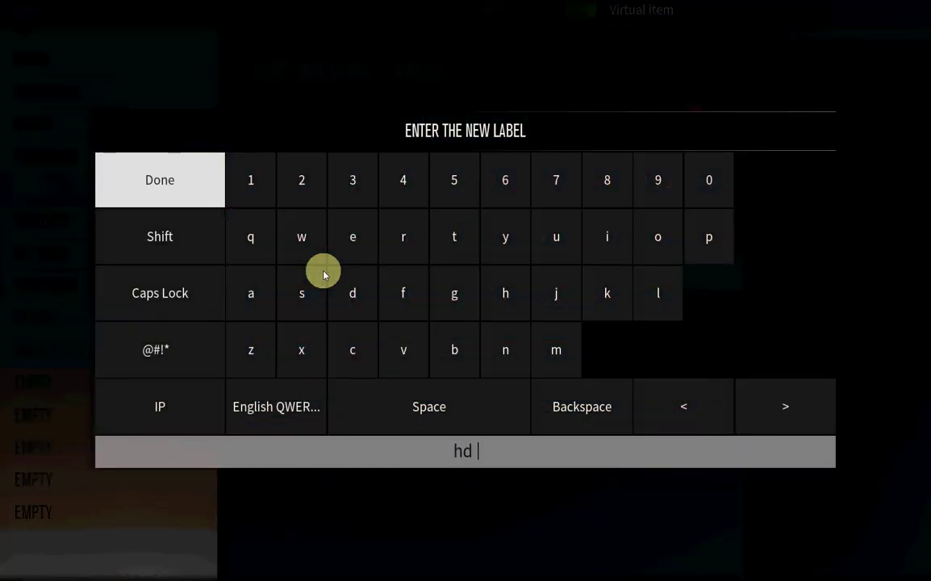
{"action": "type", "text": "movie"}
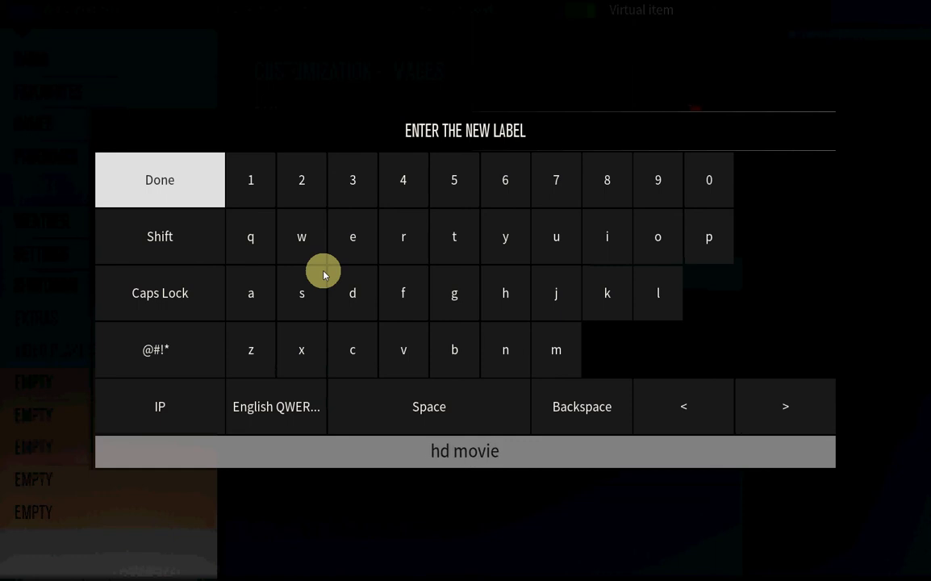
{"action": "left_click", "coordinate": [159, 179]}
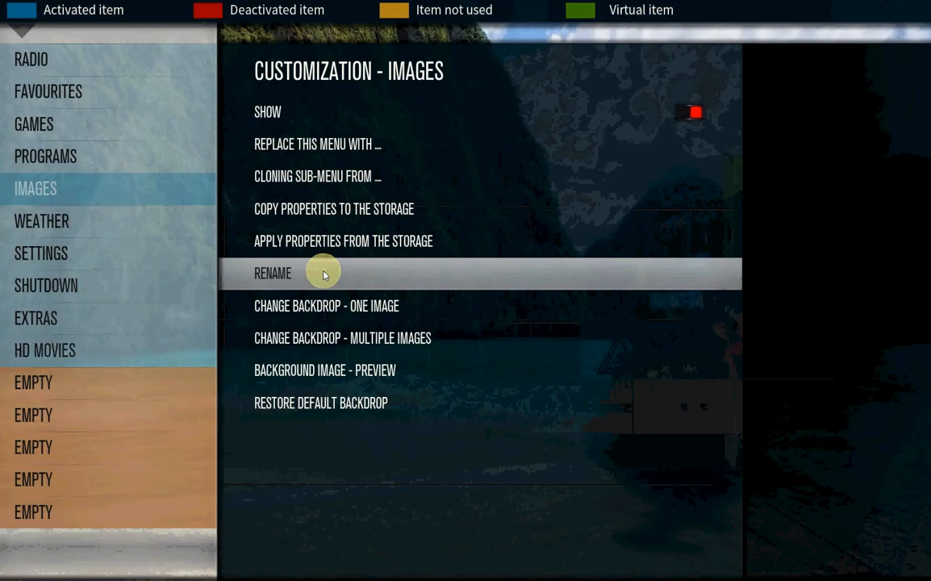
{"action": "left_click", "coordinate": [45, 349]}
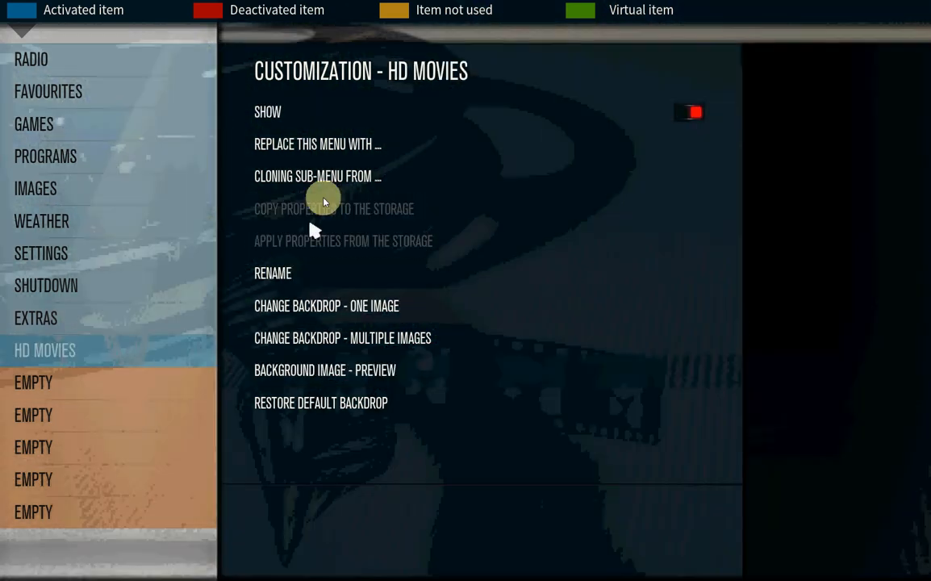
Step: Replace the next menu item with a video playlist cloning Movies, labelled '3d movies'
{"action": "left_click", "coordinate": [317, 143]}
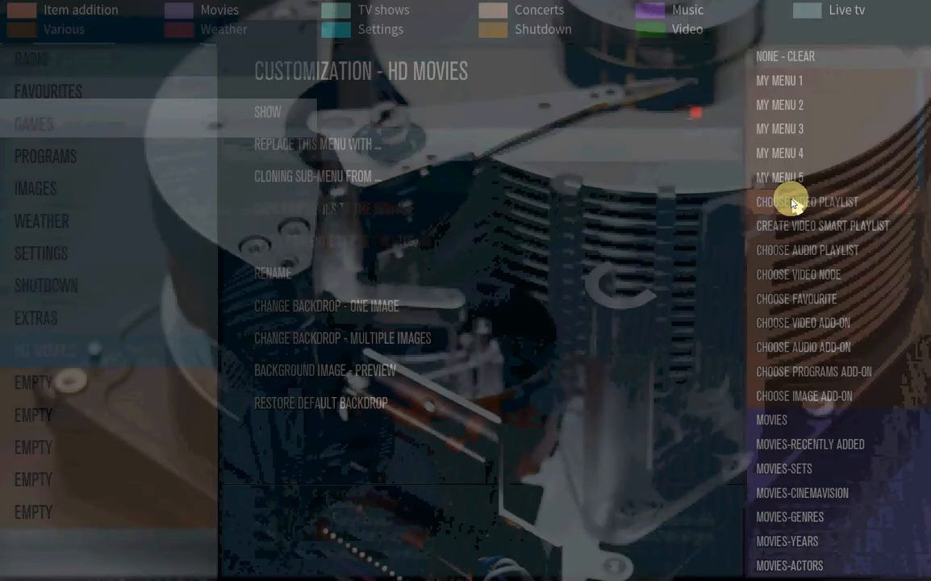
{"action": "left_click", "coordinate": [795, 201]}
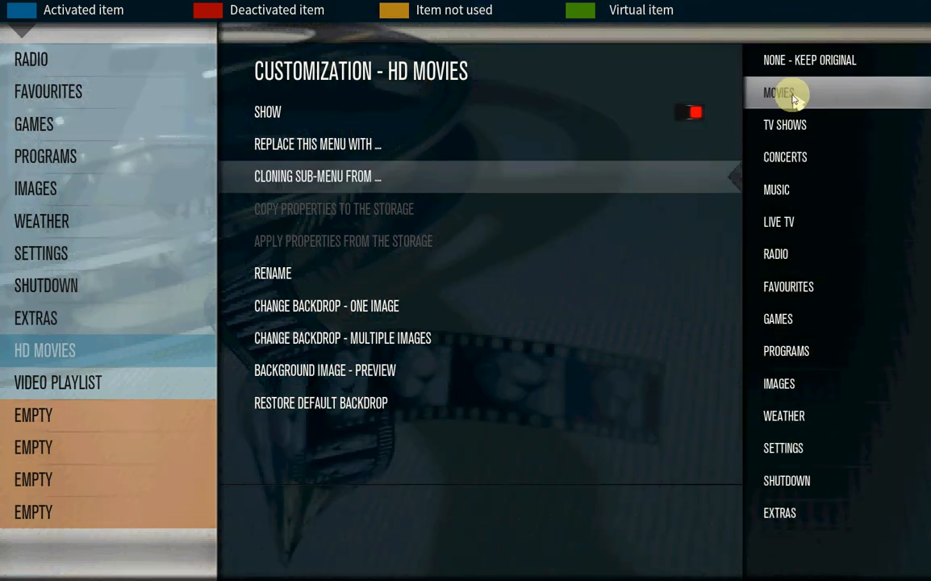
{"action": "left_click", "coordinate": [778, 93]}
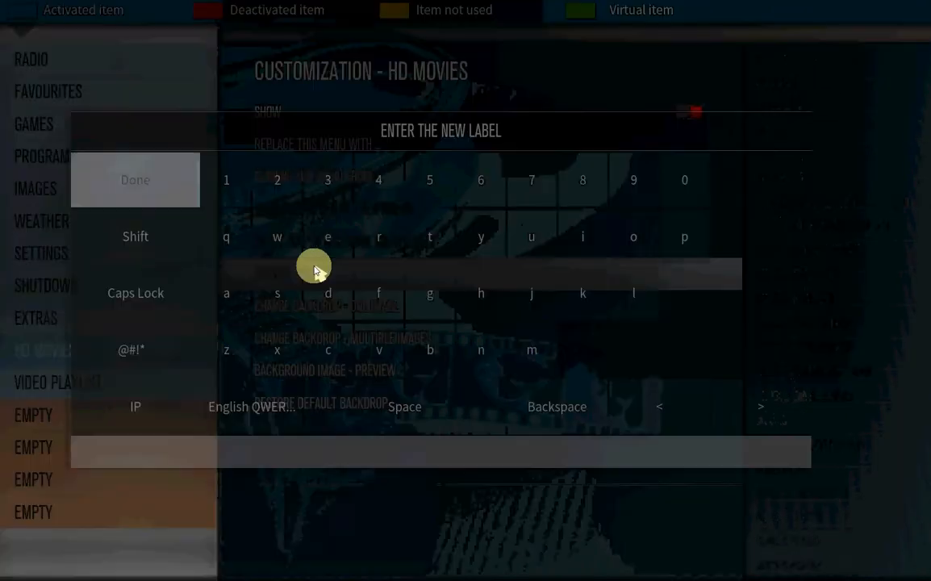
{"action": "left_click", "coordinate": [328, 180]}
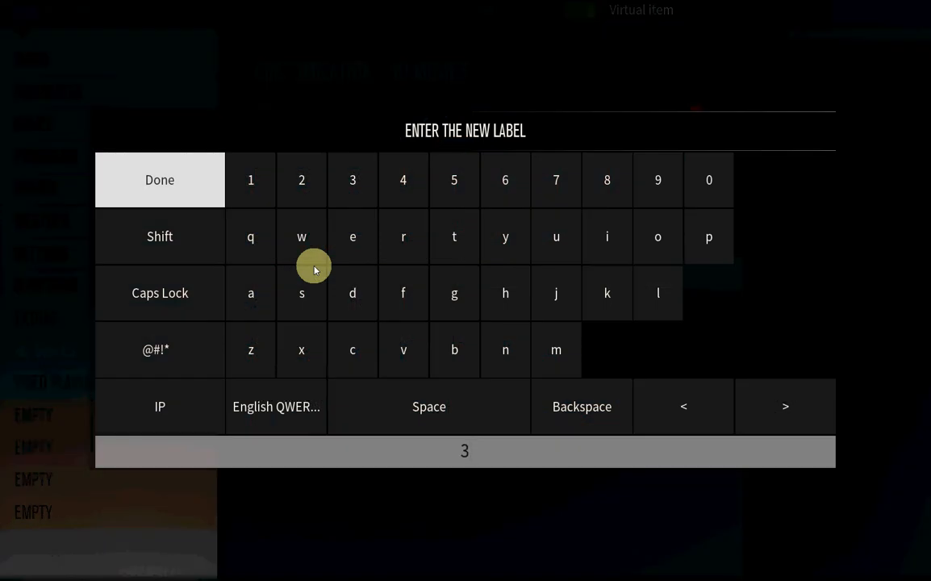
{"action": "type", "text": "d movi"}
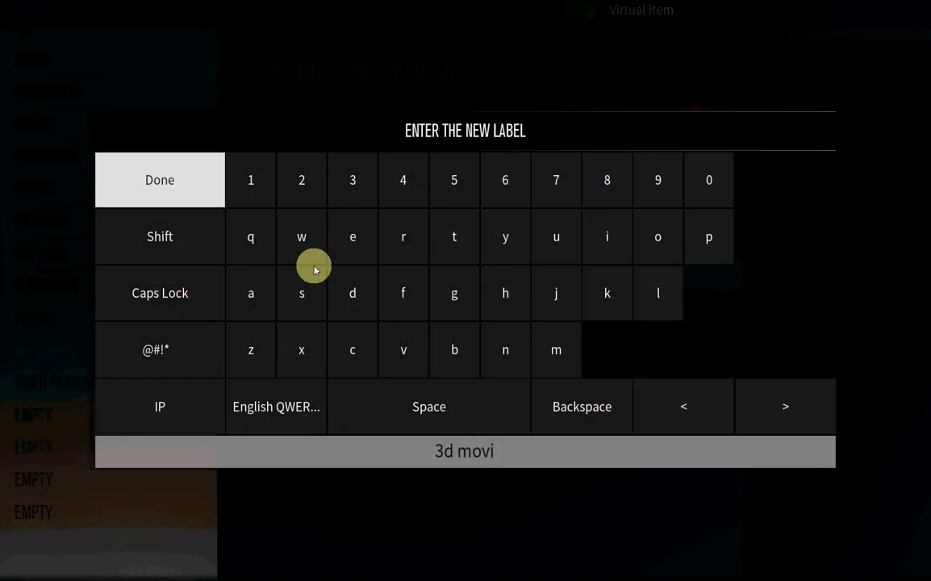
{"action": "left_click", "coordinate": [159, 179]}
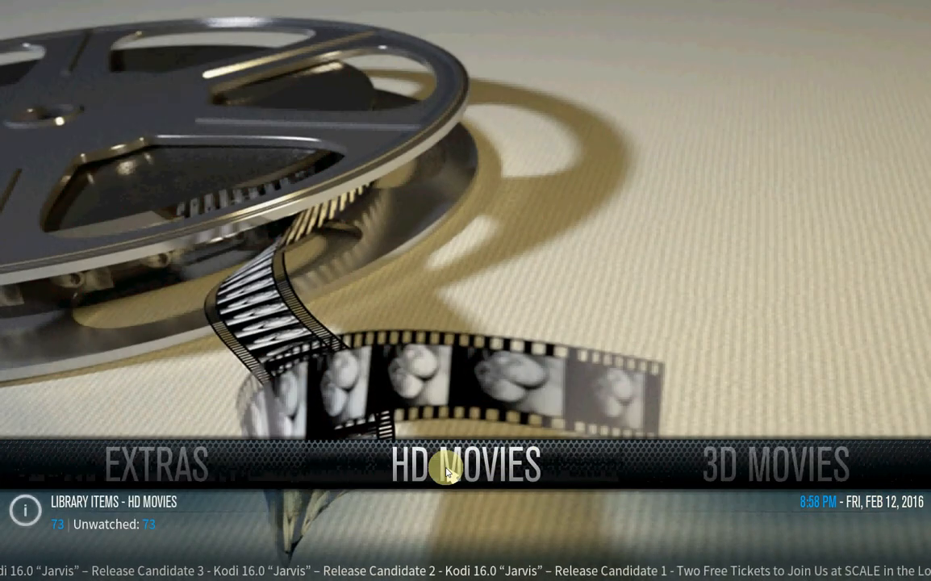
Step: Open the HD Movies and 3D Movies home entries to check their movie lists
{"action": "left_click", "coordinate": [463, 464]}
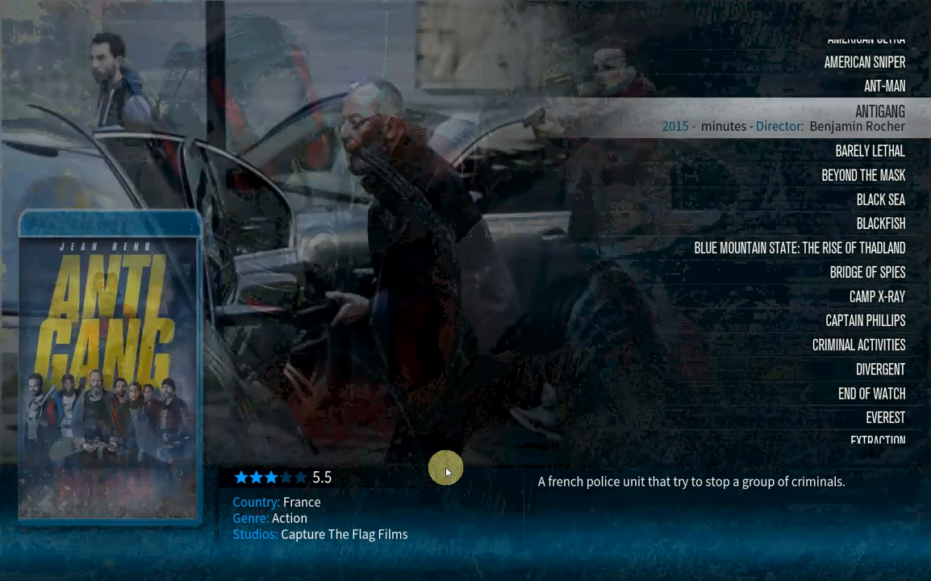
{"action": "scroll", "scroll_direction": "down", "scroll_amount": 3}
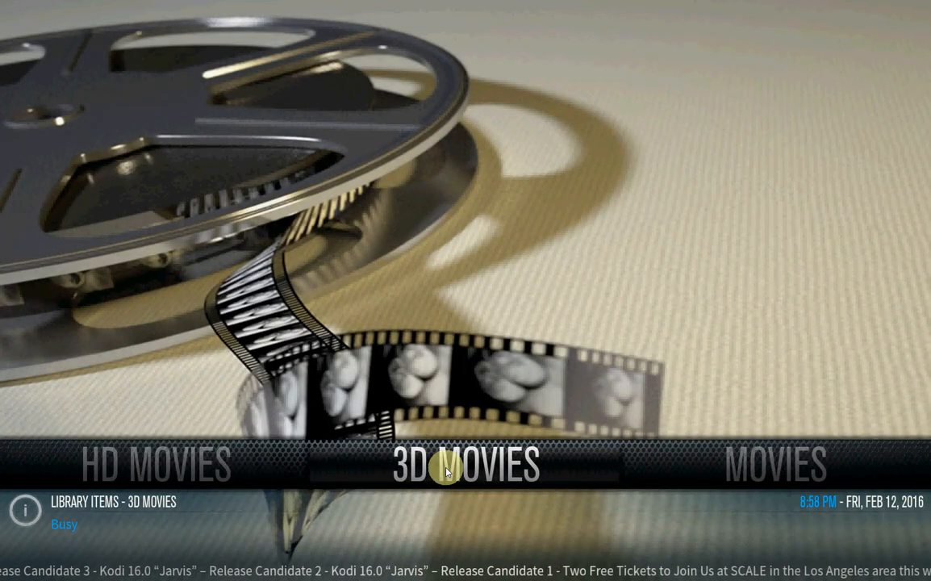
{"action": "left_click", "coordinate": [446, 464]}
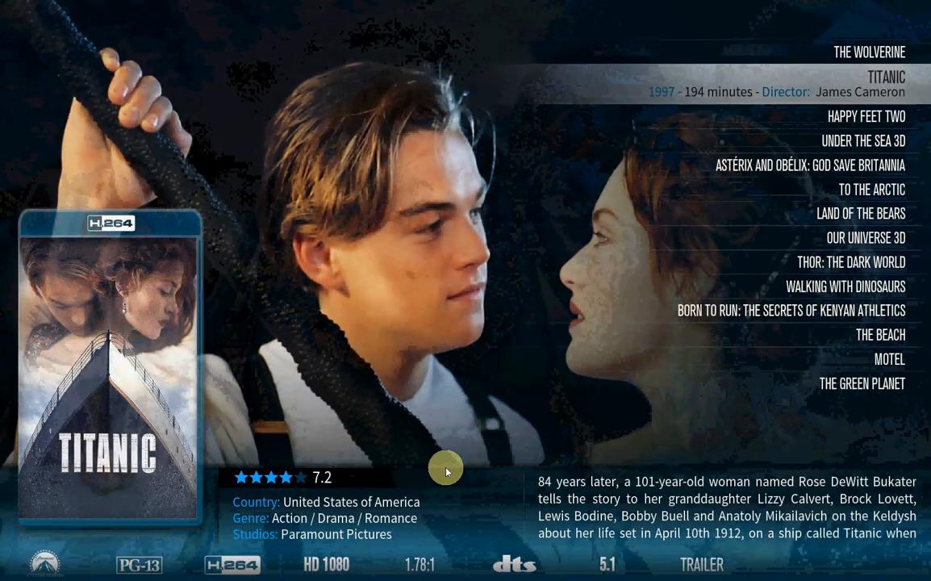
{"action": "scroll", "scroll_direction": "down", "scroll_amount": 3}
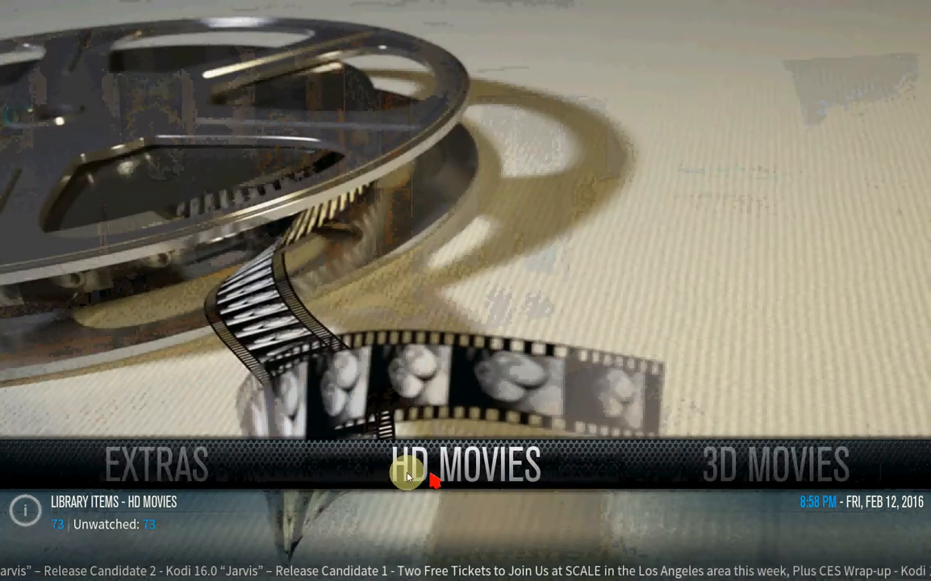
Step: Scroll the home menu bar past Live TV, Radio and Favourites
{"action": "scroll", "scroll_direction": "right", "scroll_amount": 3}
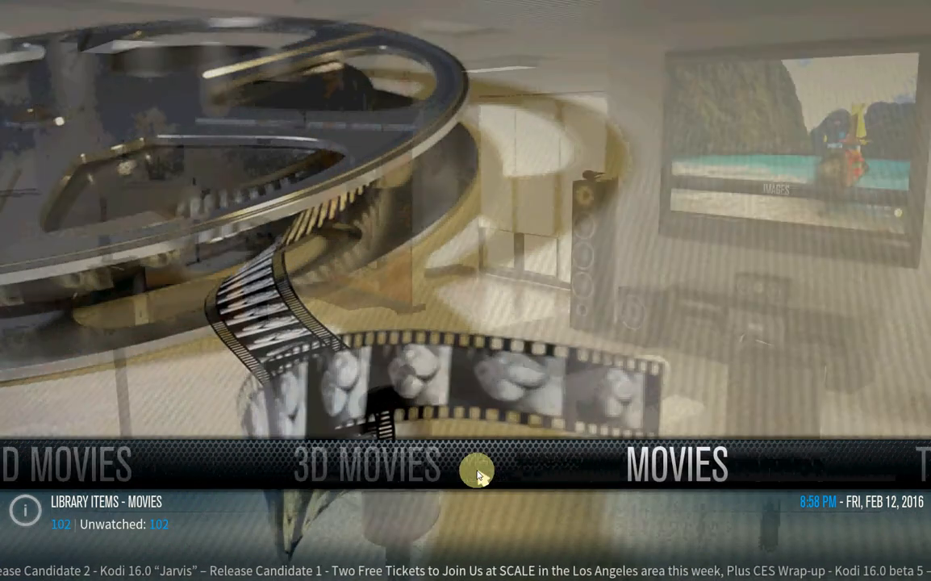
{"action": "scroll", "scroll_direction": "right", "scroll_amount": 3}
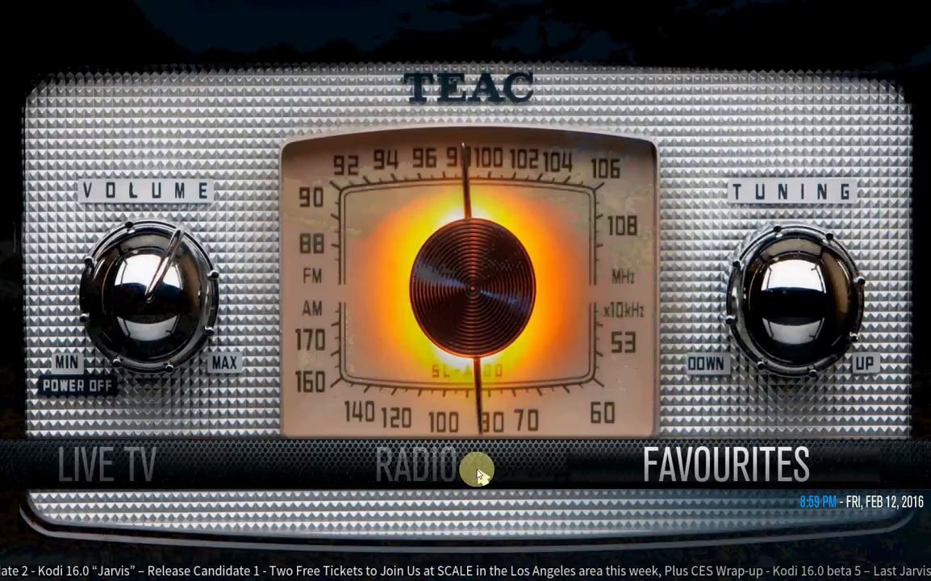
{"action": "scroll", "scroll_direction": "right", "scroll_amount": 3}
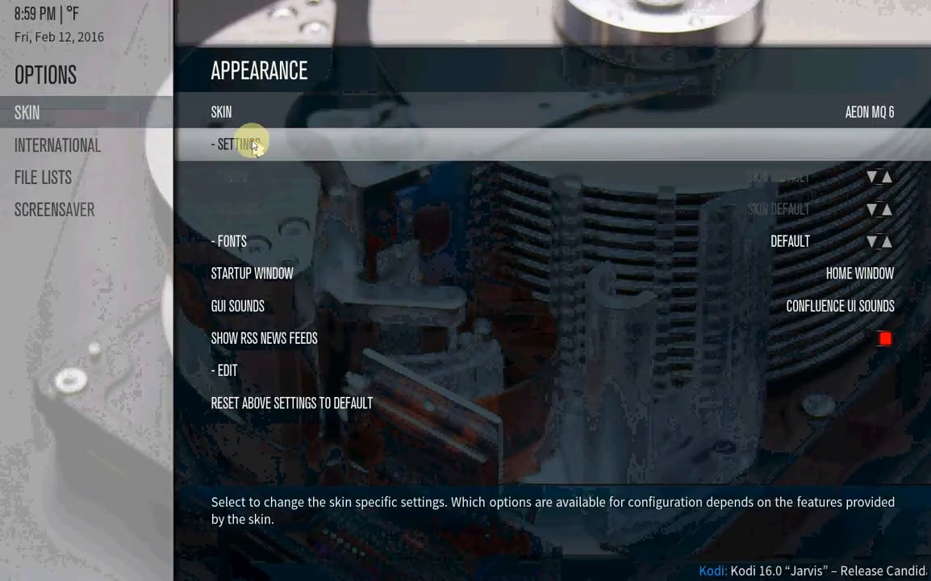
Step: In skin Settings > Customise Main Menu, toggle Show off for the Movies entry
{"action": "left_click", "coordinate": [234, 145]}
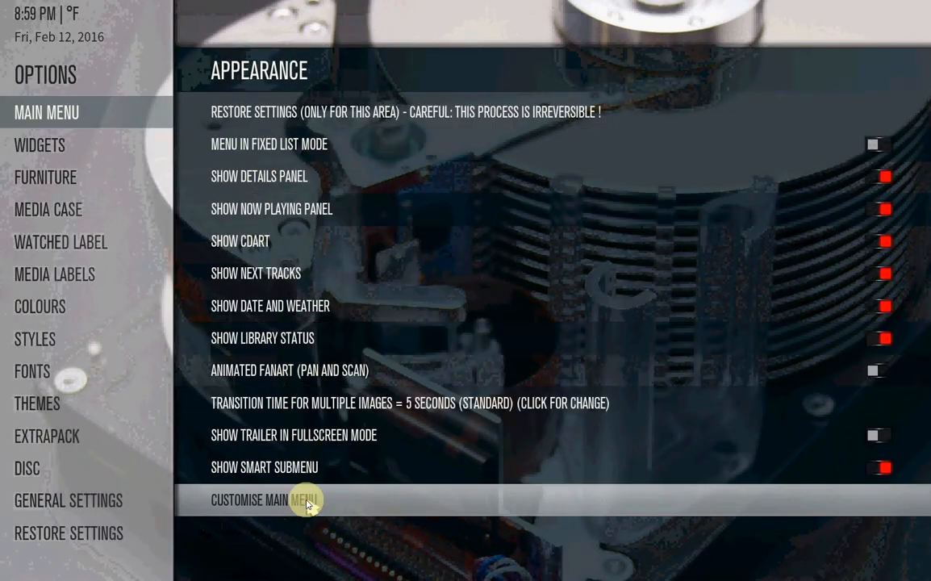
{"action": "left_click", "coordinate": [266, 500]}
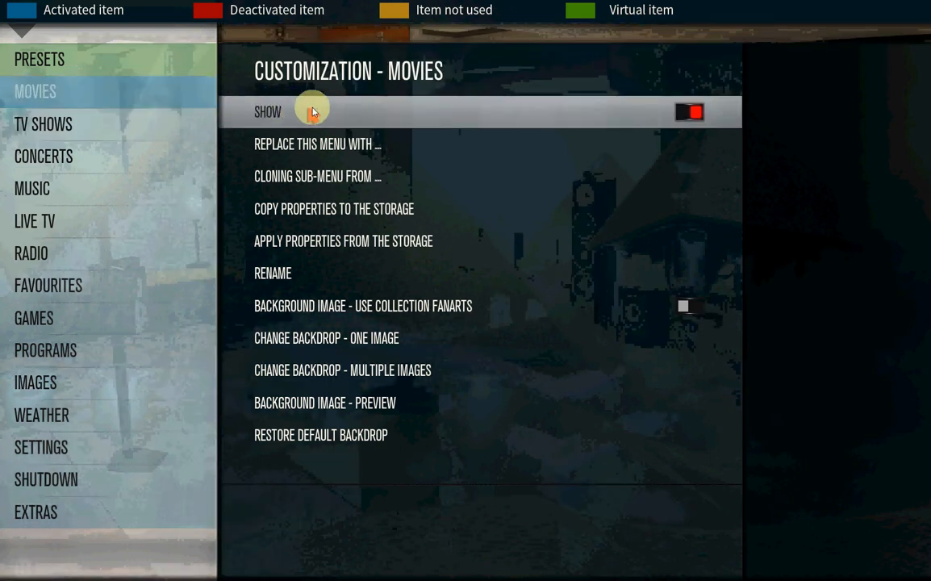
{"action": "left_click", "coordinate": [689, 112]}
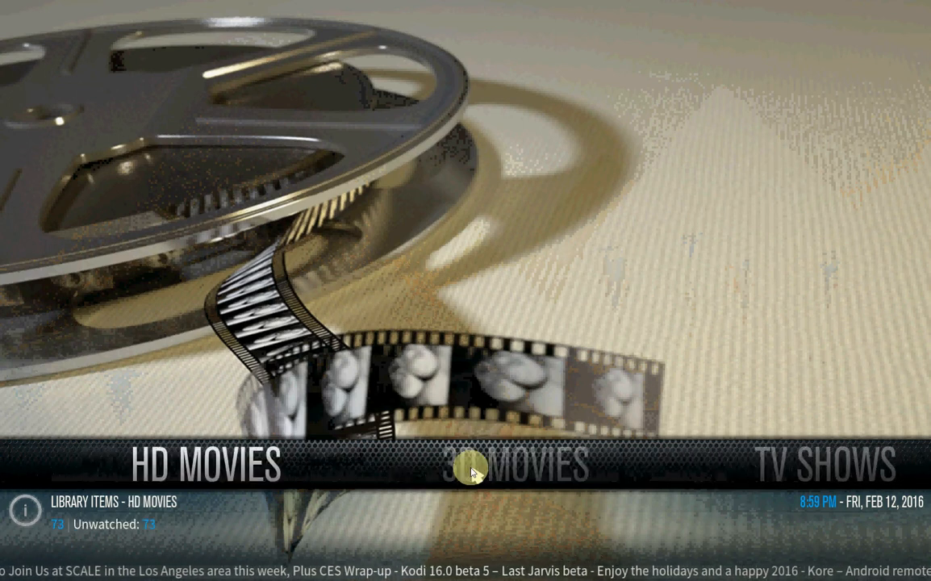
Step: Set the 3D Movies home entry's widget to Video Playlist (3D Movies)
{"action": "scroll", "scroll_direction": "left", "scroll_amount": 3}
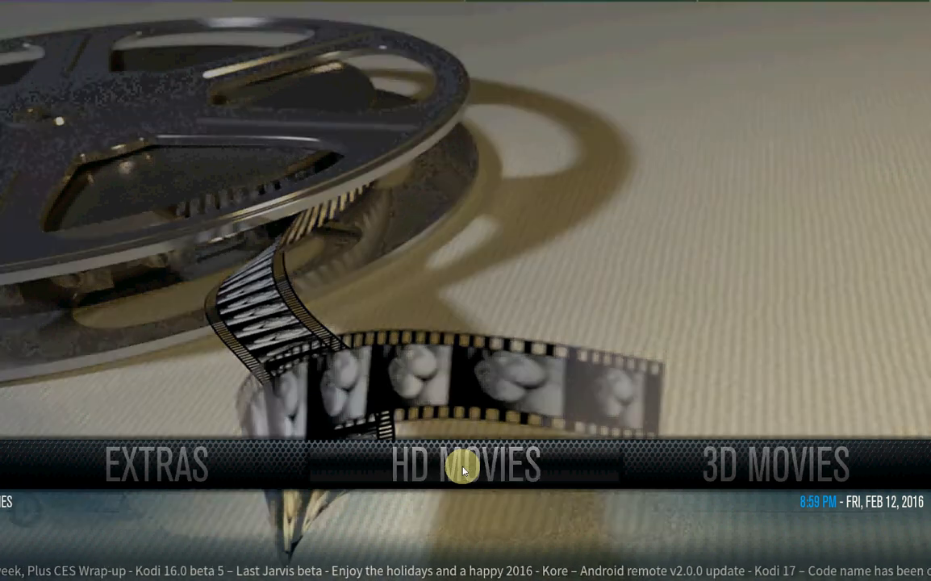
{"action": "left_click", "coordinate": [465, 466]}
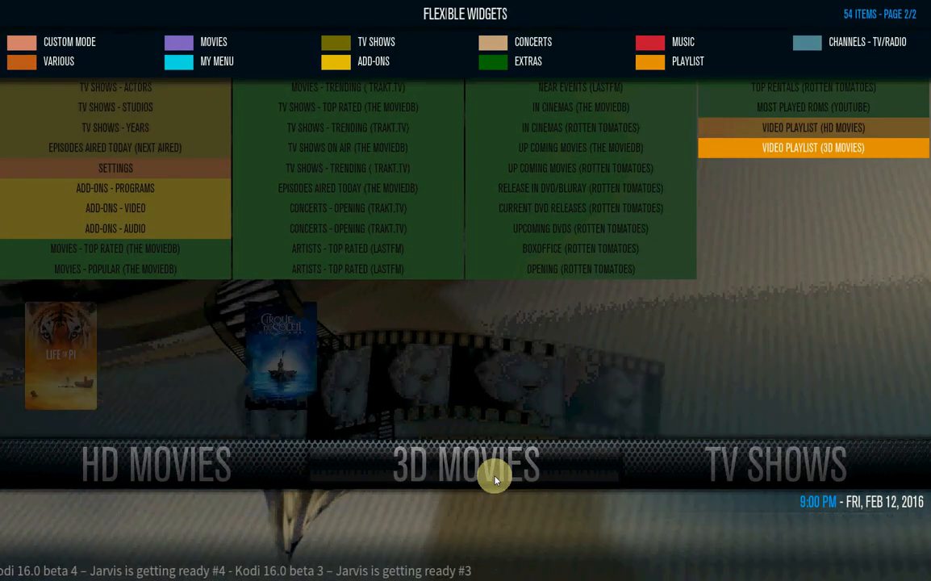
{"action": "left_click", "coordinate": [813, 147]}
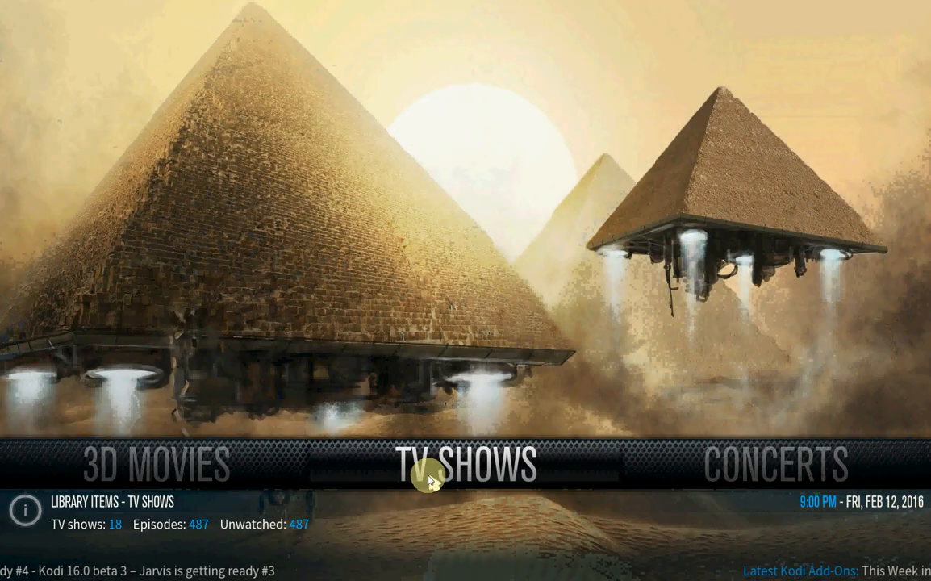
{"action": "left_click", "coordinate": [465, 466]}
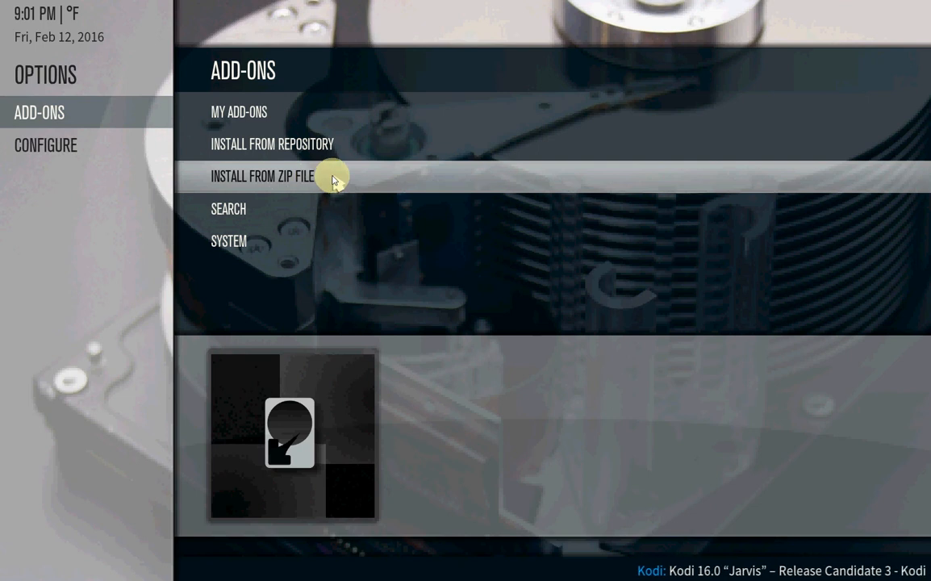
Step: Install metadata.themoviedb.org.concerts-master.zip from the C:\Users user folder
{"action": "left_click", "coordinate": [262, 176]}
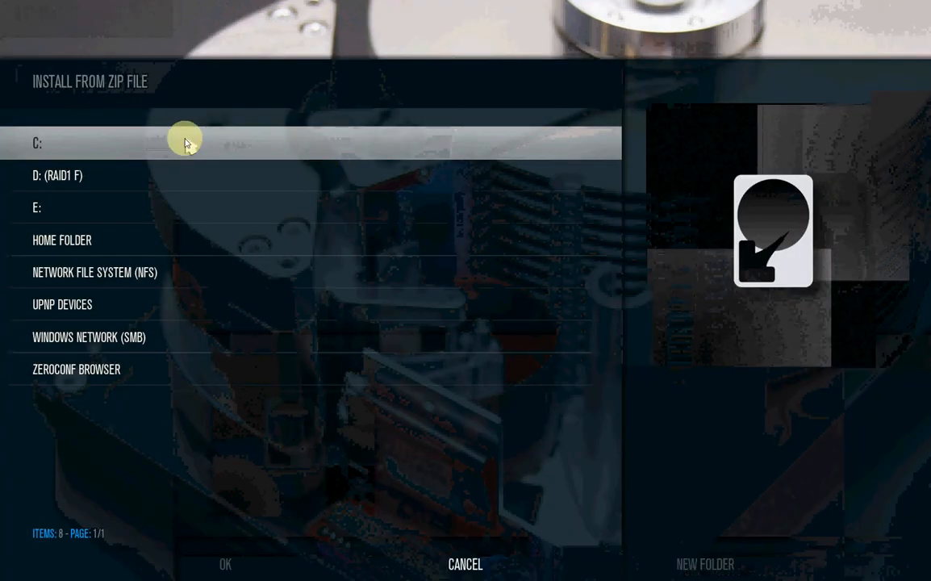
{"action": "double_click", "coordinate": [36, 143]}
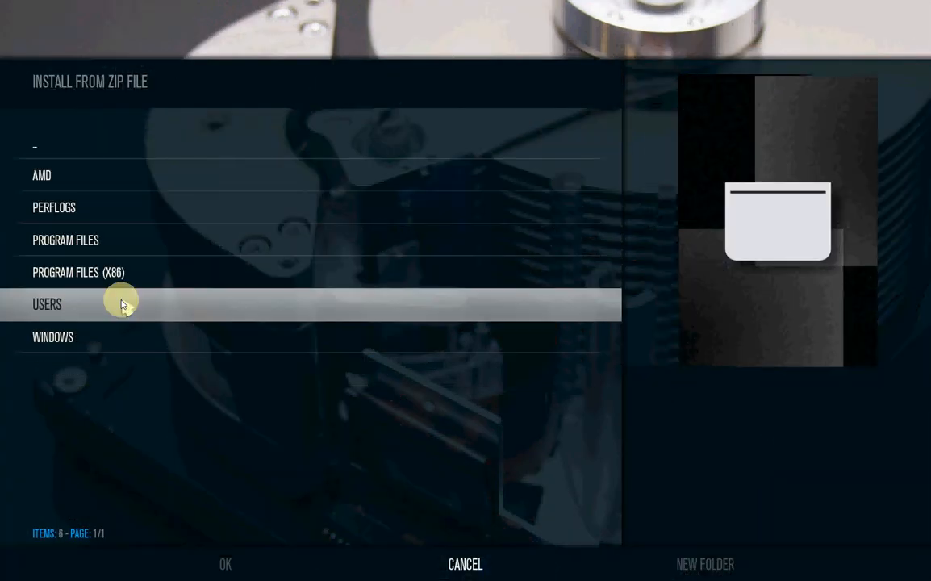
{"action": "double_click", "coordinate": [46, 304]}
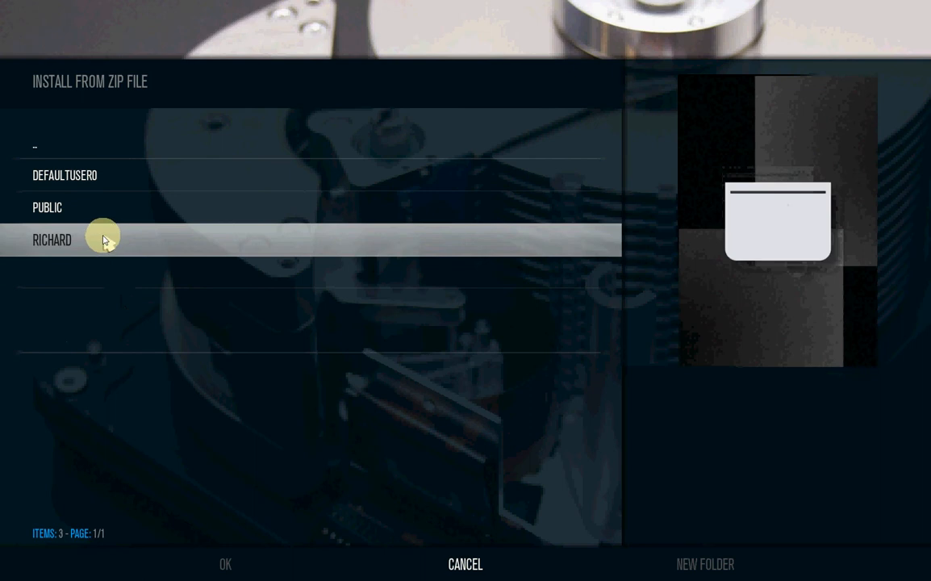
{"action": "double_click", "coordinate": [52, 240]}
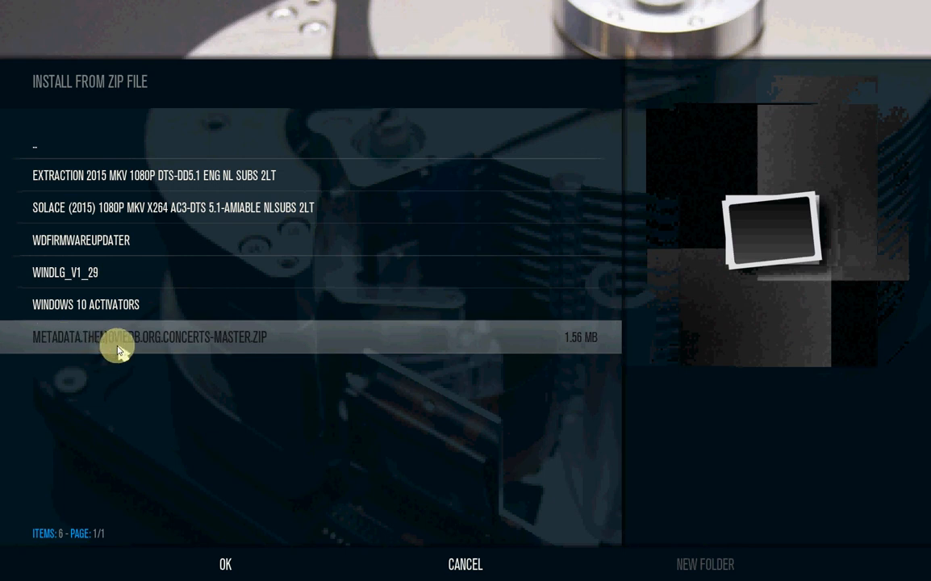
{"action": "mouse_move", "coordinate": [204, 343]}
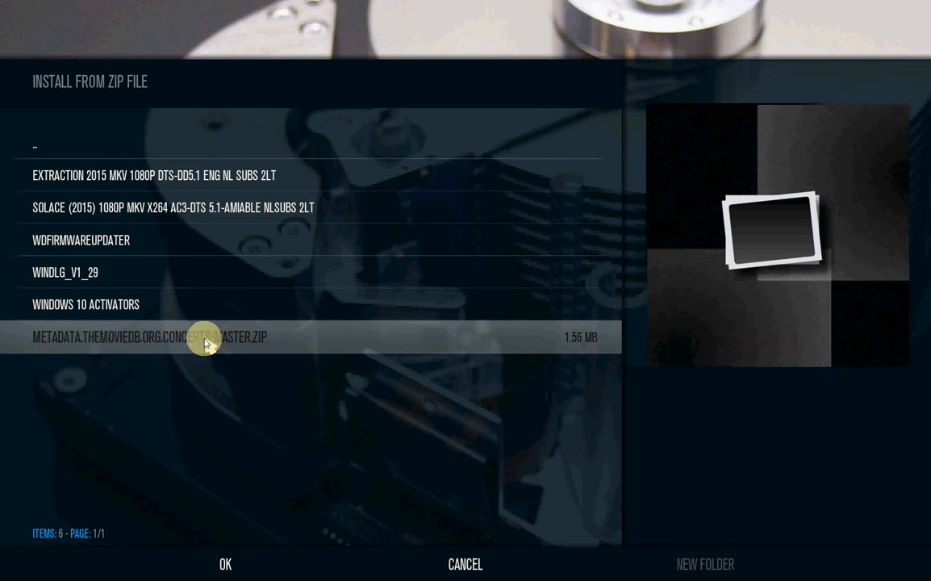
{"action": "left_click", "coordinate": [225, 564]}
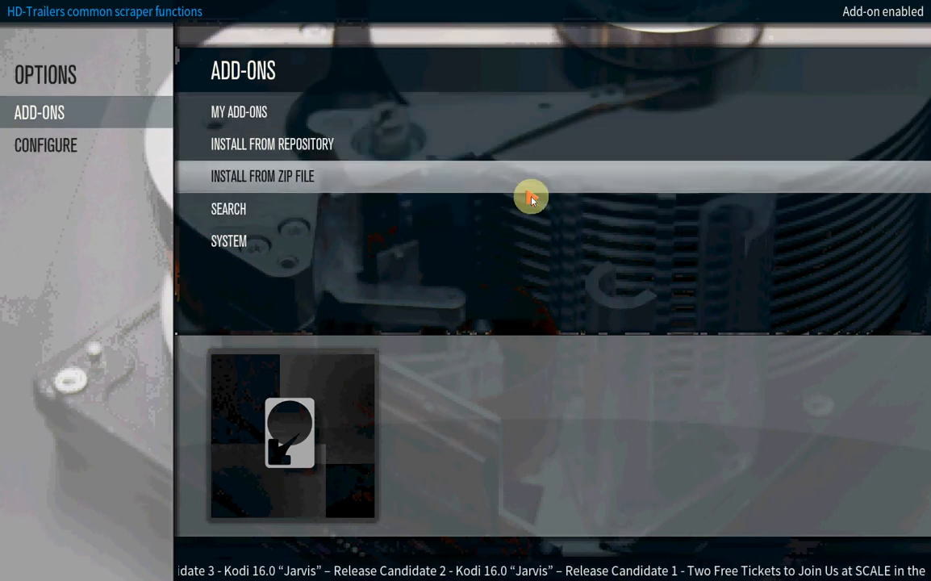
{"action": "mouse_move", "coordinate": [899, 14]}
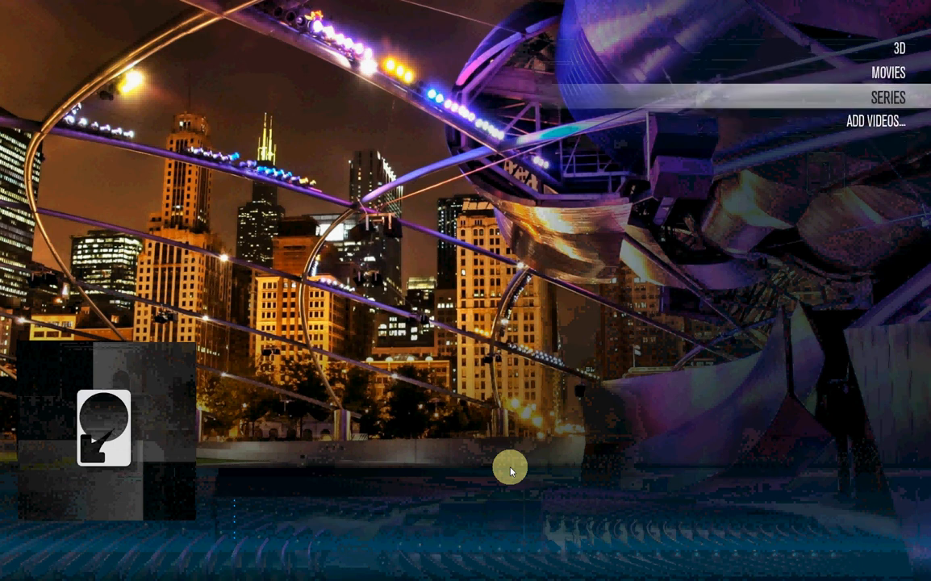
Step: Add the CONCERTEN folder as a new video source
{"action": "left_click", "coordinate": [876, 121]}
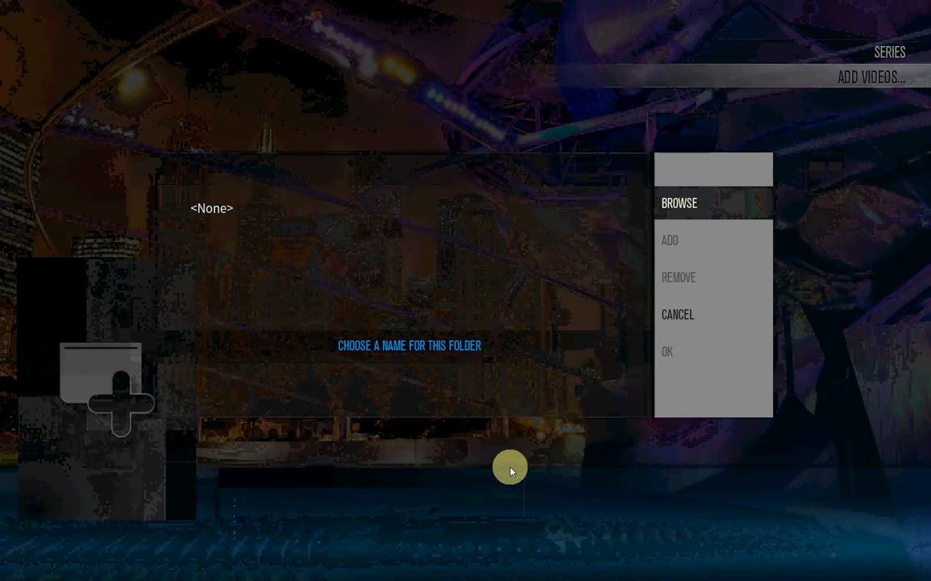
{"action": "mouse_move", "coordinate": [690, 199]}
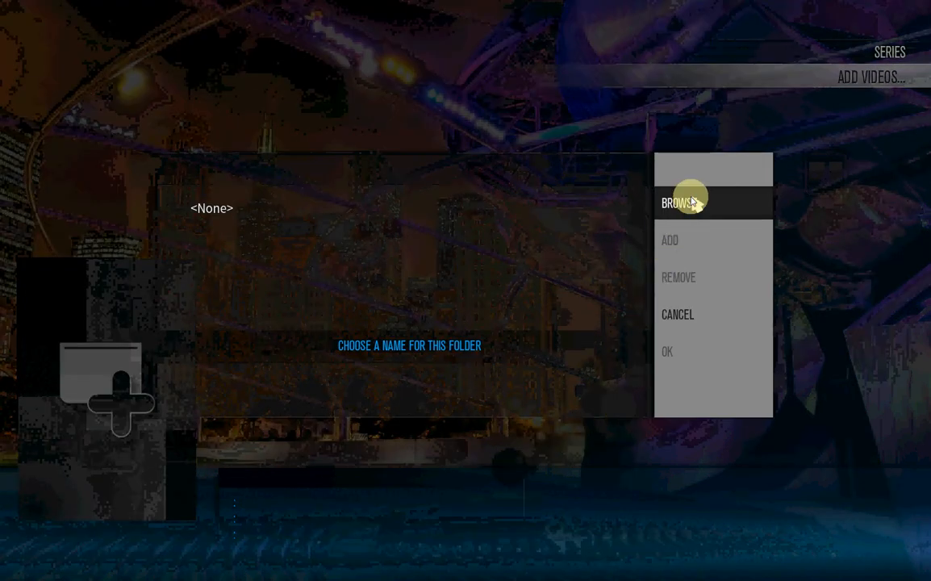
{"action": "left_click", "coordinate": [676, 202]}
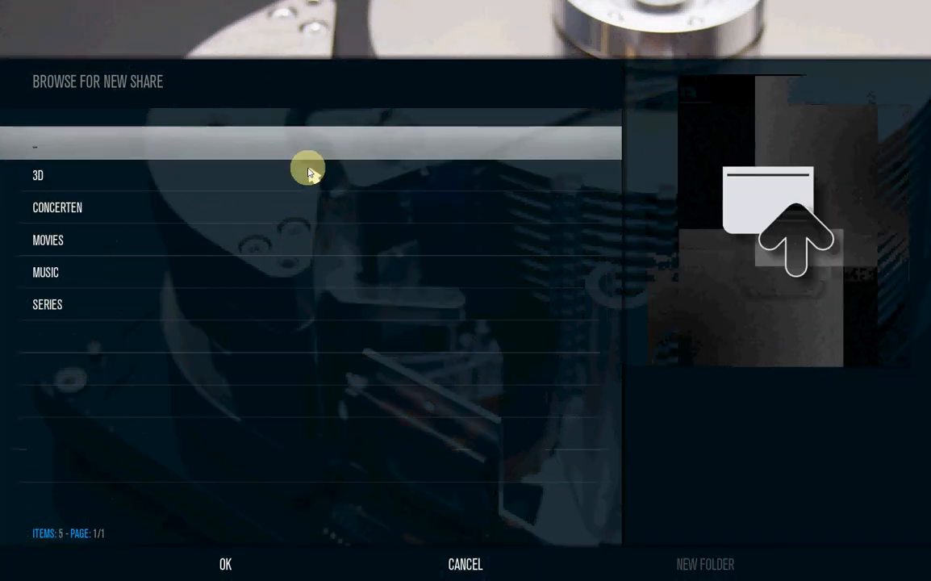
{"action": "double_click", "coordinate": [58, 207]}
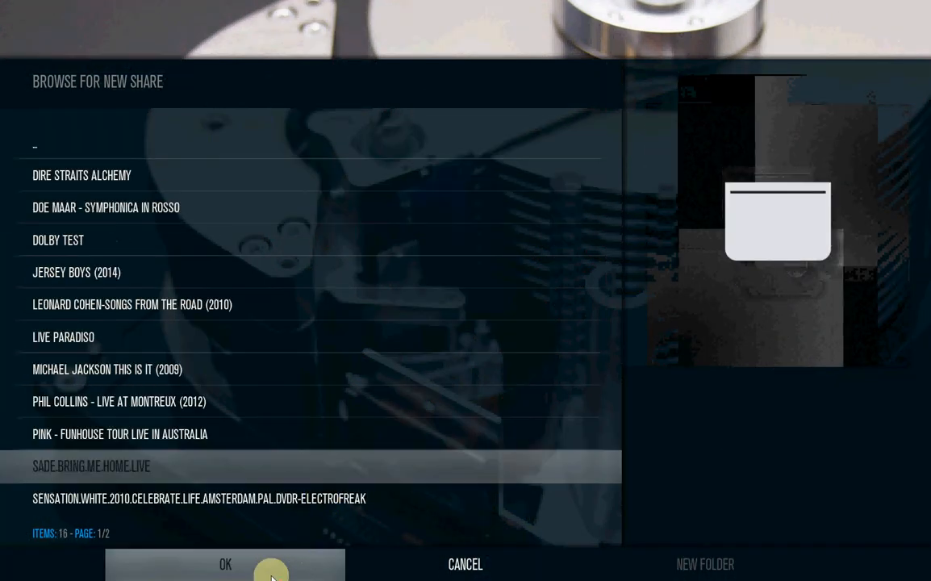
{"action": "left_click", "coordinate": [225, 564]}
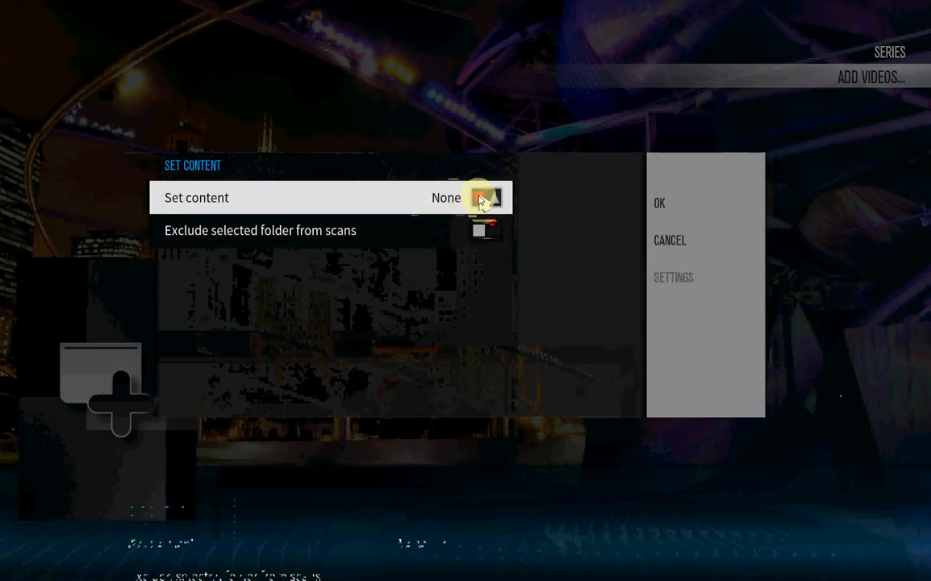
Step: Set its content to Music videos with The Movie Database scraper and refresh all items
{"action": "left_click", "coordinate": [492, 198]}
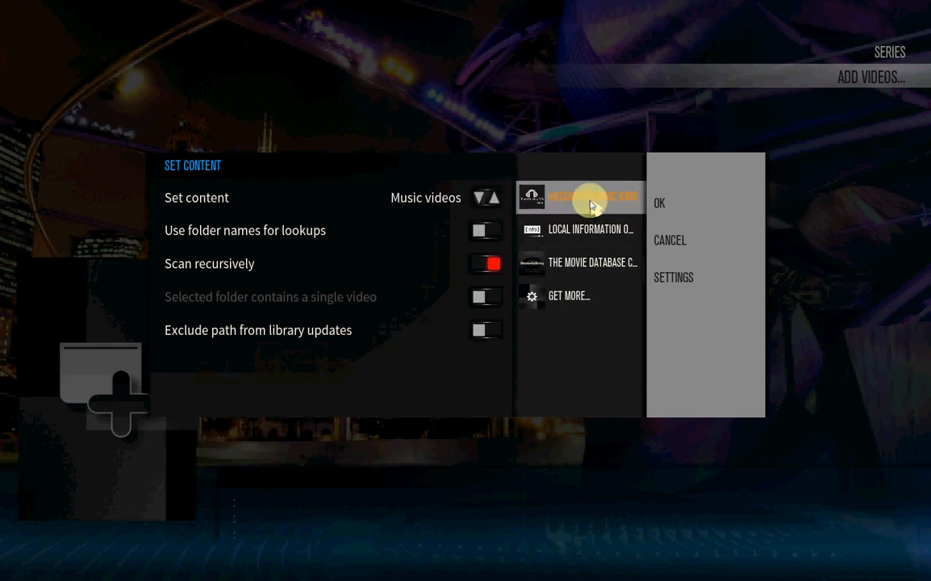
{"action": "mouse_move", "coordinate": [580, 229]}
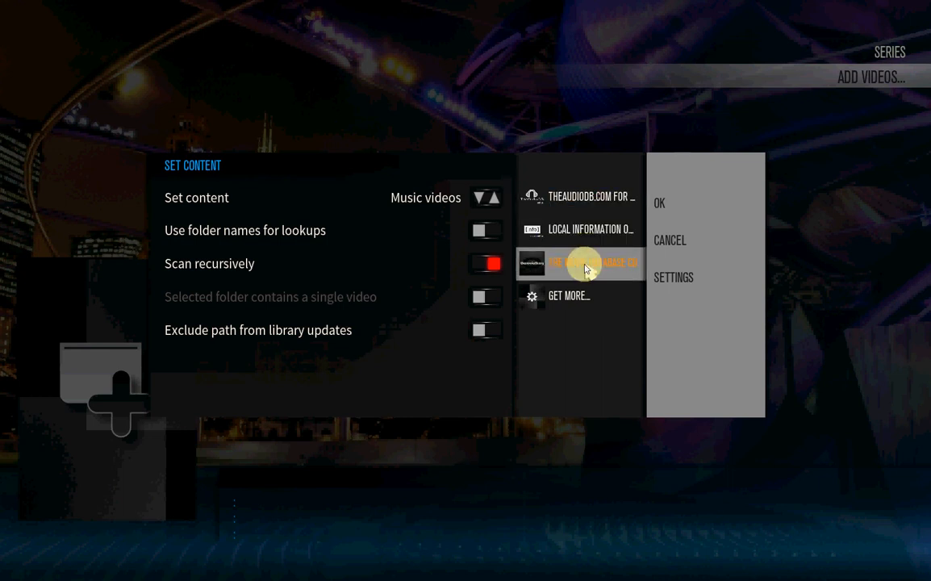
{"action": "mouse_move", "coordinate": [654, 236]}
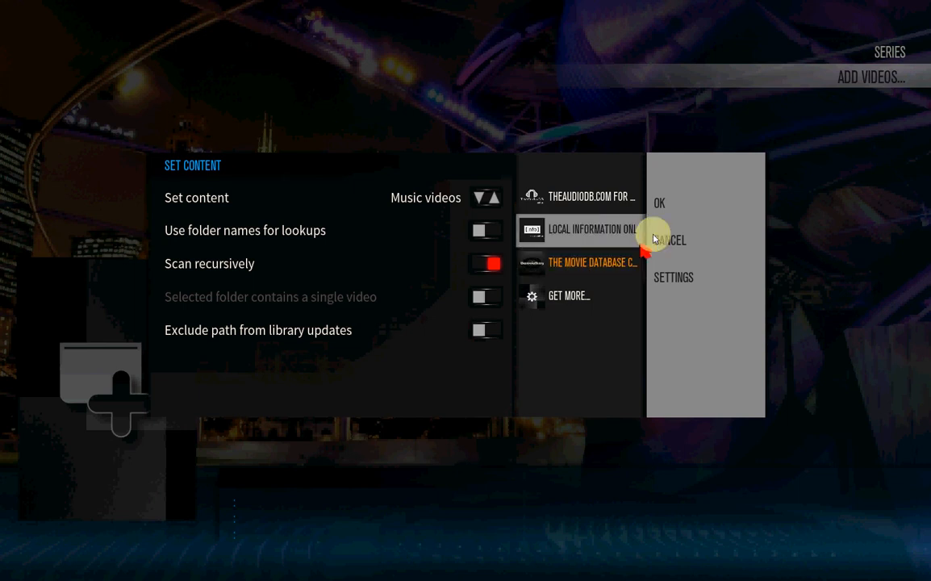
{"action": "left_click", "coordinate": [659, 202]}
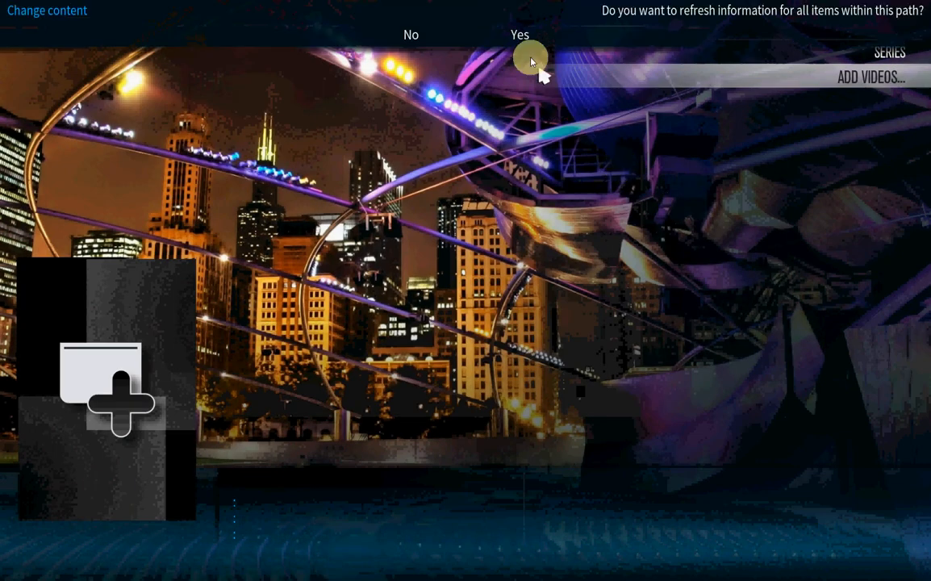
{"action": "mouse_move", "coordinate": [520, 34]}
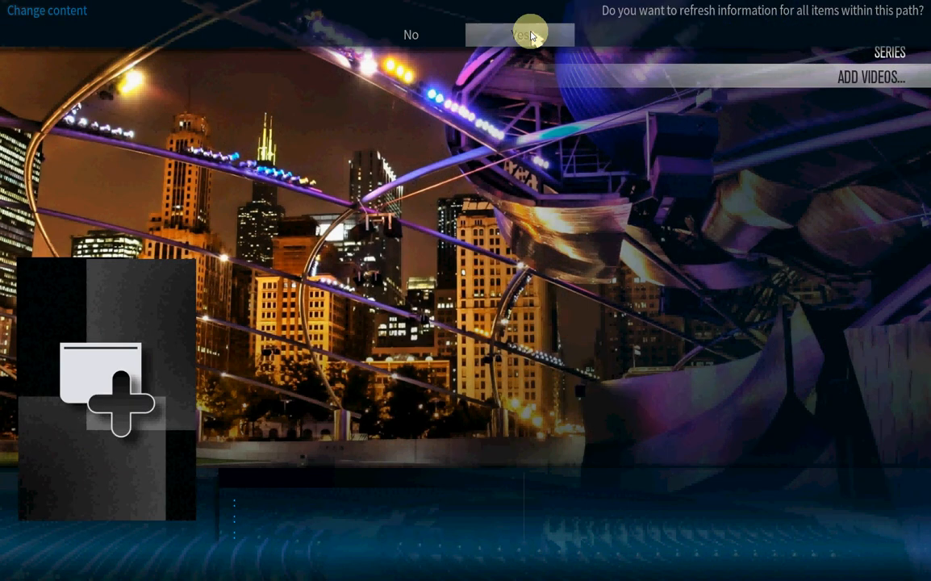
{"action": "left_click", "coordinate": [520, 34]}
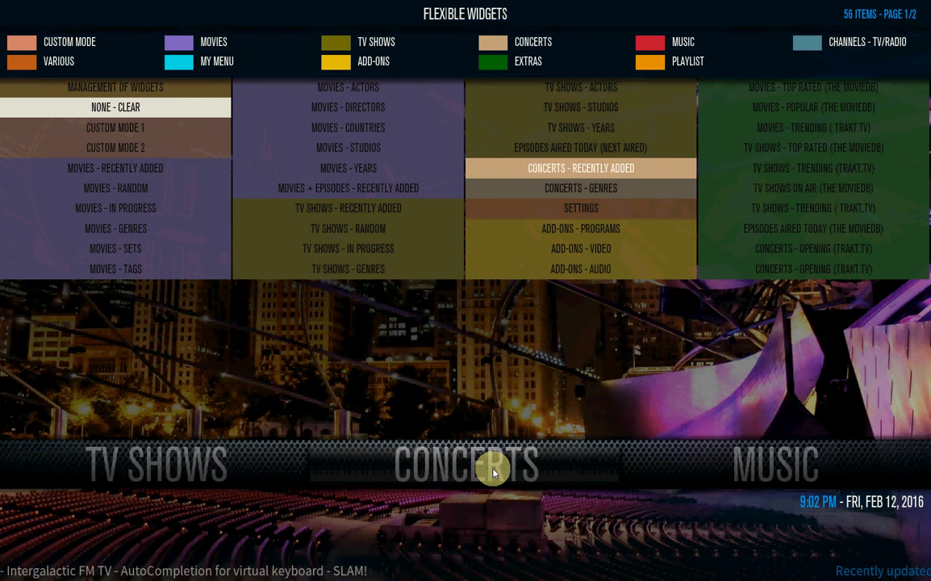
Step: Set the Concerts widget to Concerts - Recently Added, then scroll the home menu to Weather
{"action": "left_click", "coordinate": [580, 168]}
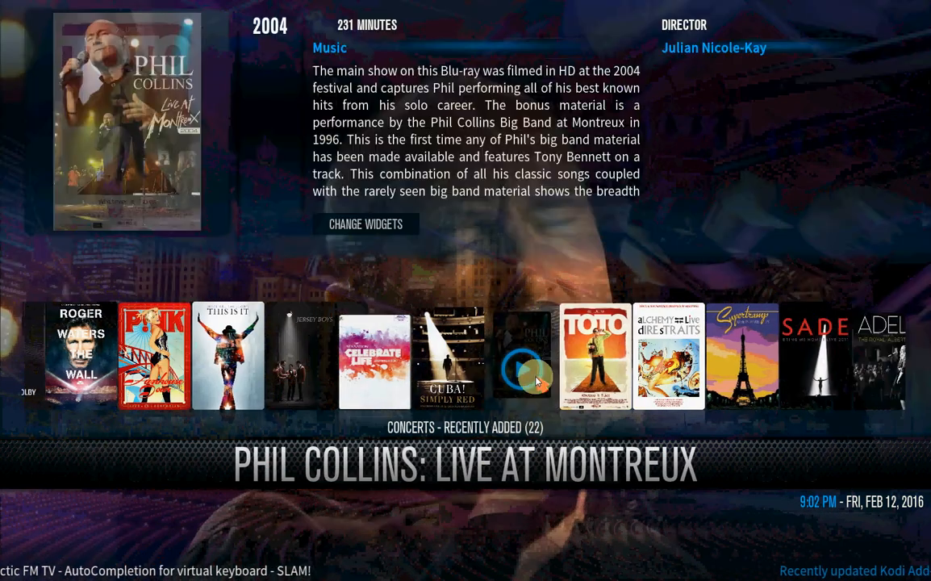
{"action": "scroll", "scroll_direction": "right", "scroll_amount": 3}
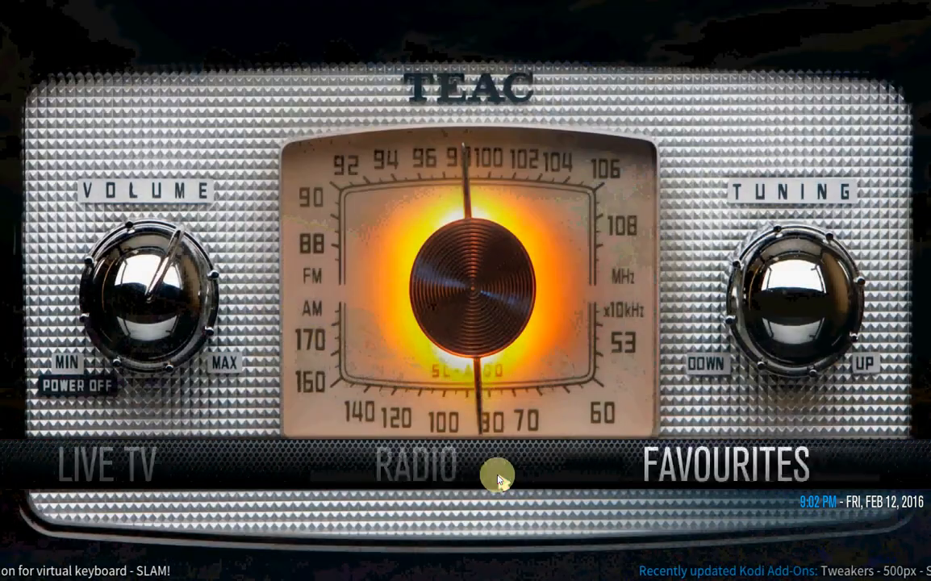
{"action": "scroll", "scroll_direction": "right", "scroll_amount": 3}
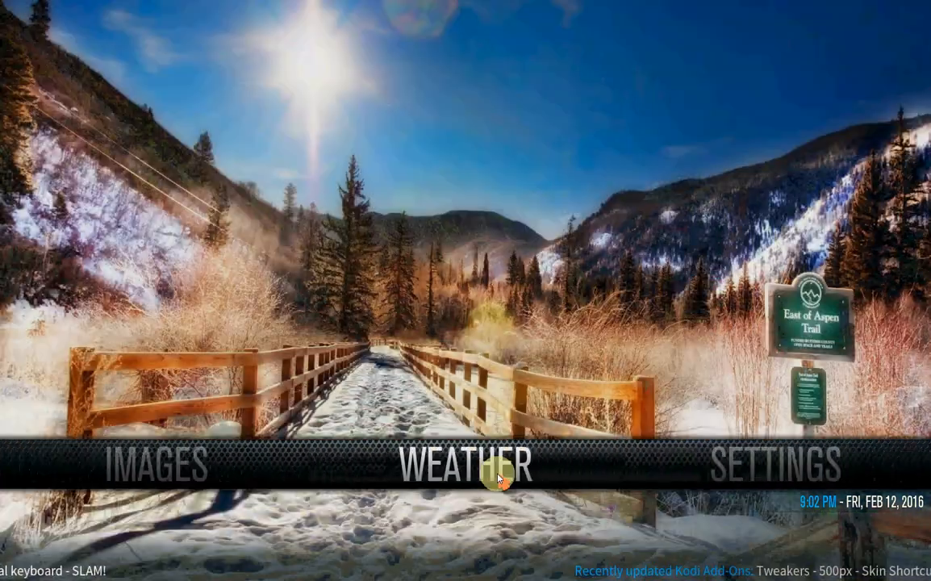